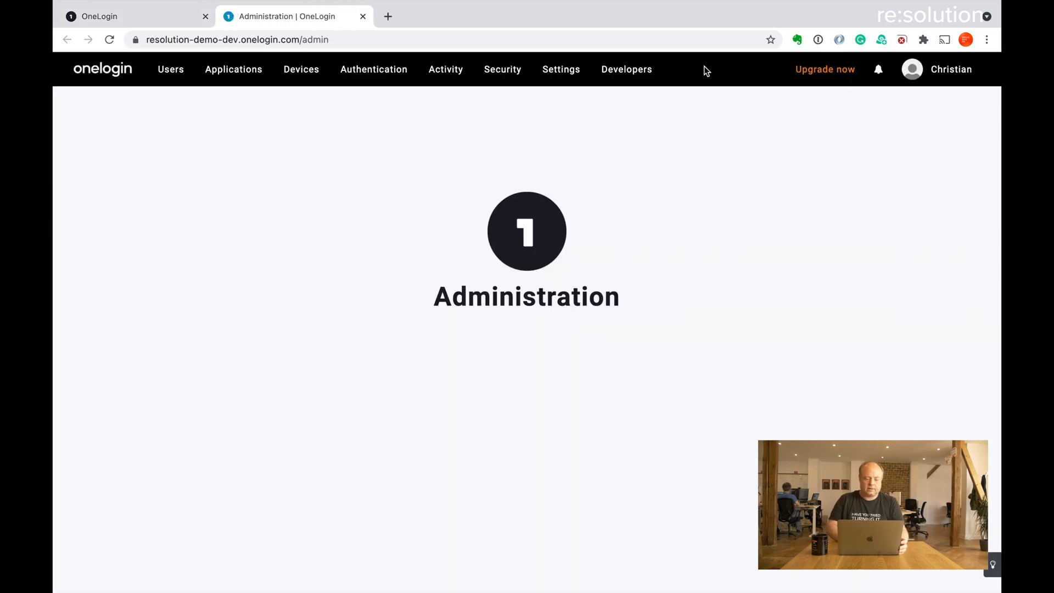
Fill in a new OneLogin API credential named 'cr-demo-jira' with Read users access.
click(626, 70)
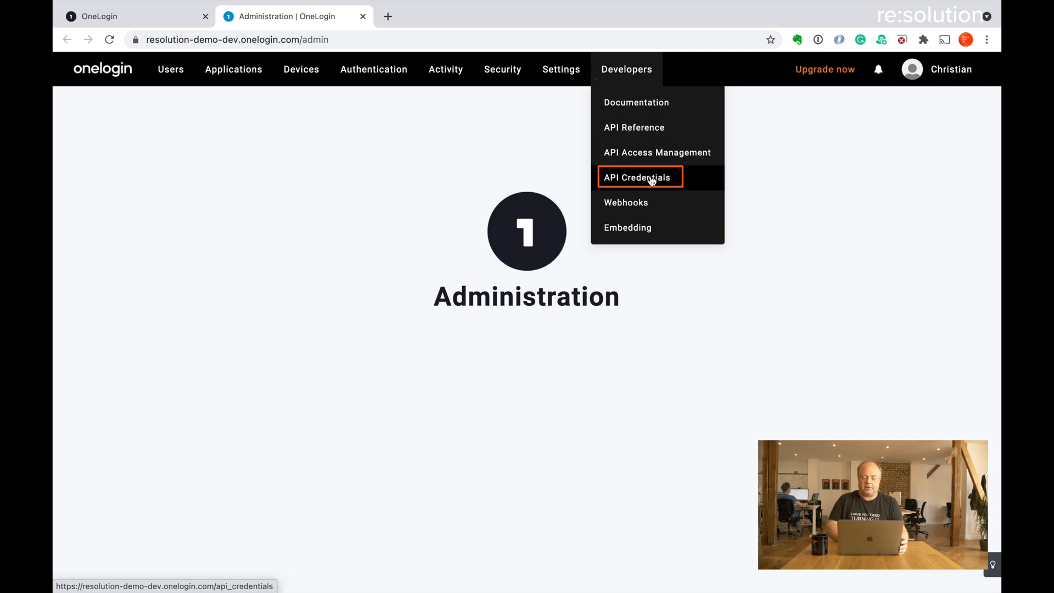
click(639, 177)
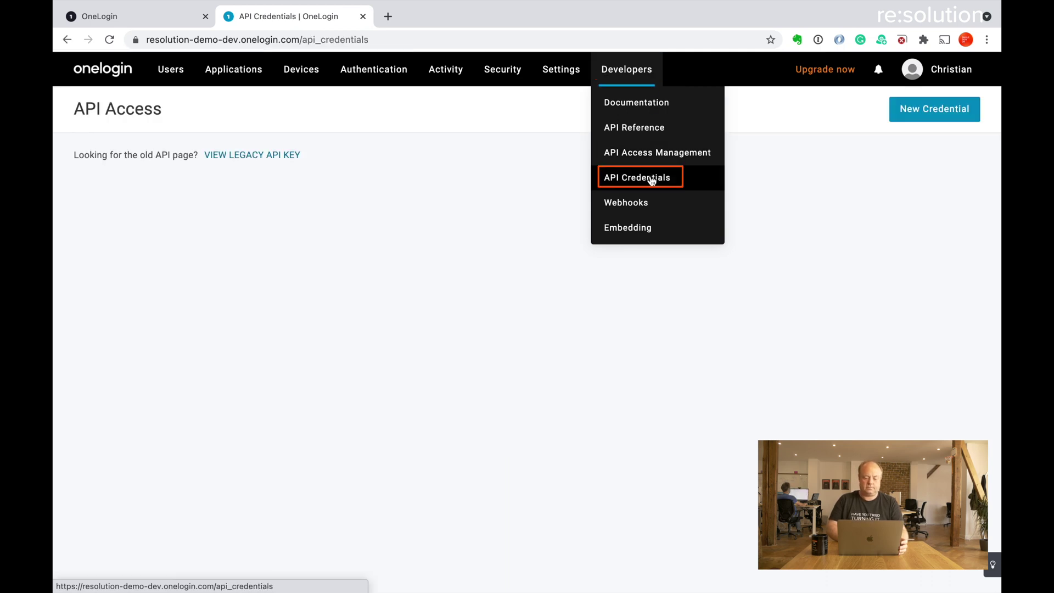
click(640, 177)
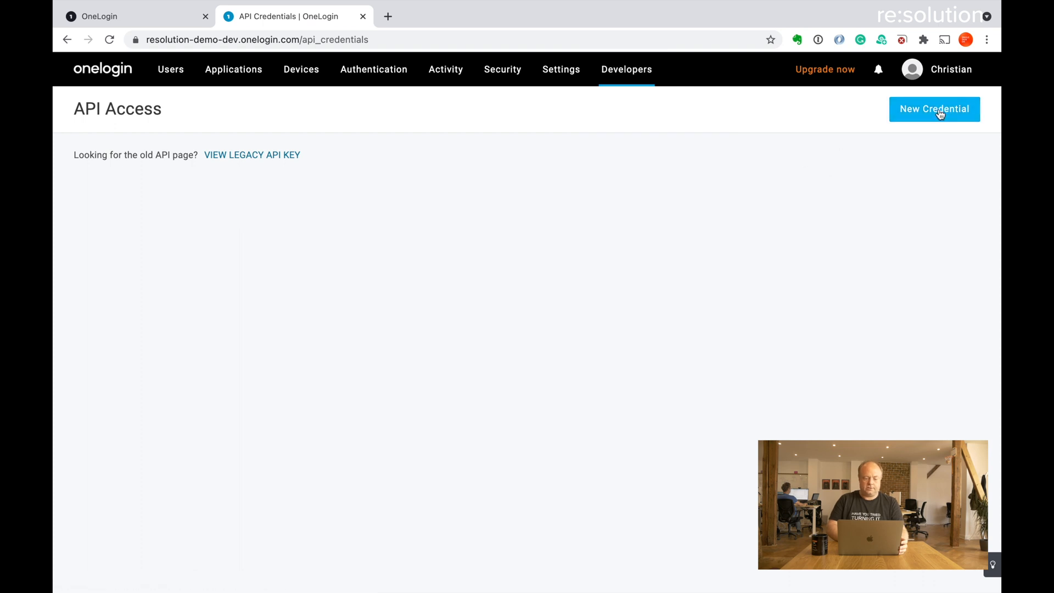
click(934, 109)
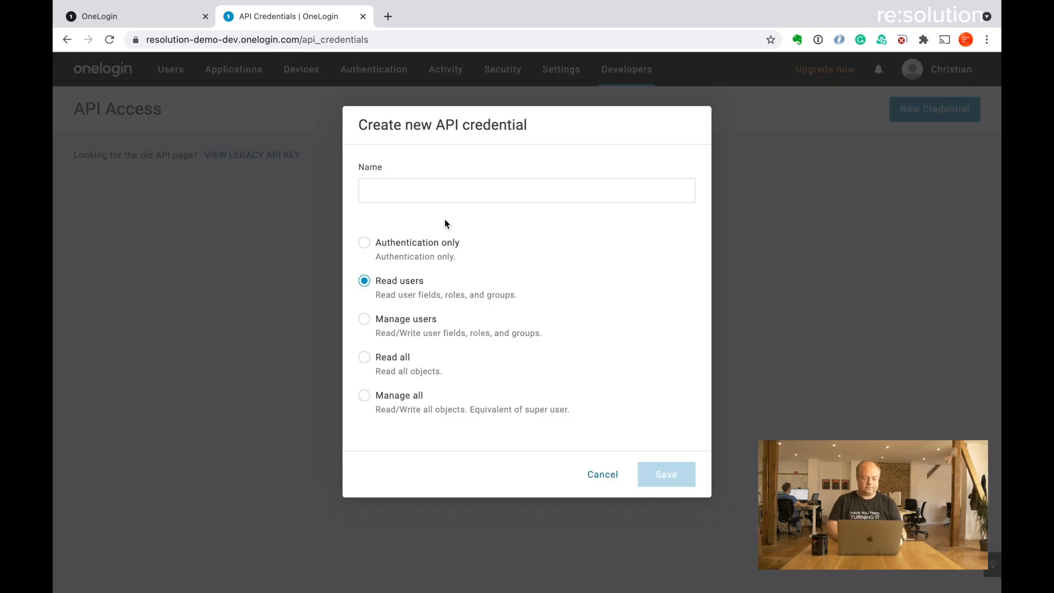
text(cr-demo-jira)
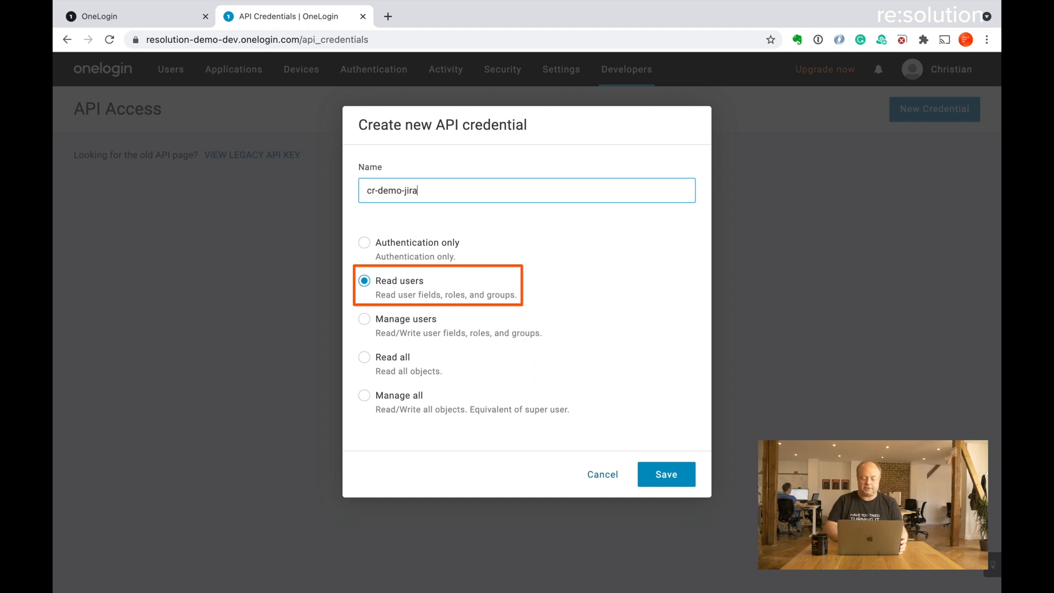
click(666, 474)
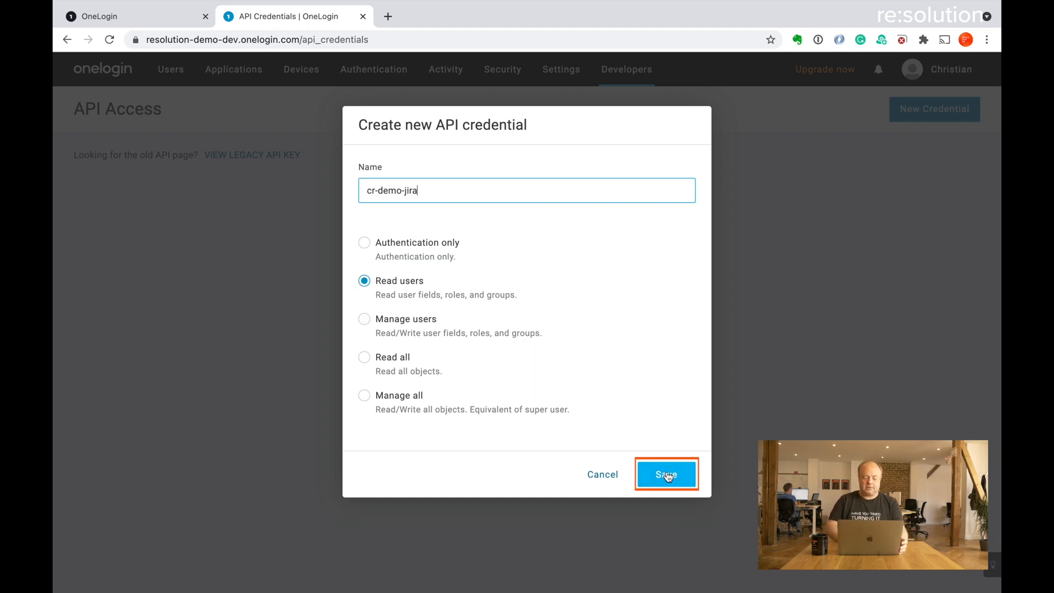
Save the cr-demo-jira credential and copy its client ID.
click(666, 474)
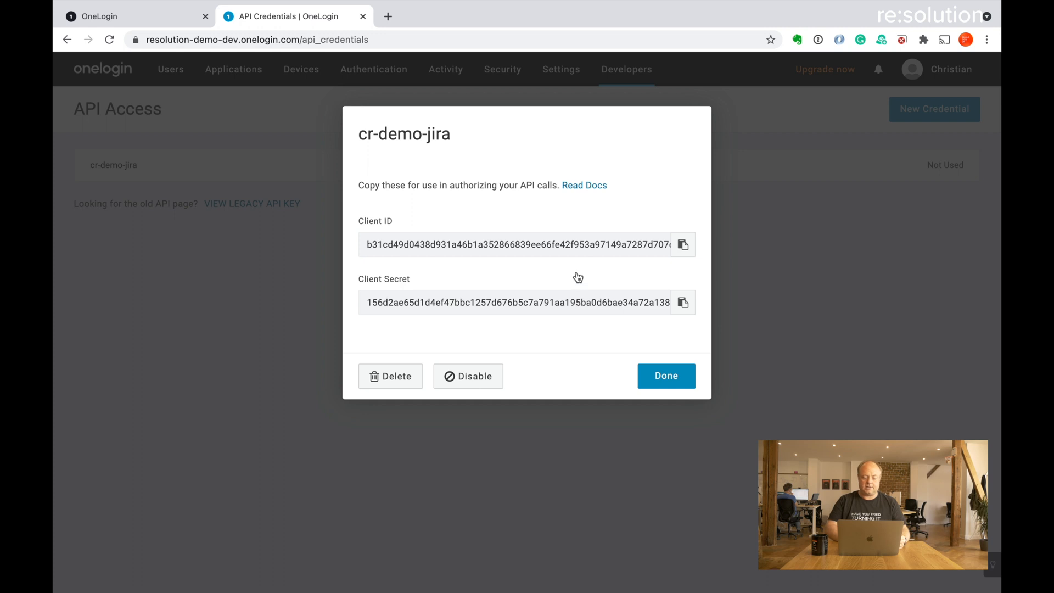
click(682, 244)
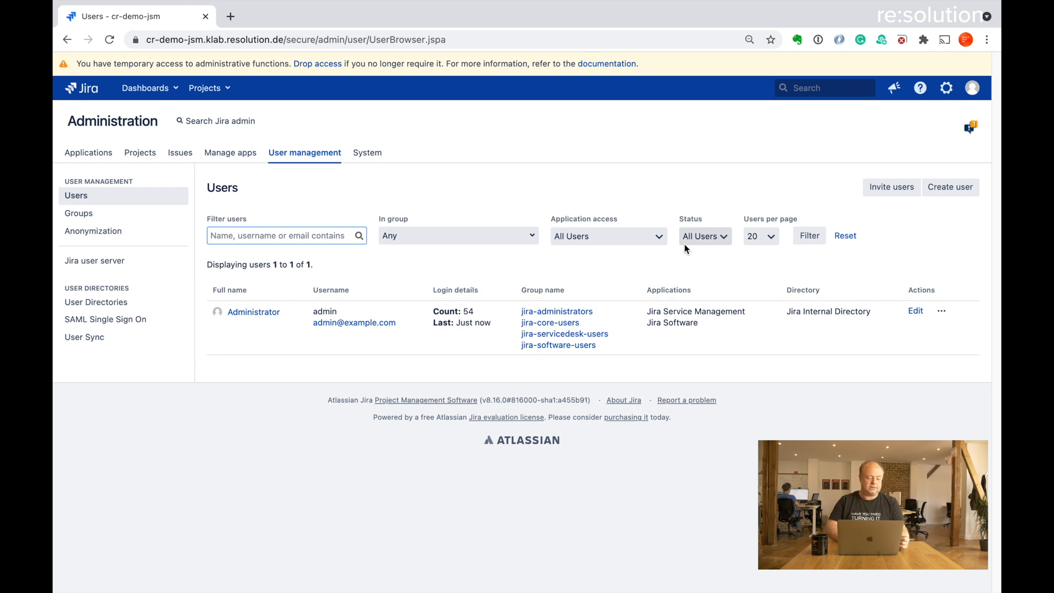
mouse_move(93, 342)
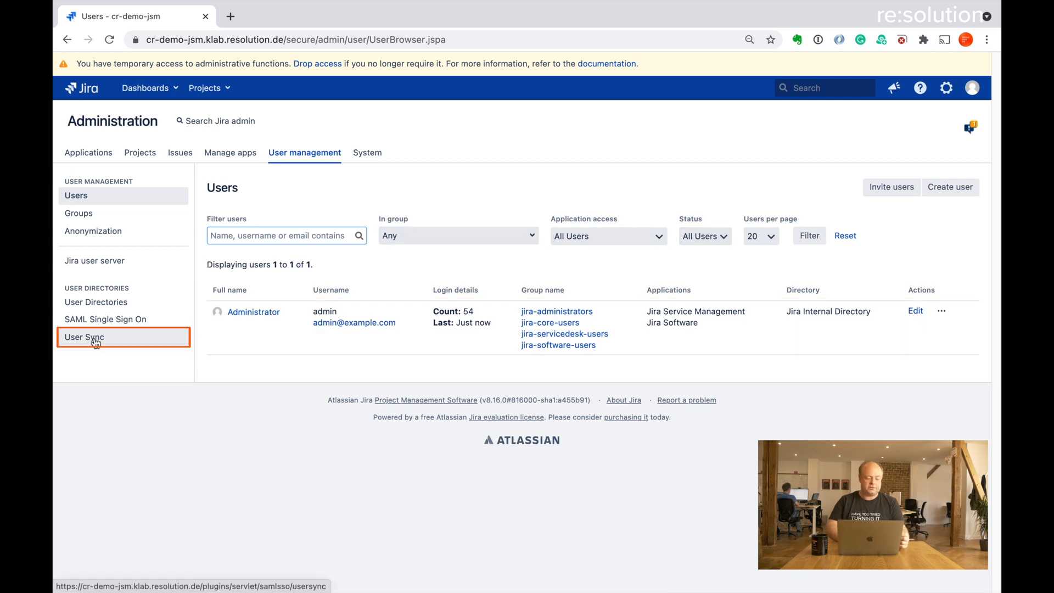
Open the User Sync connector configurations page from the Jira admin sidebar.
click(83, 337)
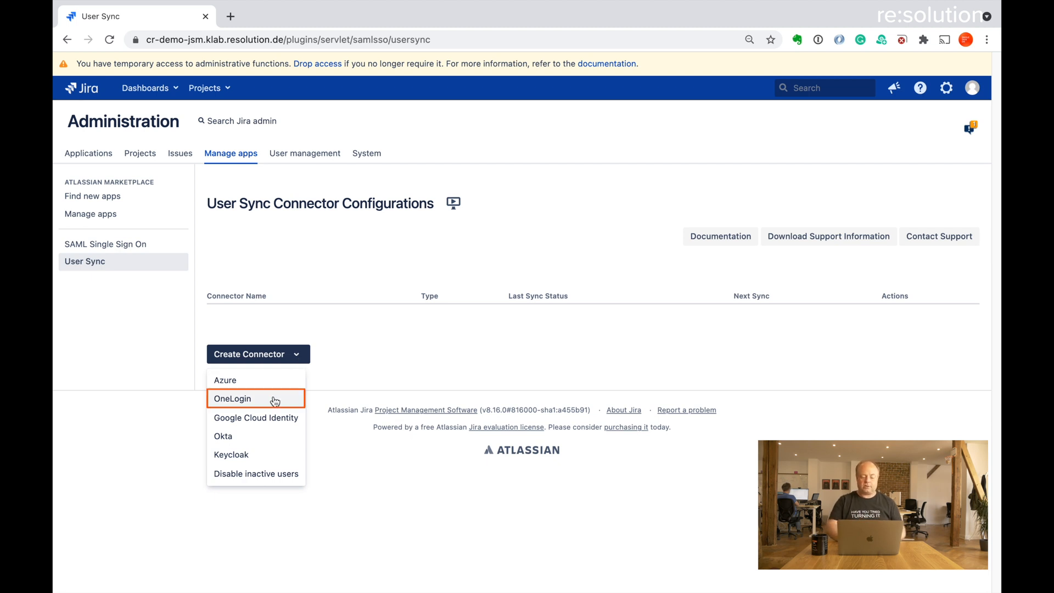
Start a OneLogin connector named 'Prod Onelogin' with the US base URL.
click(232, 398)
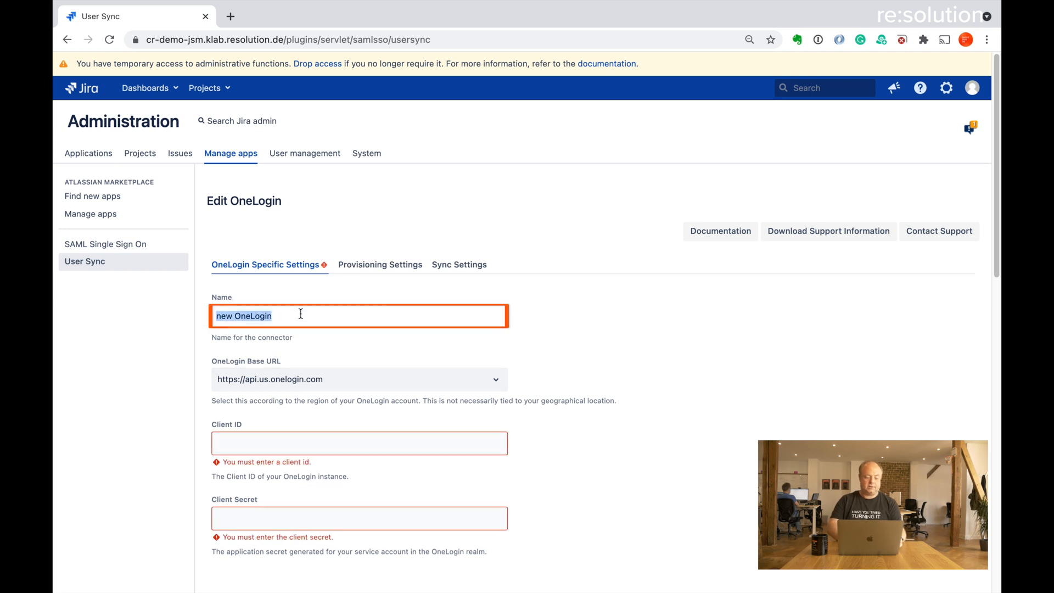
text(Prod)
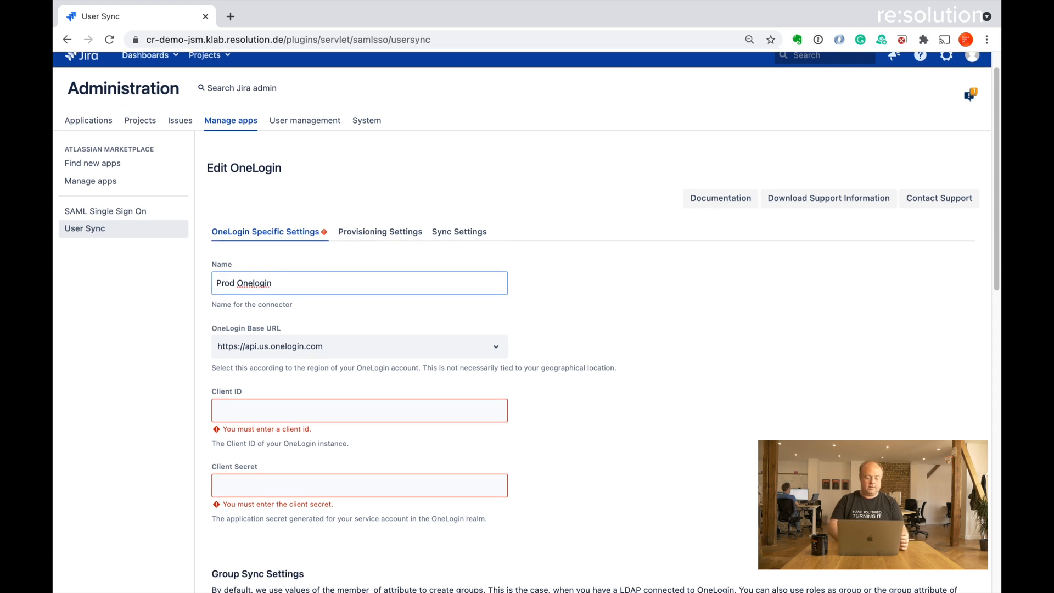
scroll(down, 3)
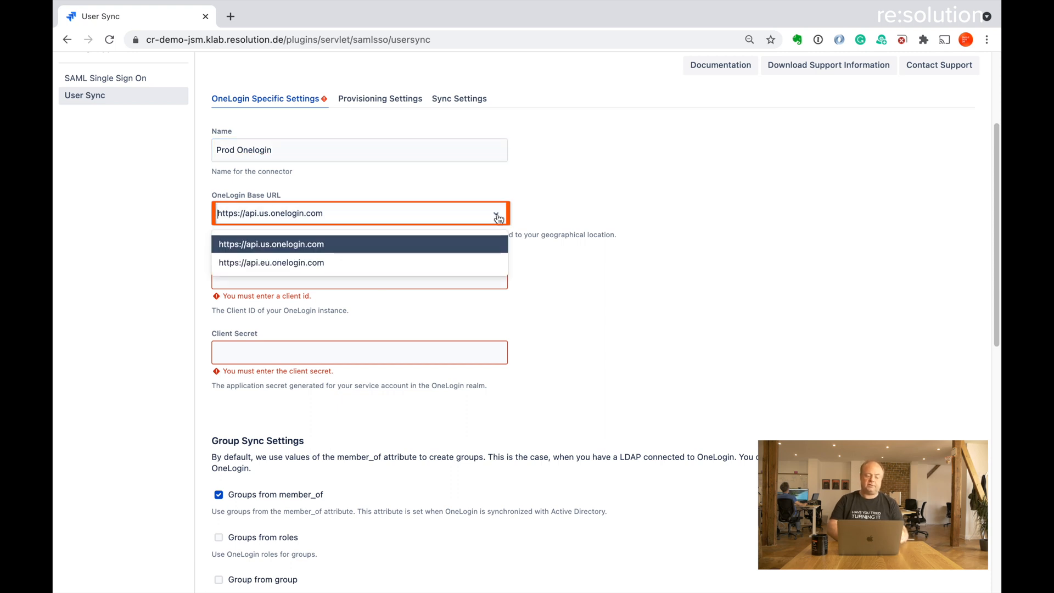
click(270, 245)
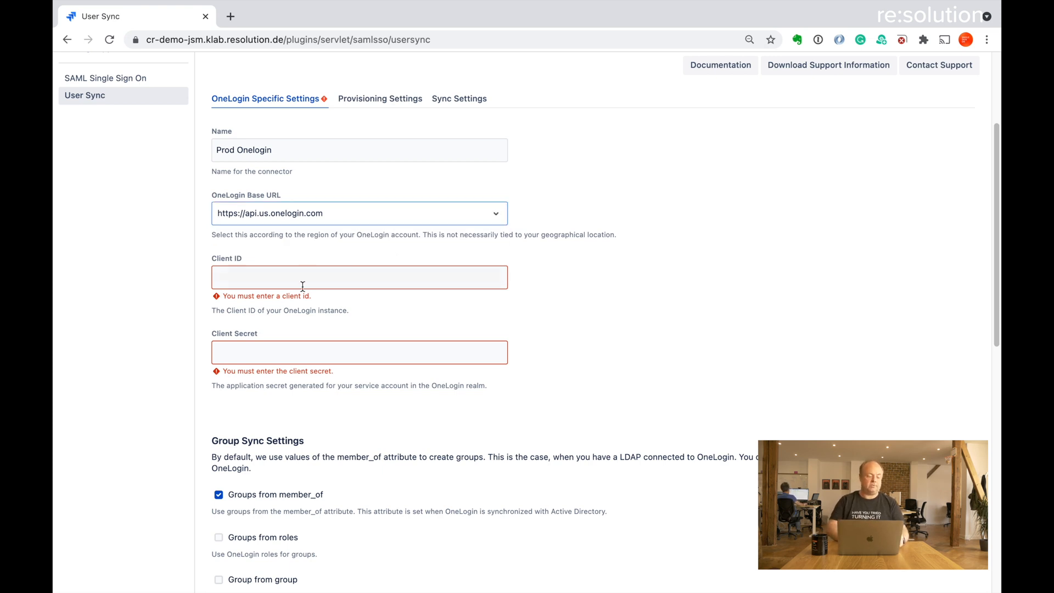
Paste the client ID into the connector and copy the client secret from OneLogin.
click(359, 277)
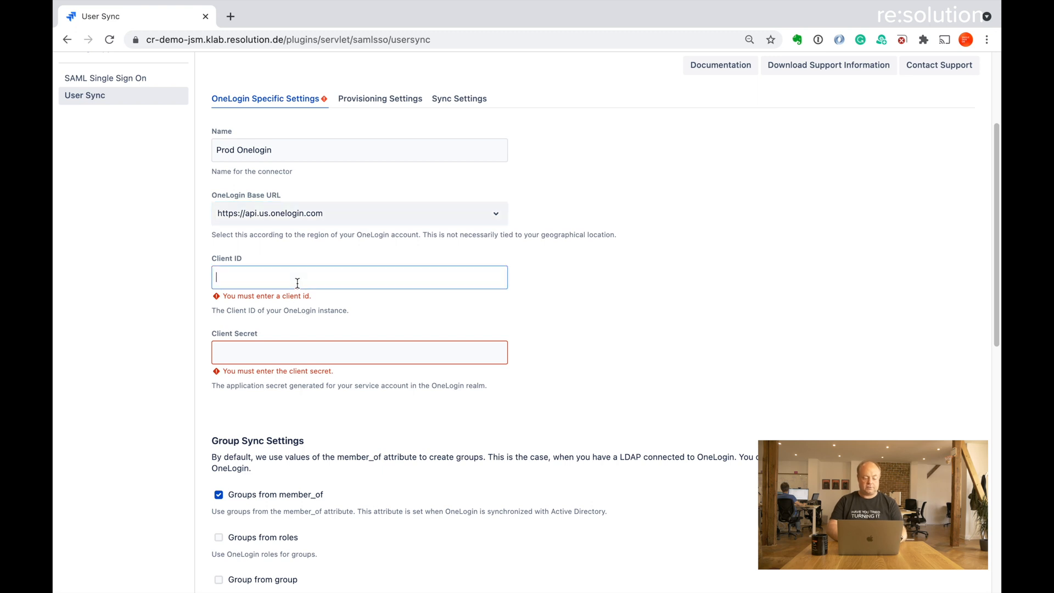
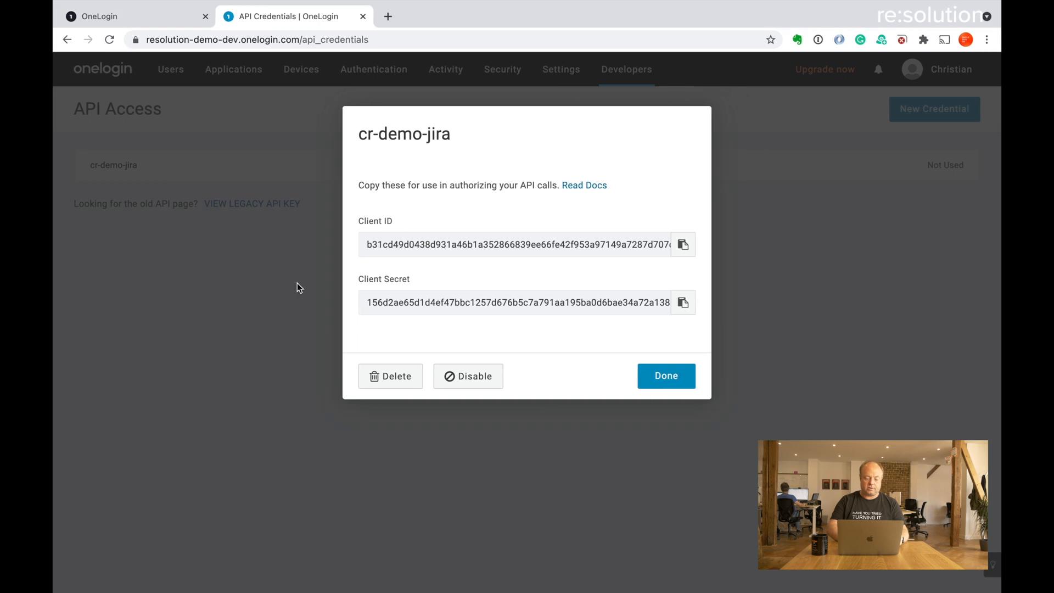
click(682, 302)
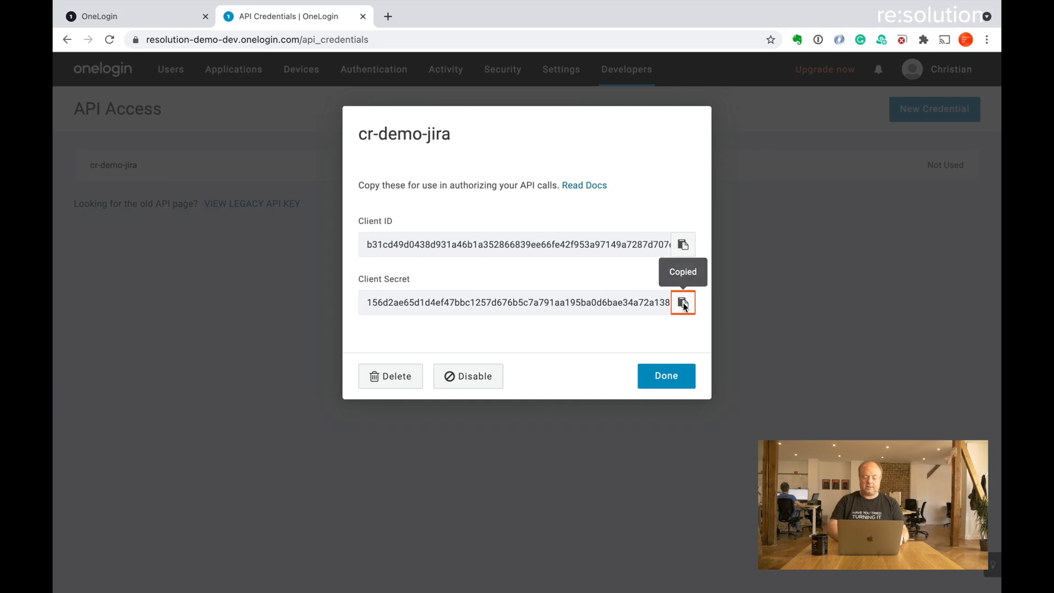
mouse_move(673, 389)
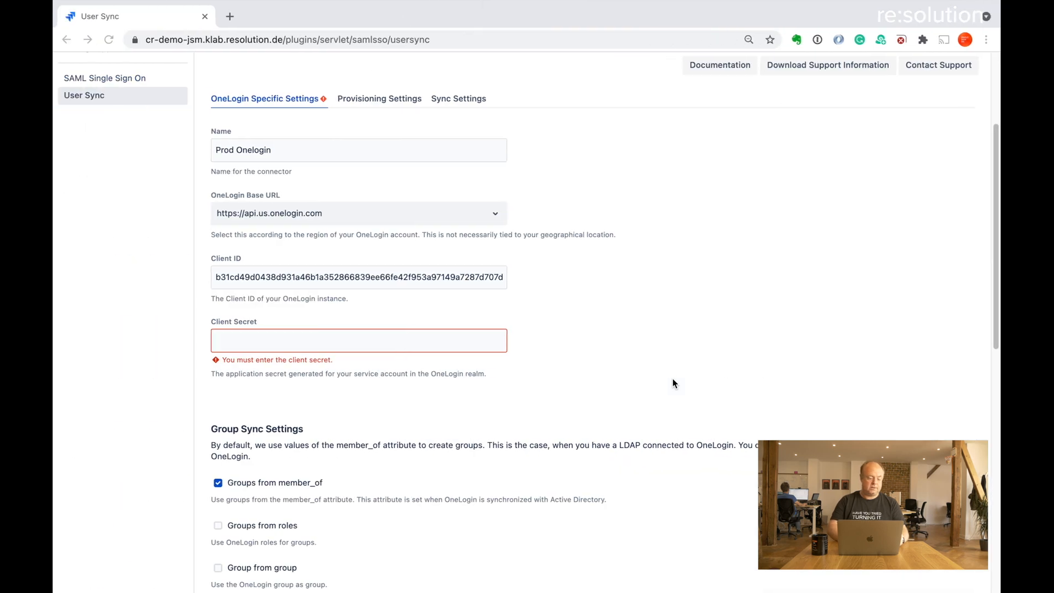
Paste the client secret into the connector and scroll down to Group Sync Settings.
click(359, 340)
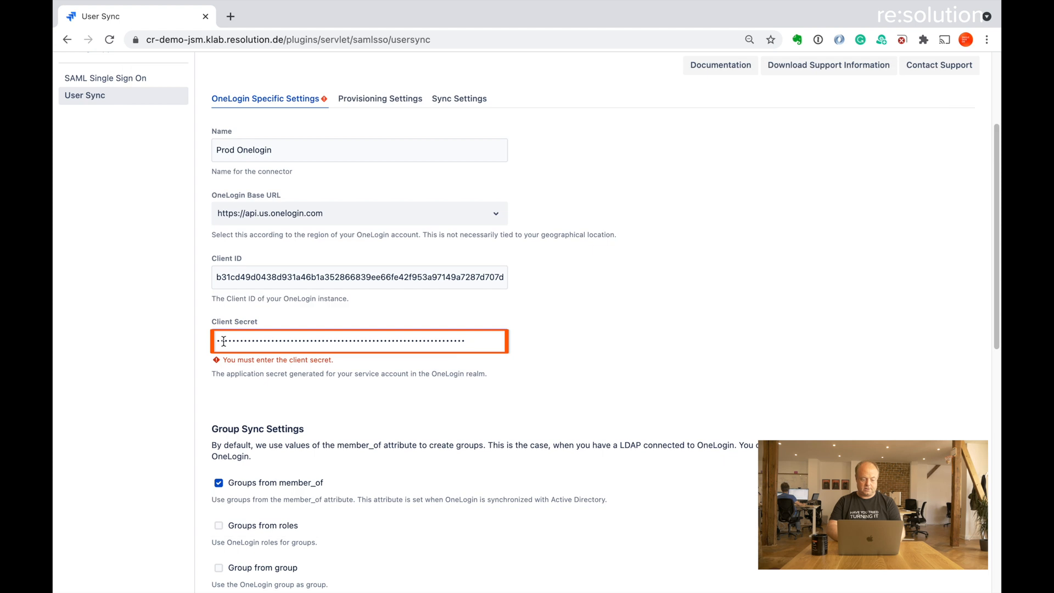
scroll(down, 3)
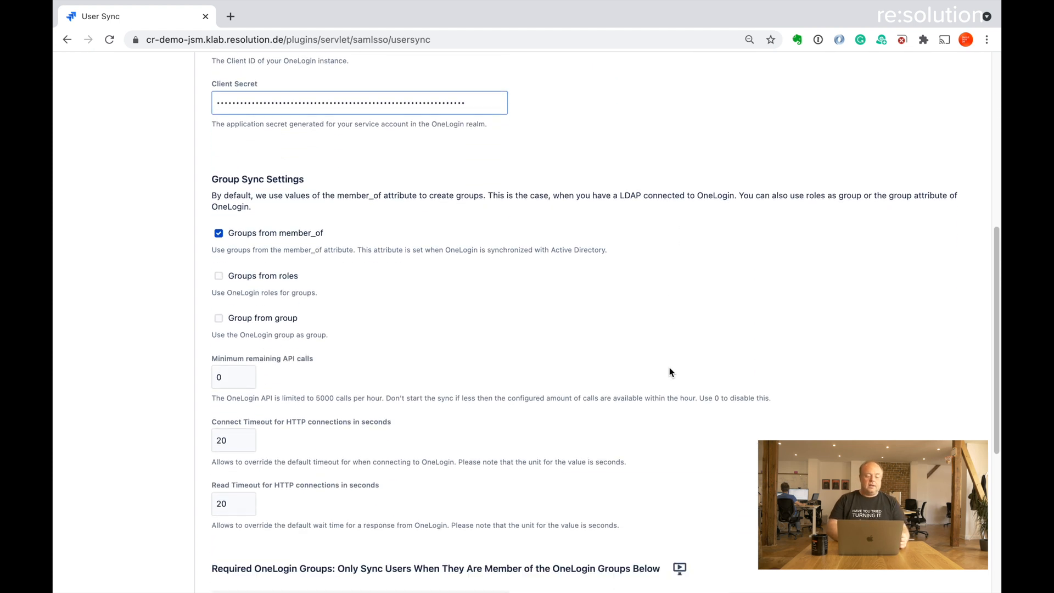
scroll(down, 3)
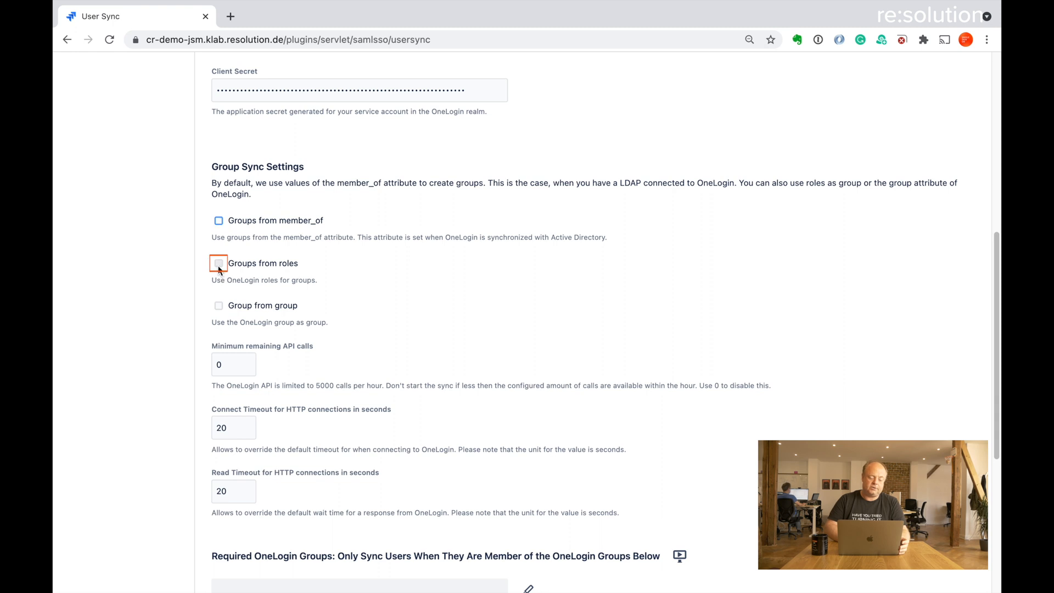
Enable 'Groups from roles' and leave 'Group from group' unchecked.
click(218, 263)
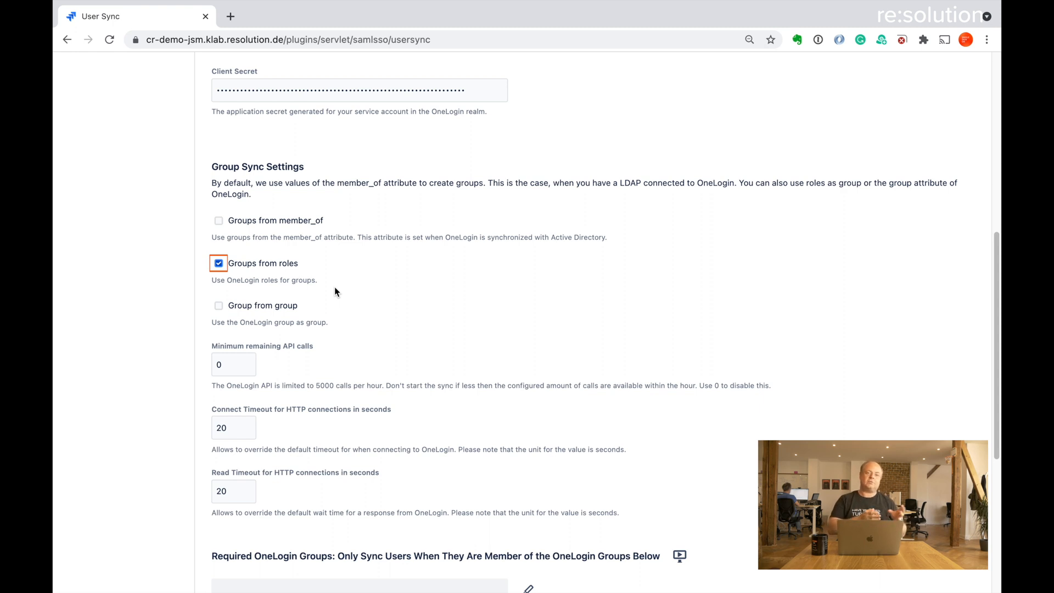
click(218, 305)
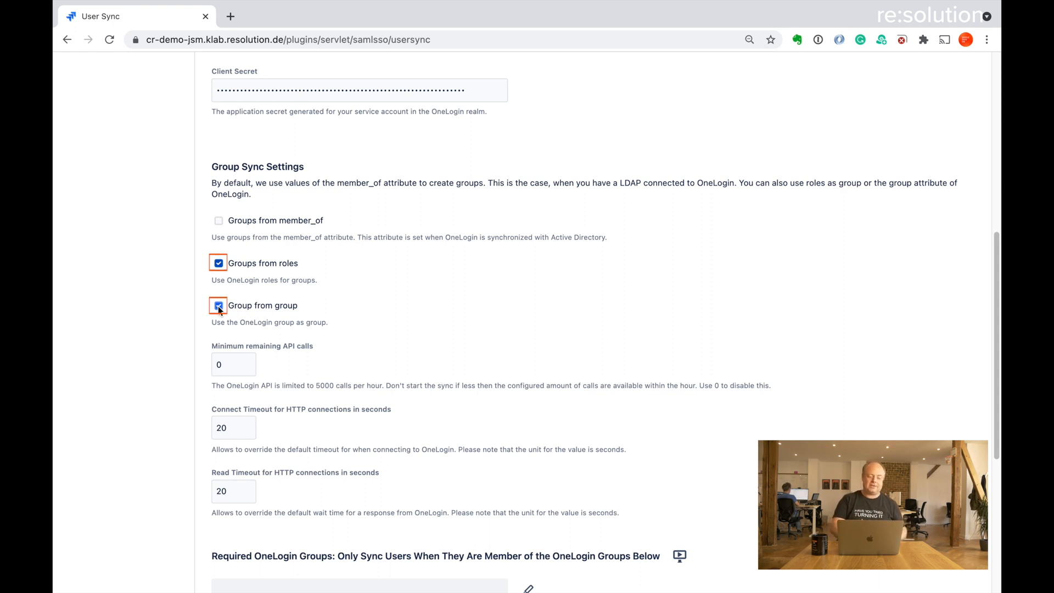
click(218, 305)
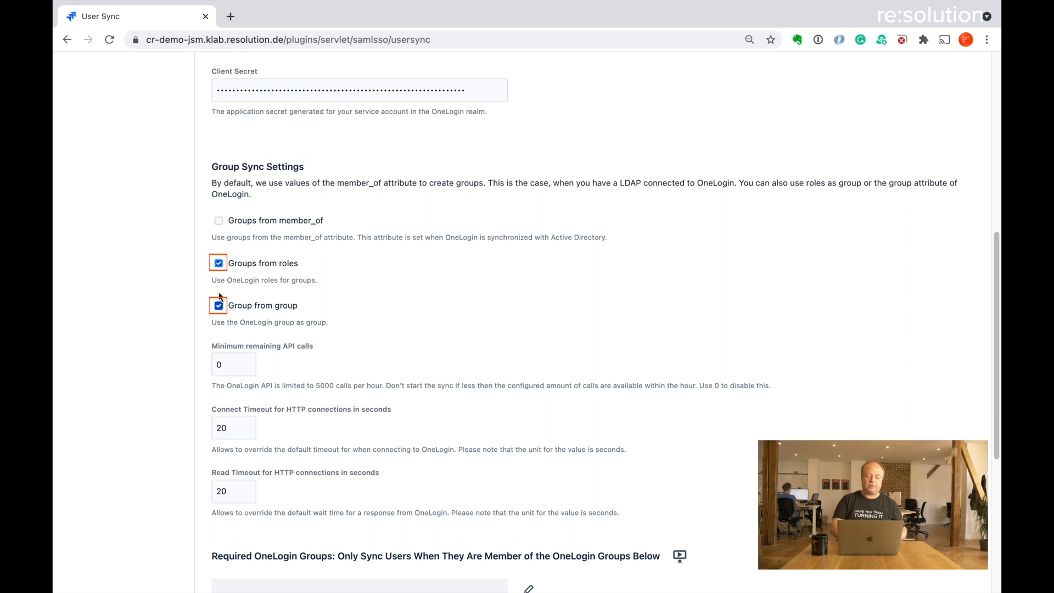
click(218, 305)
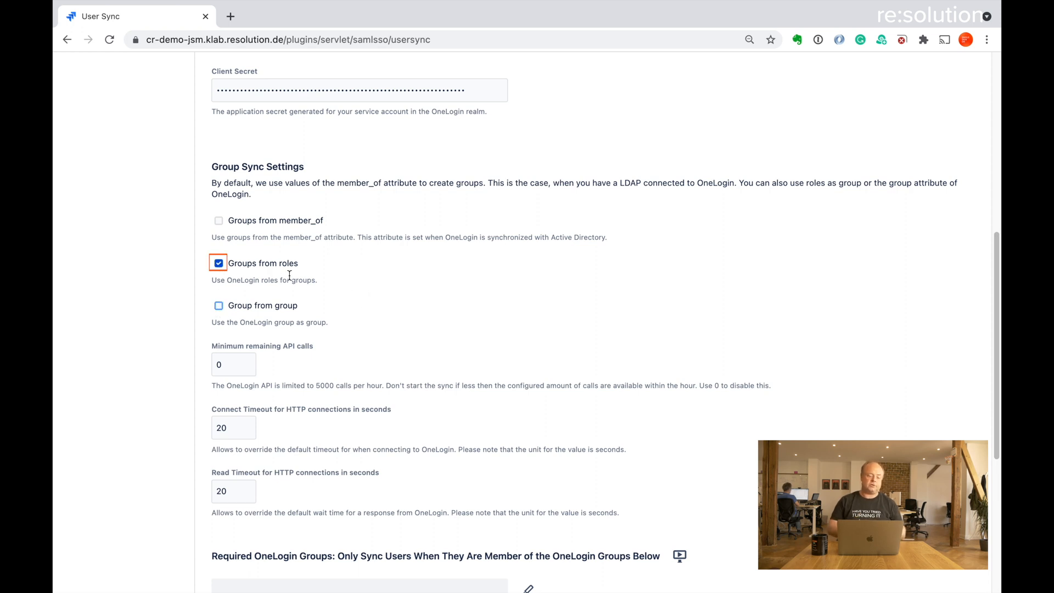
mouse_move(342, 284)
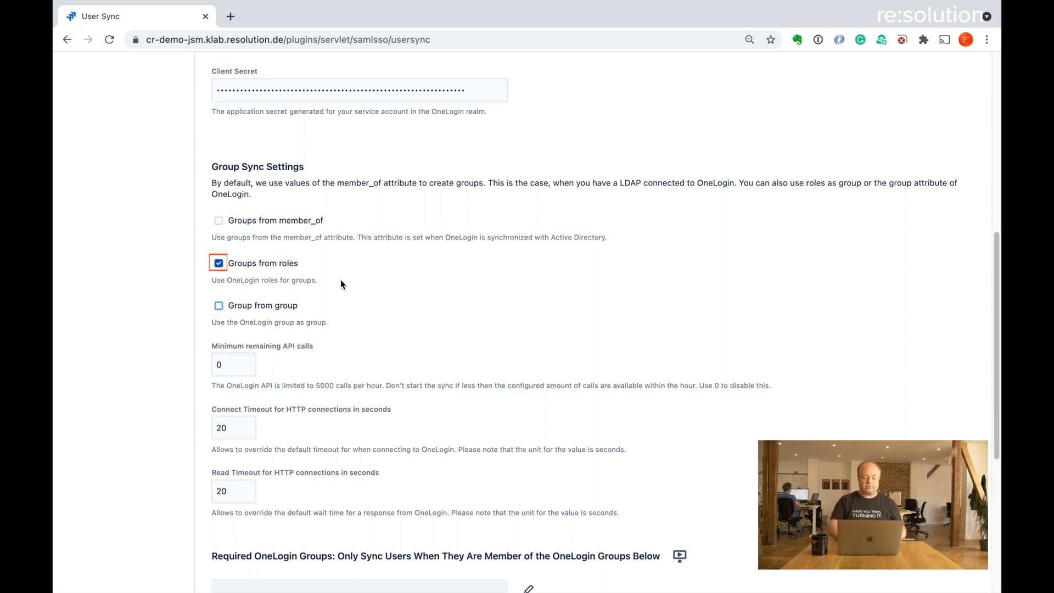
scroll(down, 3)
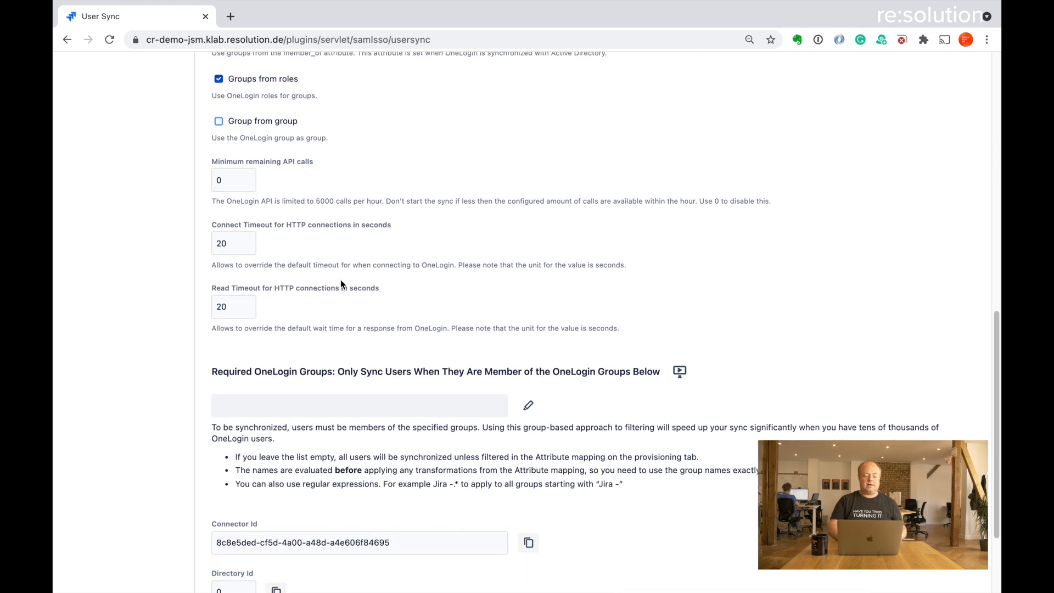
scroll(down, 3)
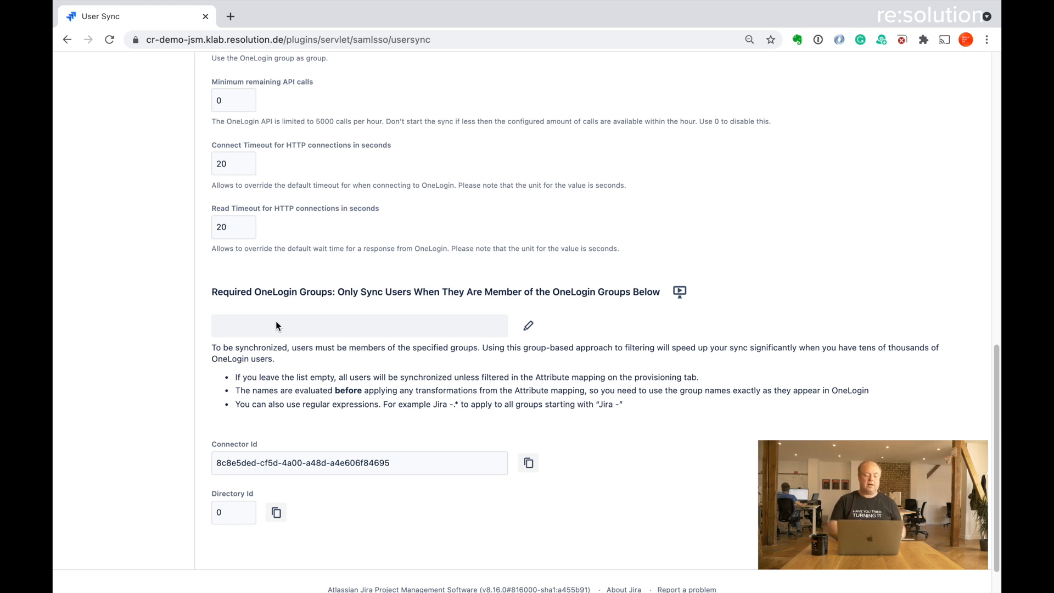
mouse_move(417, 334)
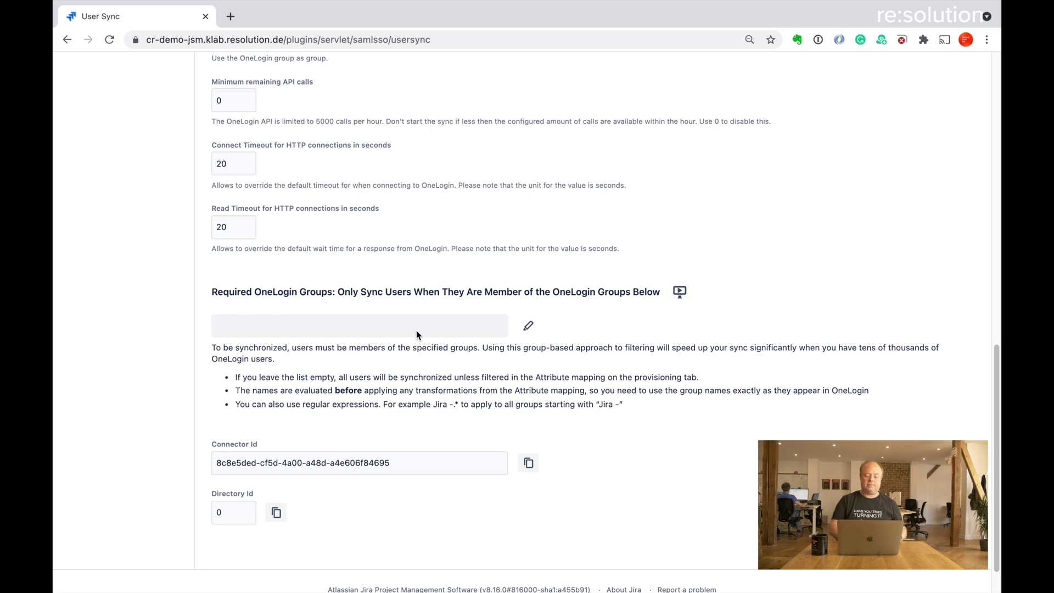
mouse_move(615, 331)
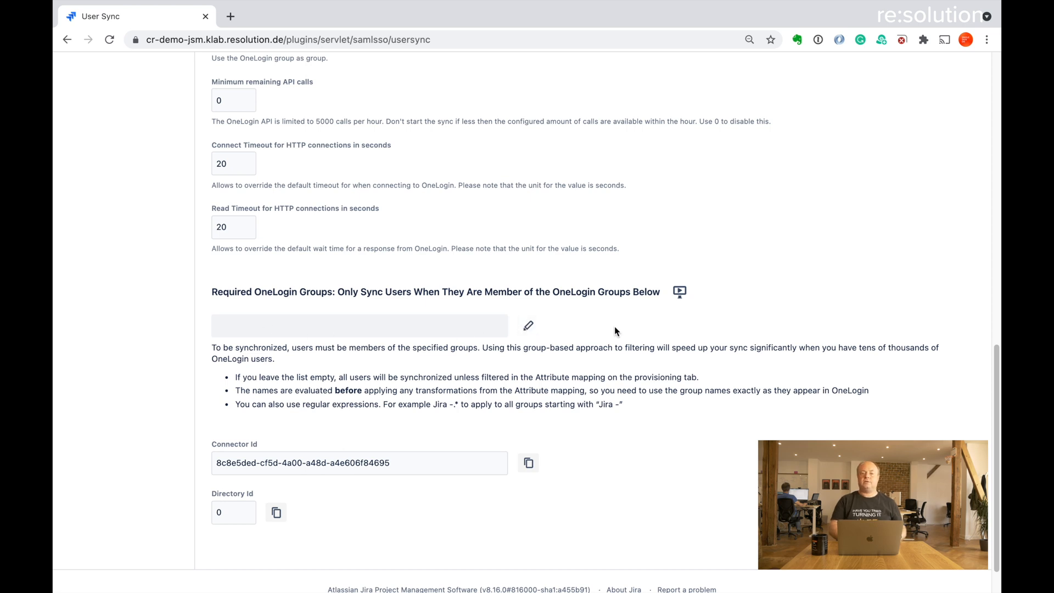
scroll(up, 3)
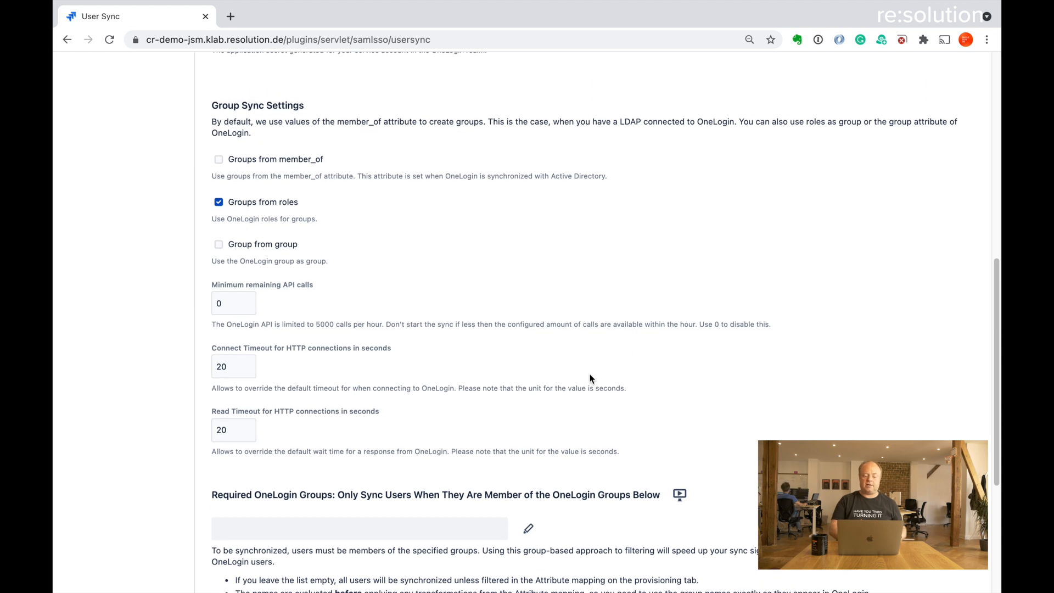
scroll(down, 3)
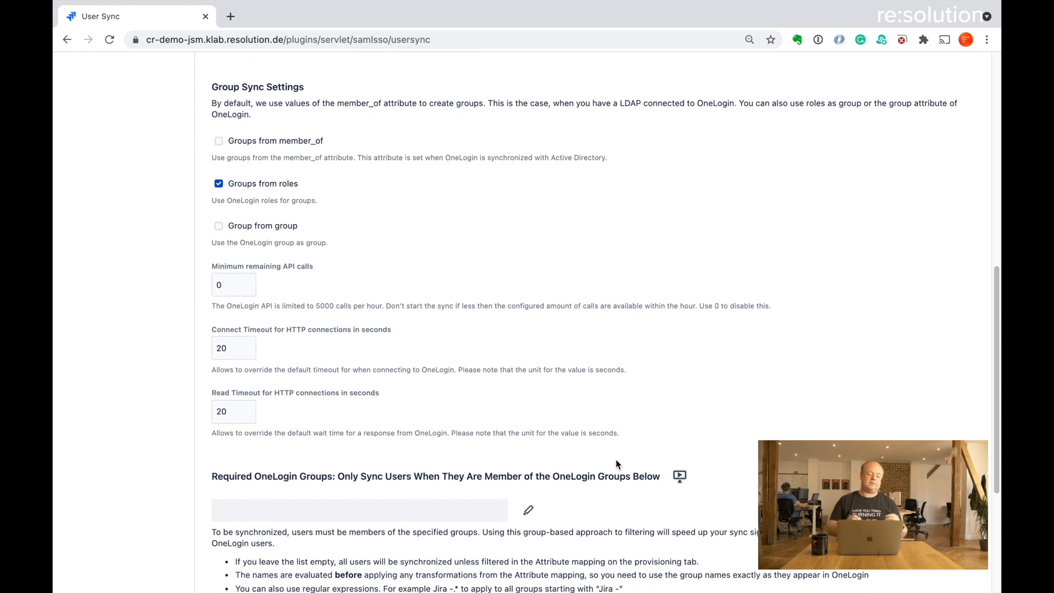
mouse_move(629, 520)
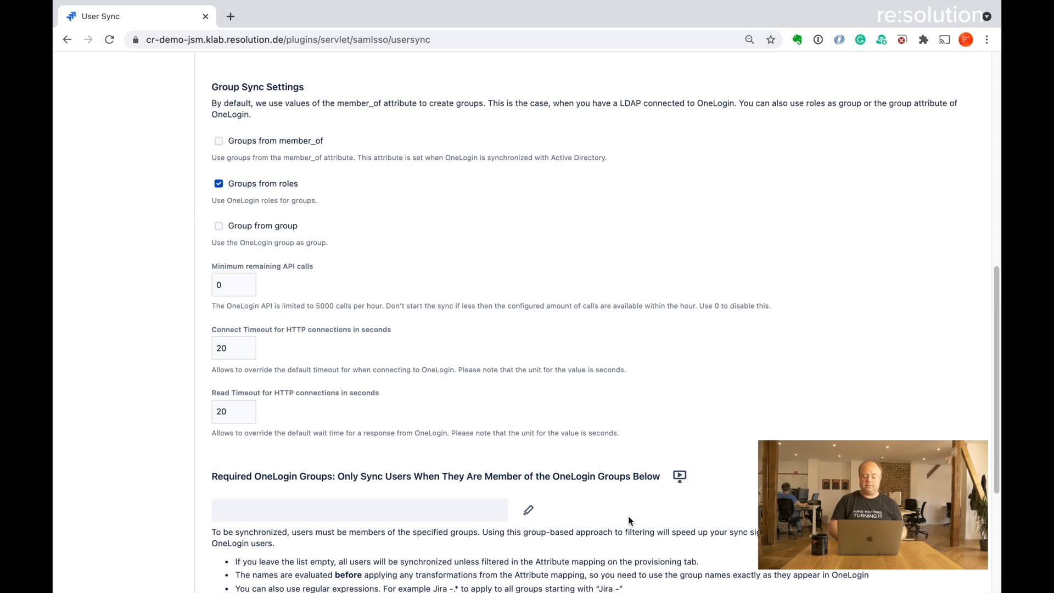
scroll(down, 3)
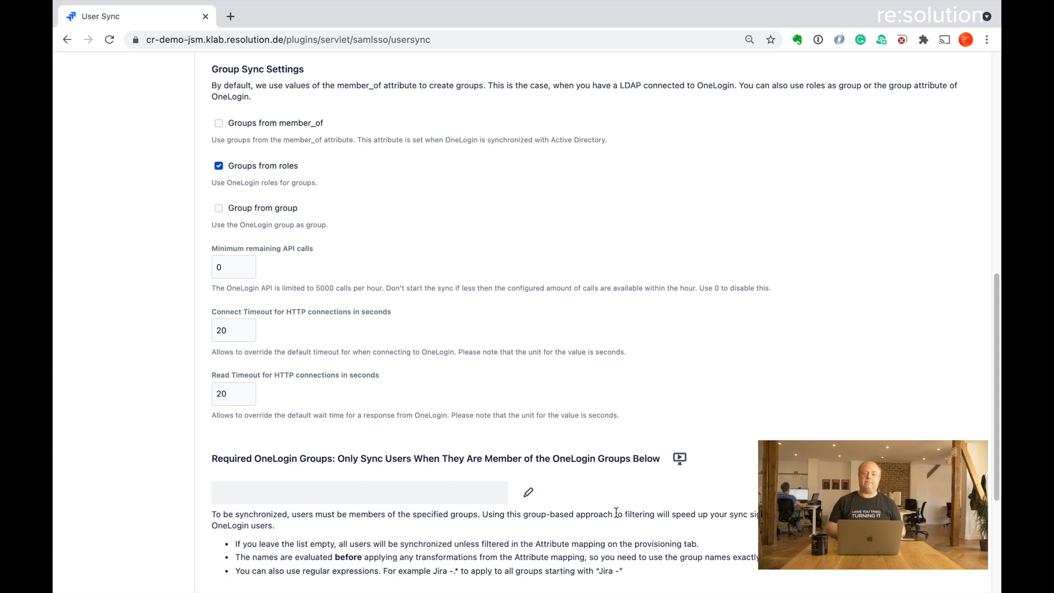
scroll(down, 3)
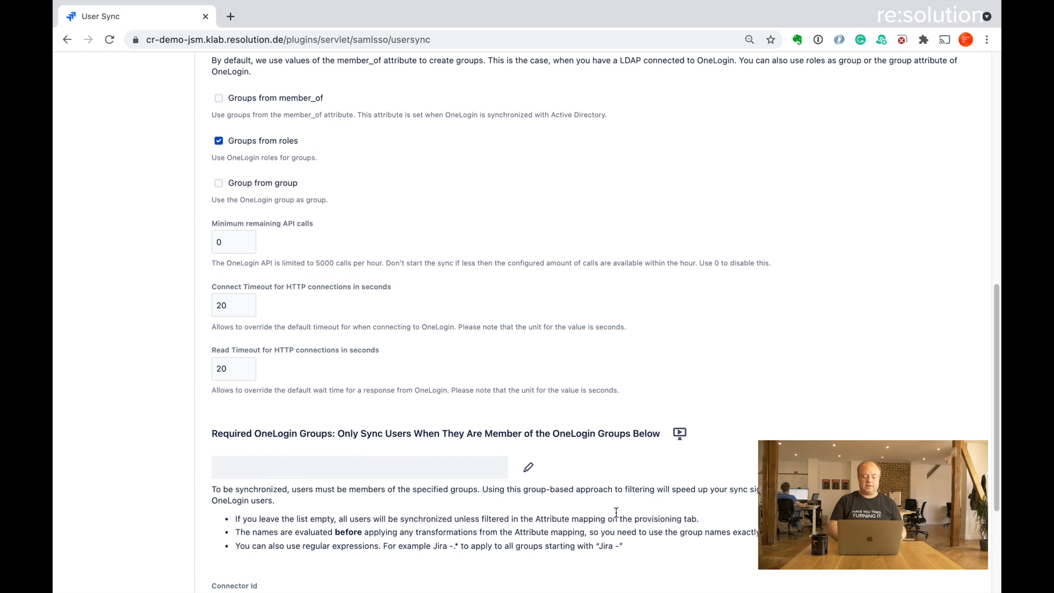
Add 'jira-software-users' to the Required OneLogin Groups list.
click(528, 467)
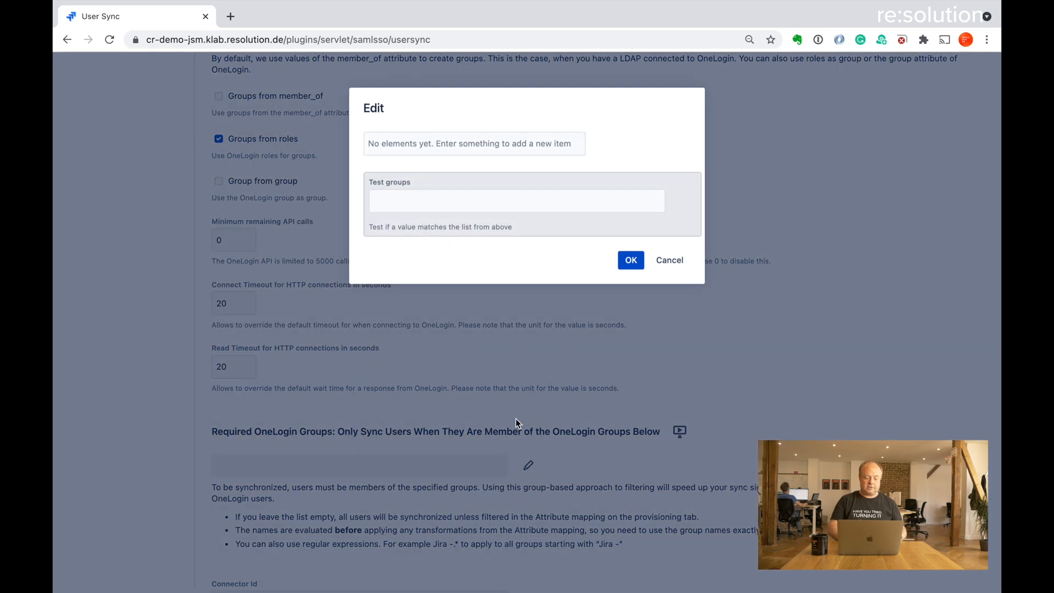
click(474, 144)
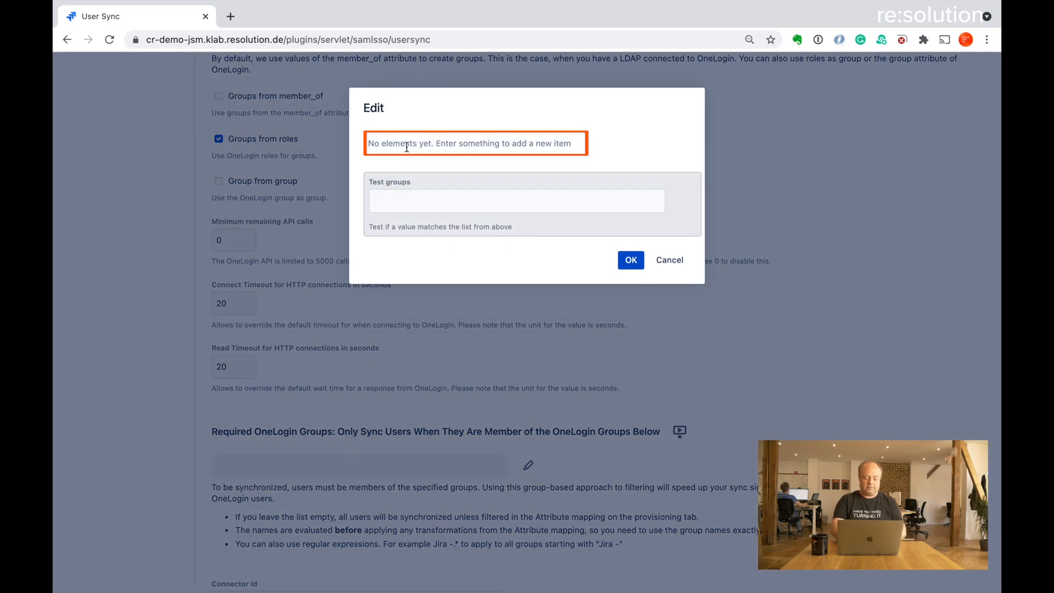
text(jira-software)
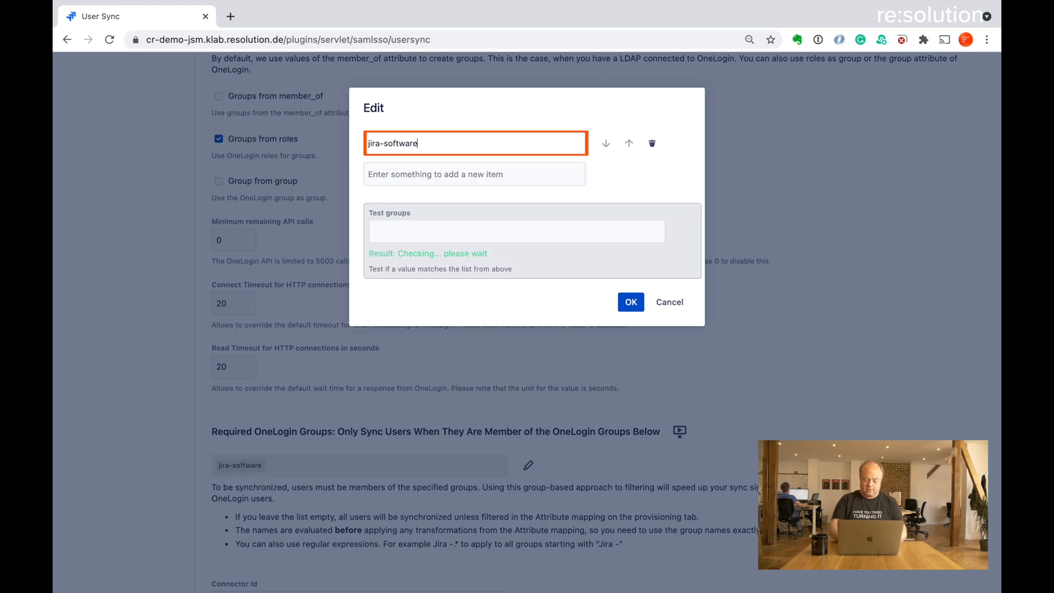
text(-users)
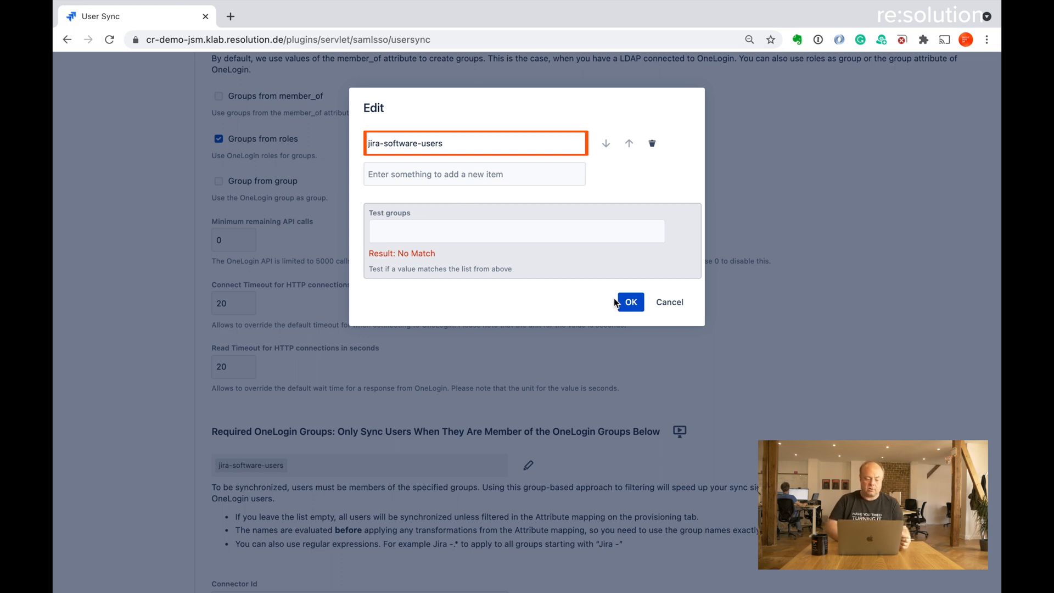
click(630, 302)
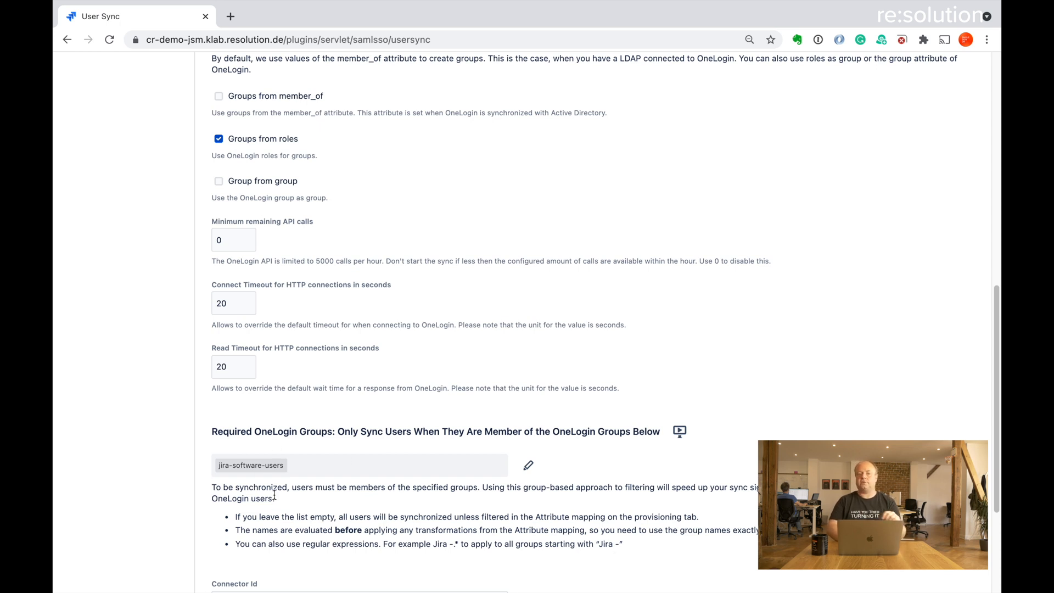
Review Provisioning Settings: copy behaviour, attribute mapping and group management.
scroll(down, 3)
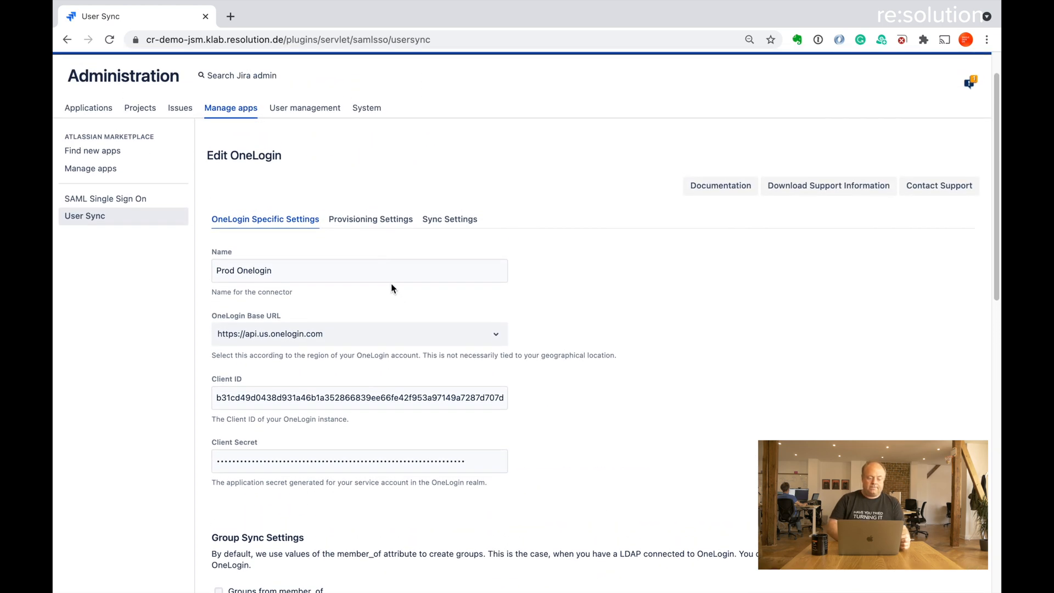
click(370, 219)
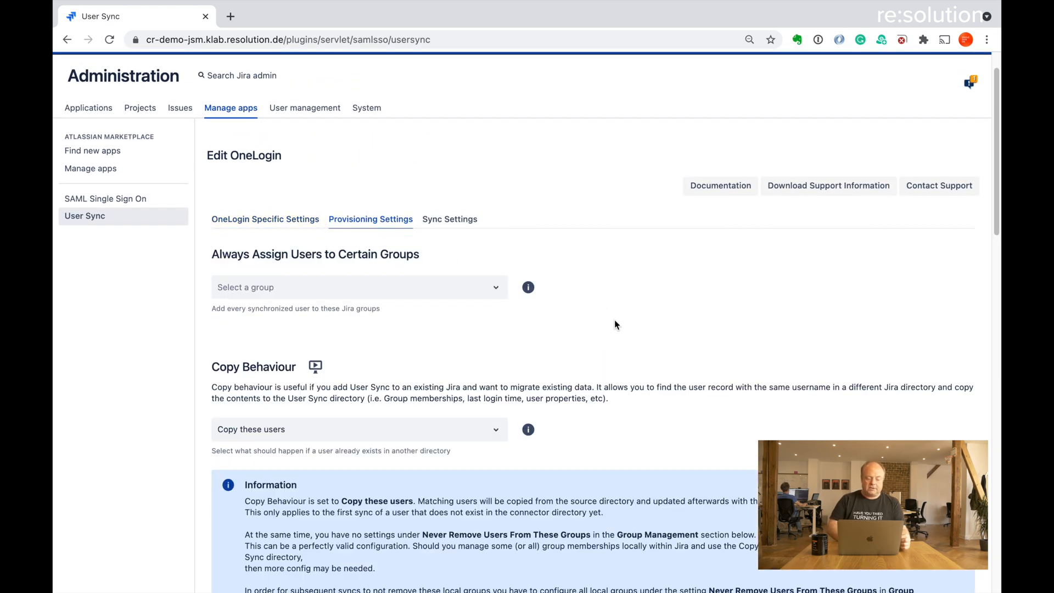
scroll(down, 3)
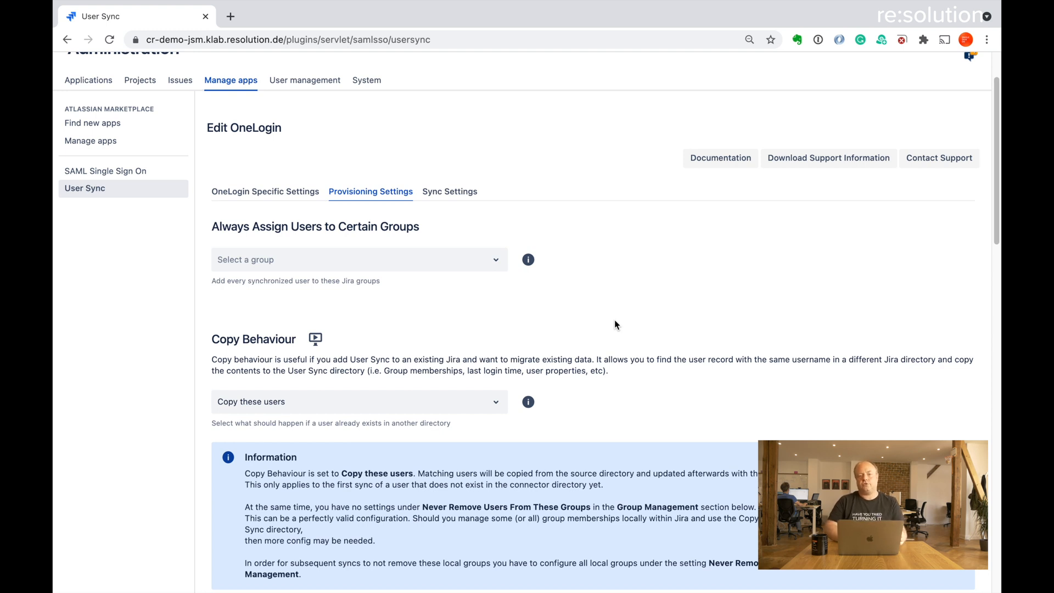
mouse_move(675, 300)
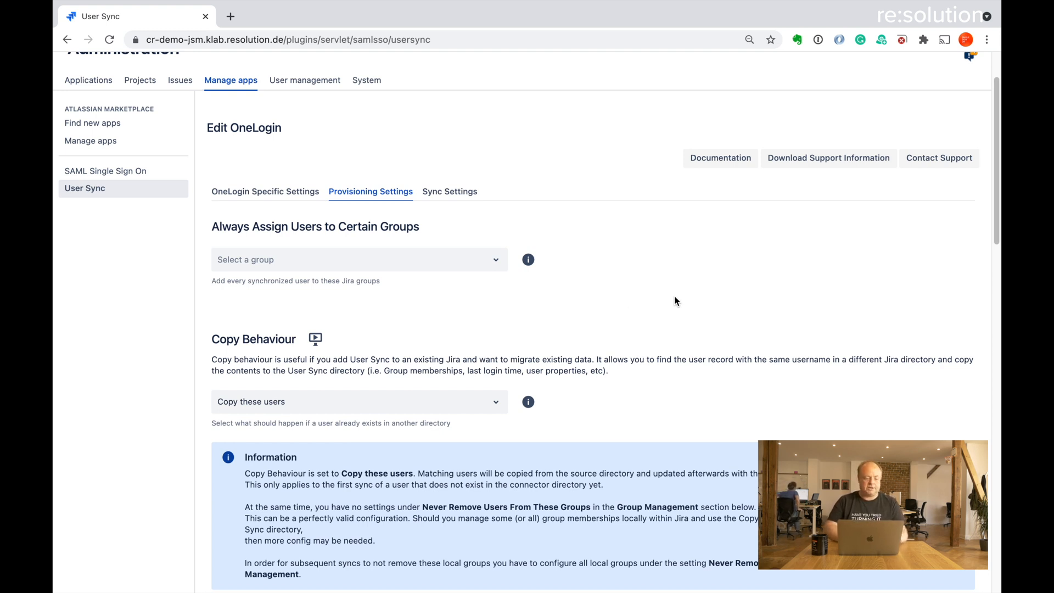
scroll(down, 3)
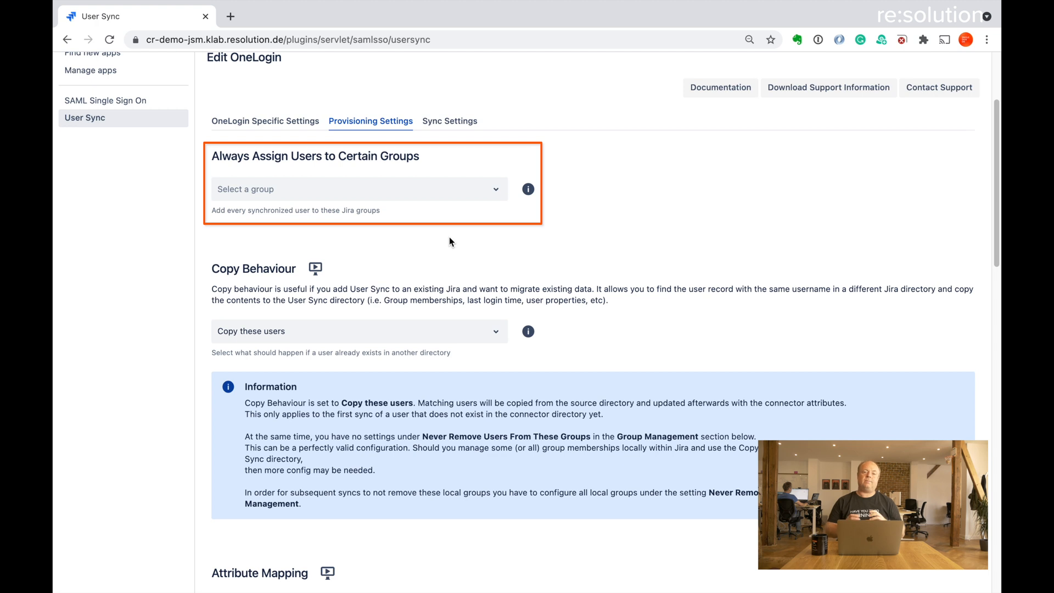
mouse_move(561, 250)
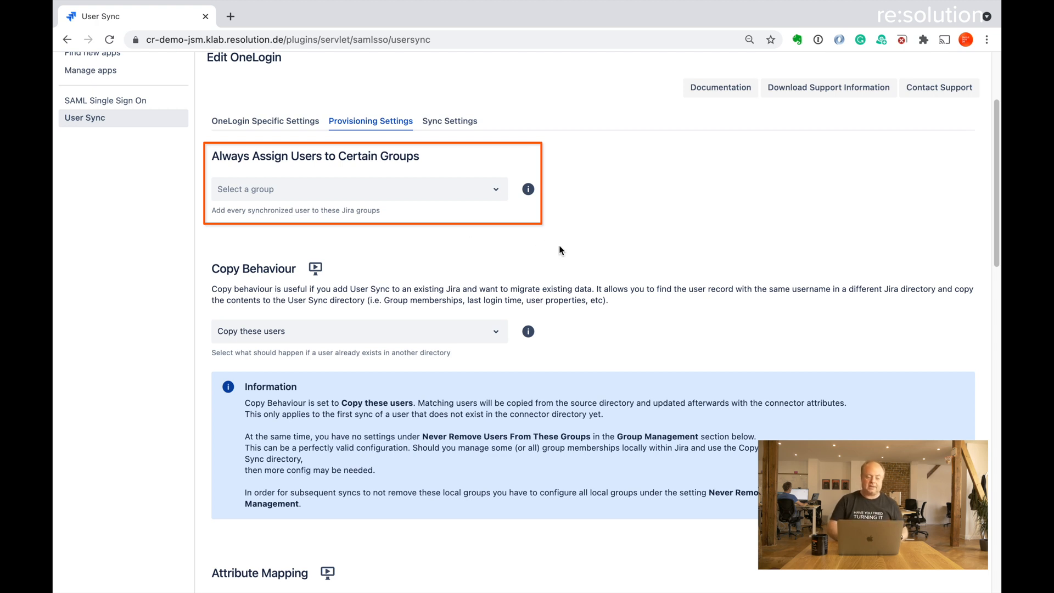
scroll(down, 3)
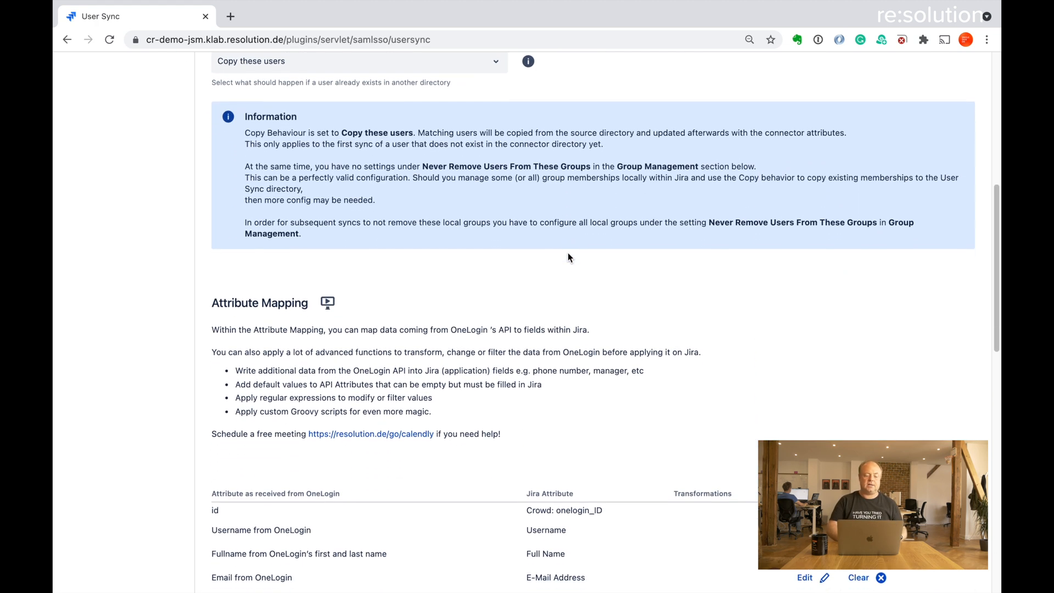
scroll(down, 3)
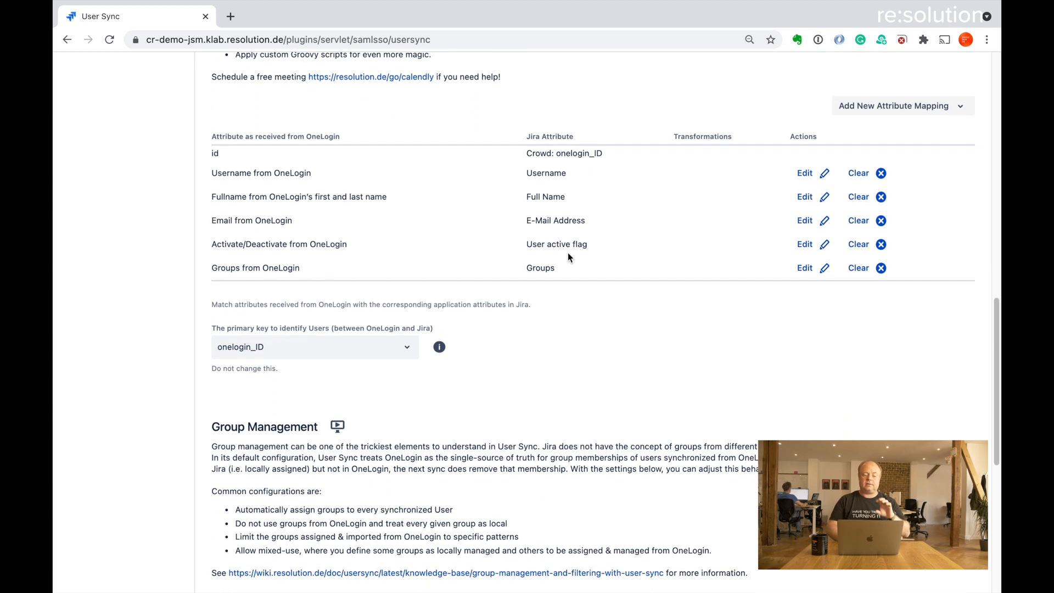
scroll(up, 3)
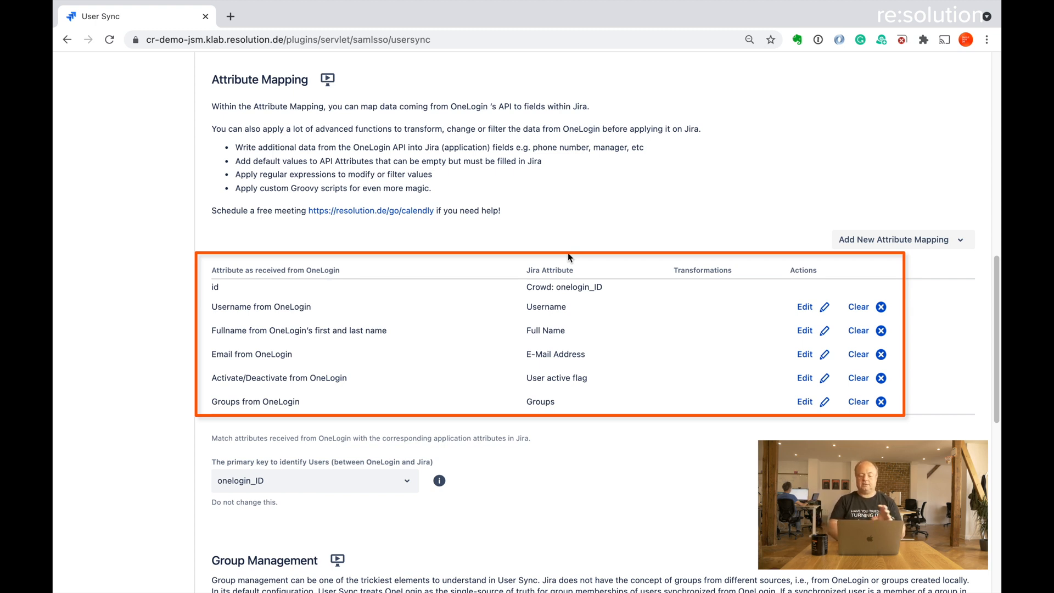
scroll(down, 3)
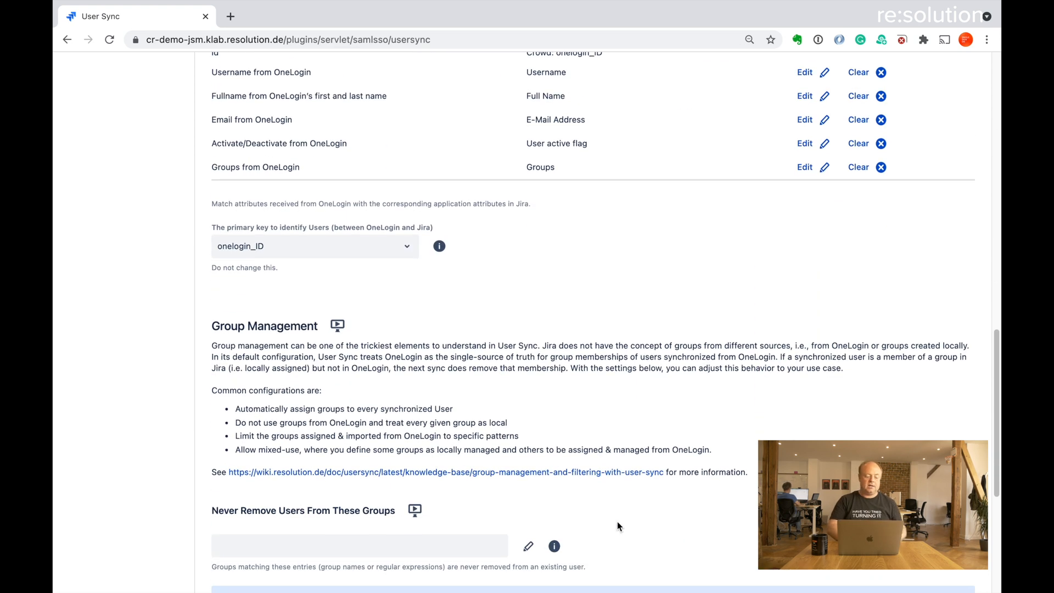
scroll(down, 3)
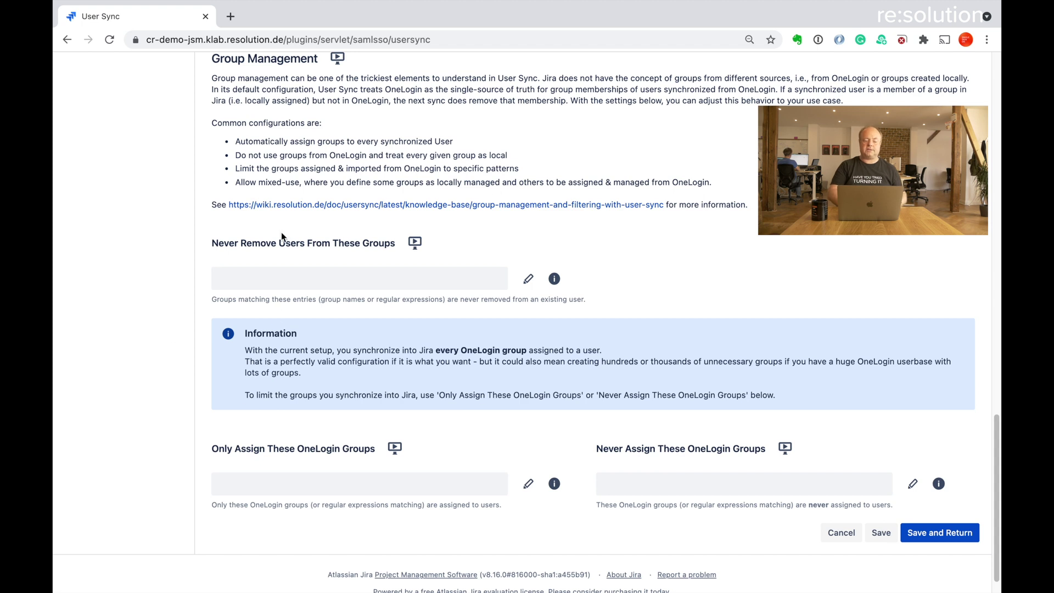
mouse_move(419, 445)
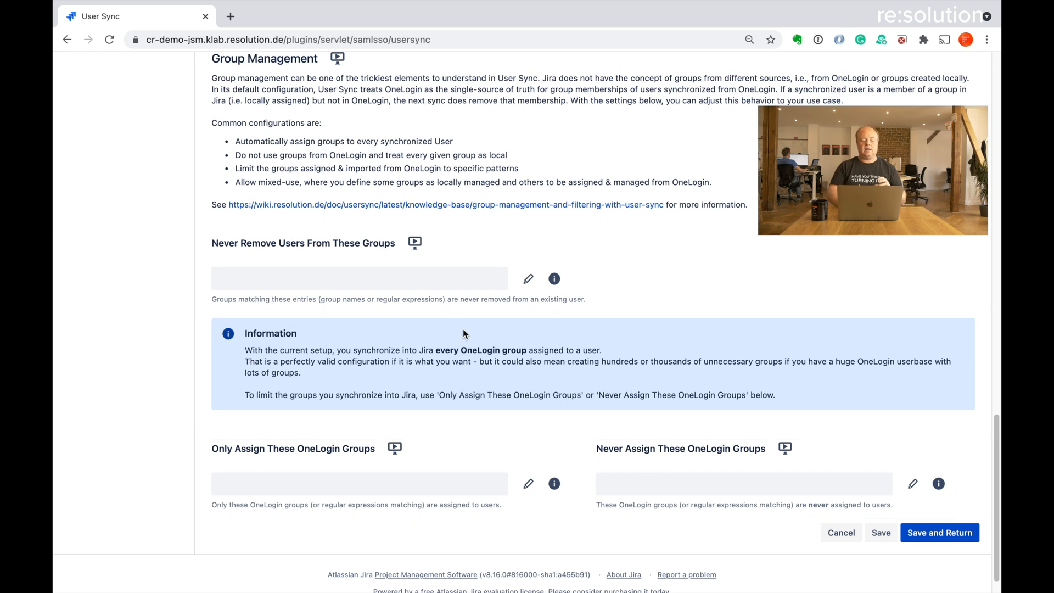
scroll(up, 3)
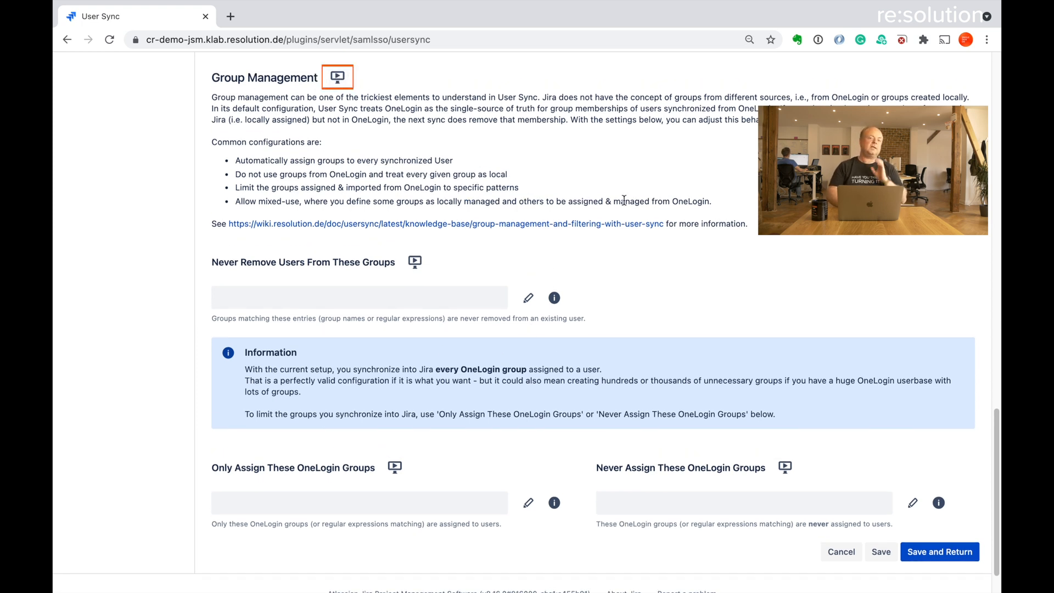
scroll(up, 3)
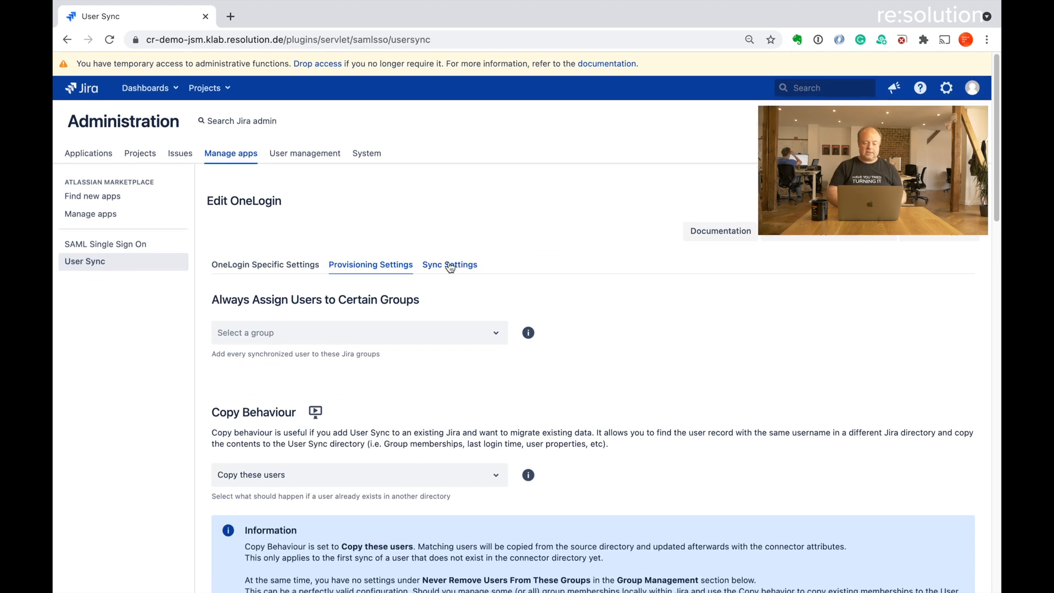
Enable scheduled synchronization running daily at 2:00 AM, keeping 5 results.
click(449, 264)
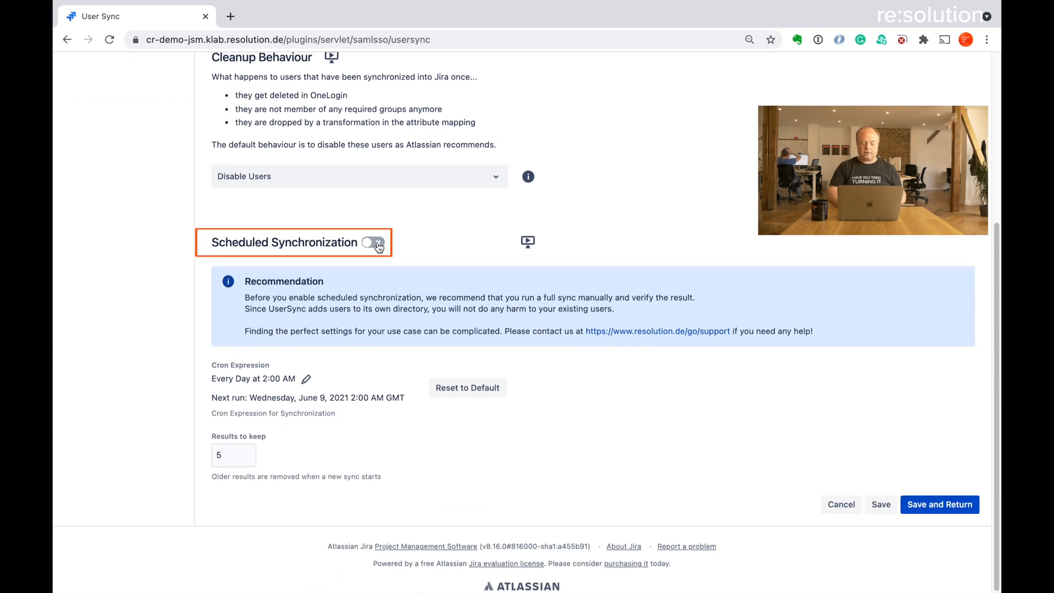
click(370, 242)
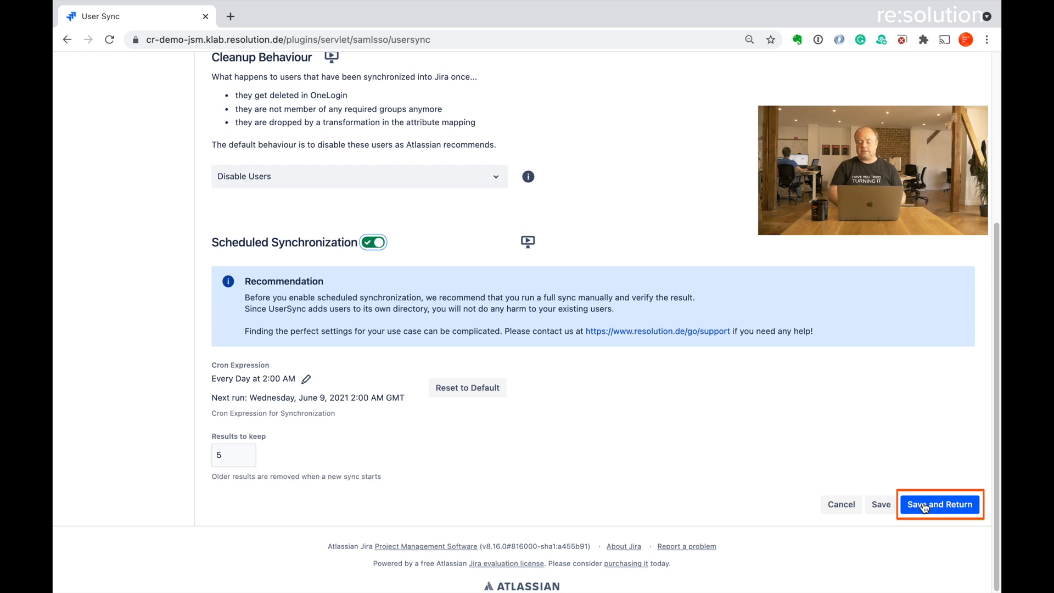
Save the Prod Onelogin connector, run a sync that adds one user, and close the results.
click(940, 504)
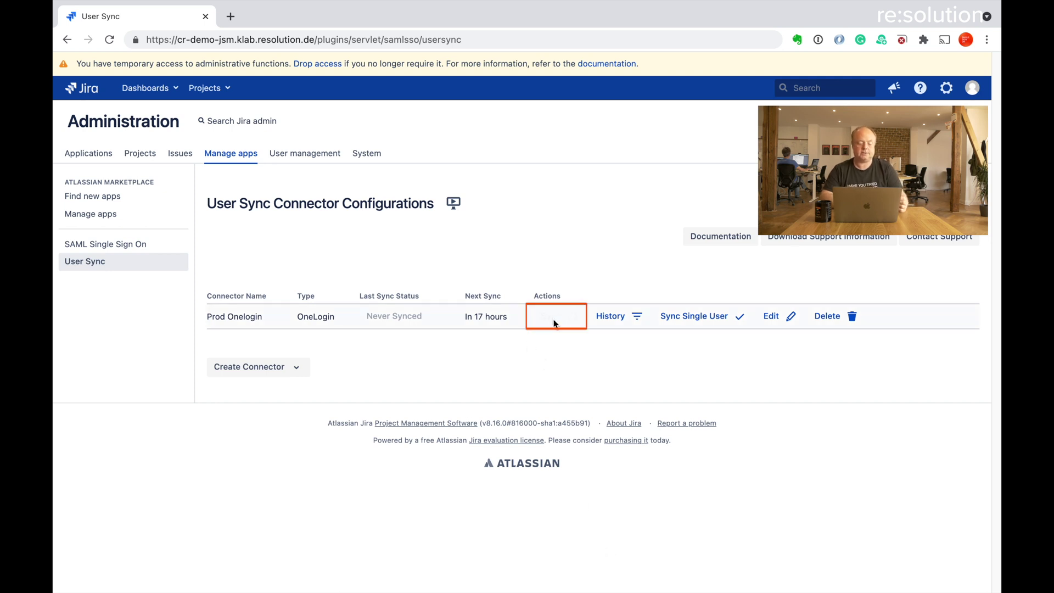
click(556, 316)
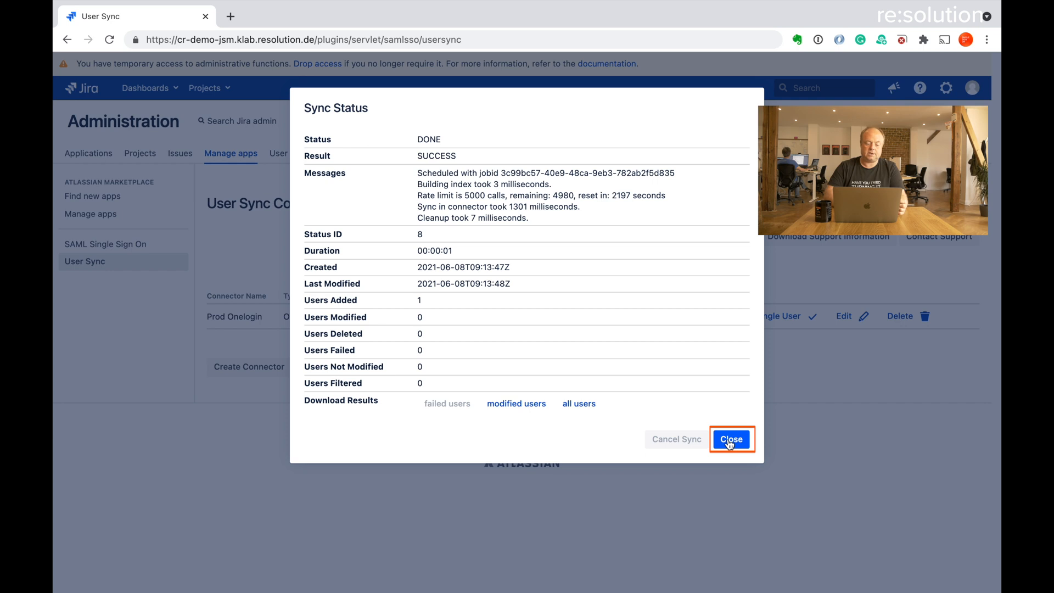
click(731, 439)
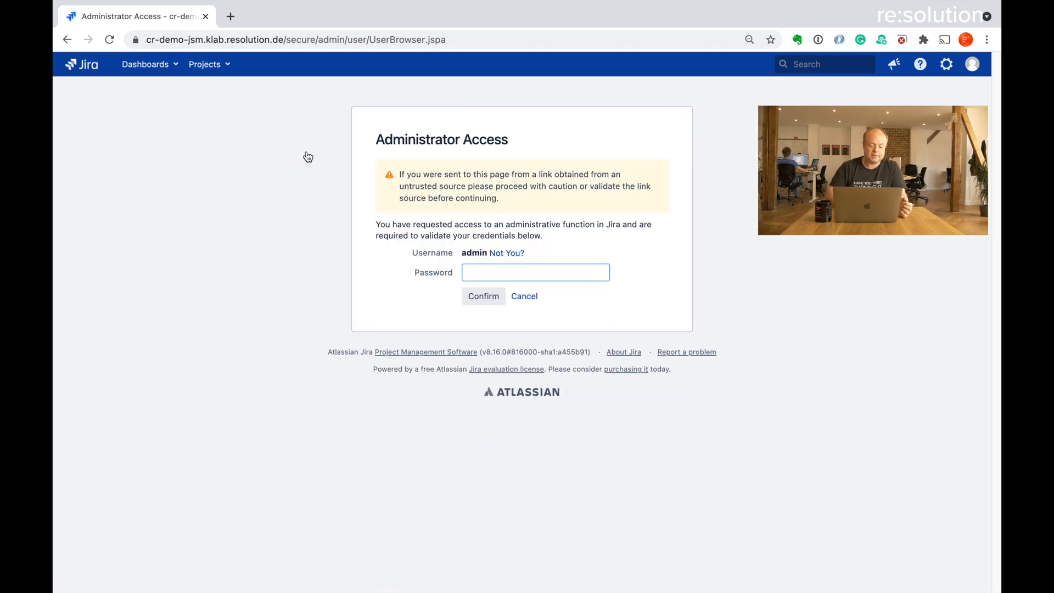
Re-confirm the admin password, then check User Directories and Users for the synced CR Demo Jira user.
text(password)
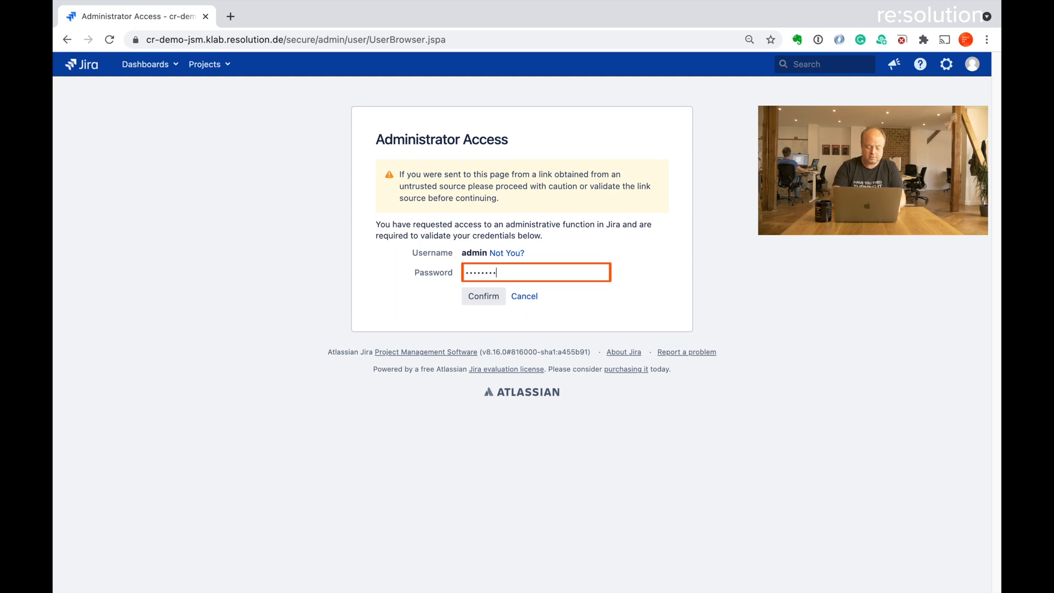
click(483, 296)
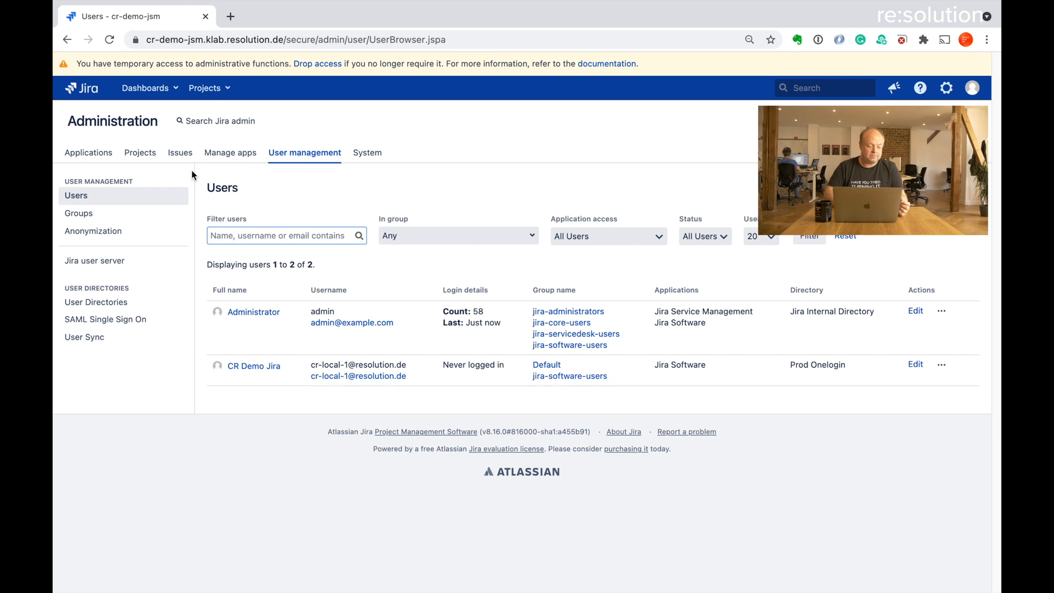
click(96, 301)
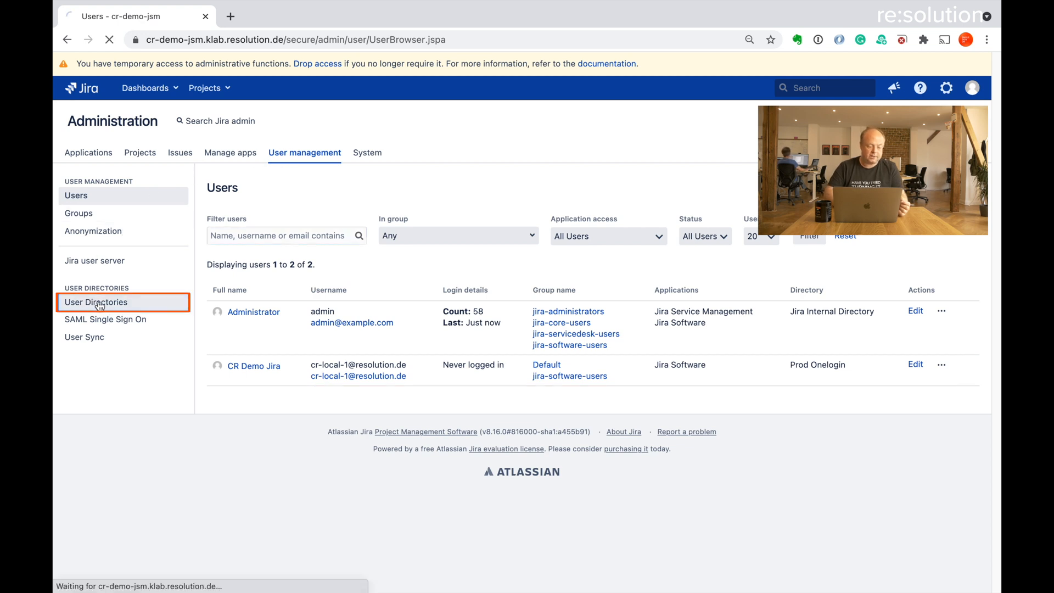
click(96, 301)
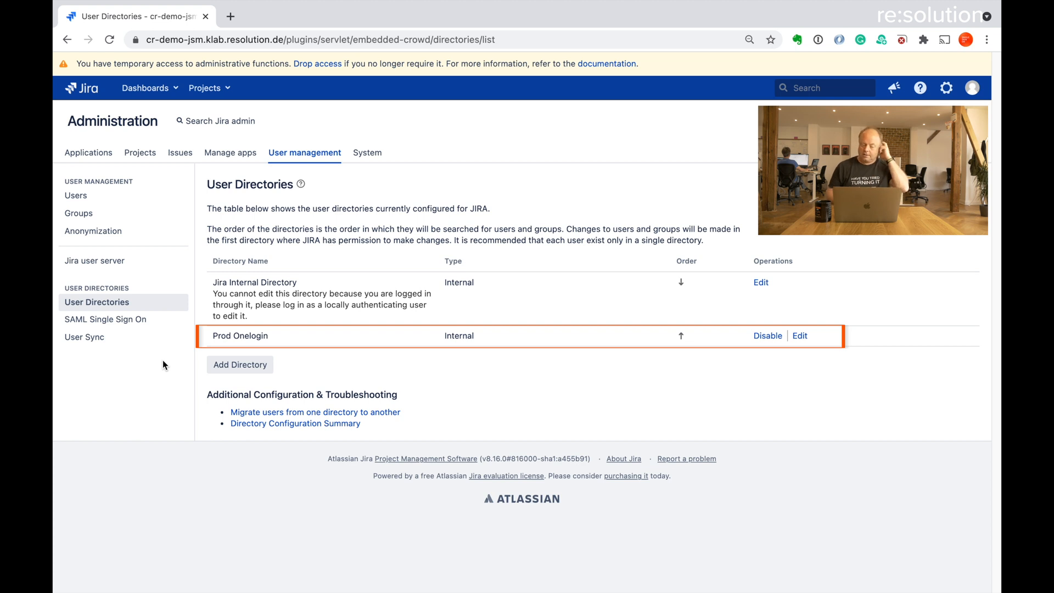
mouse_move(76, 203)
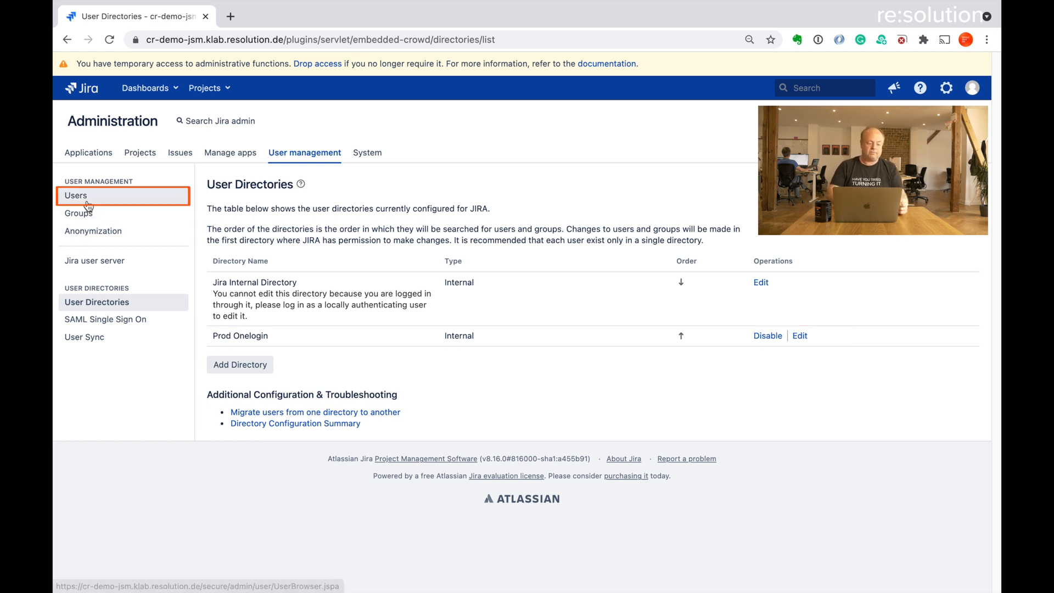
click(75, 195)
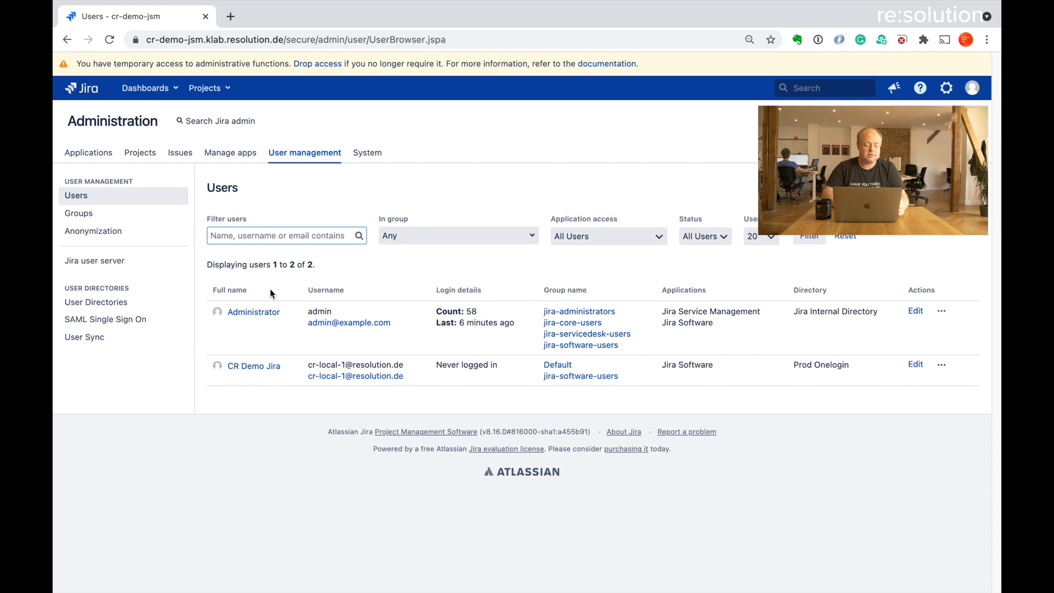
click(105, 319)
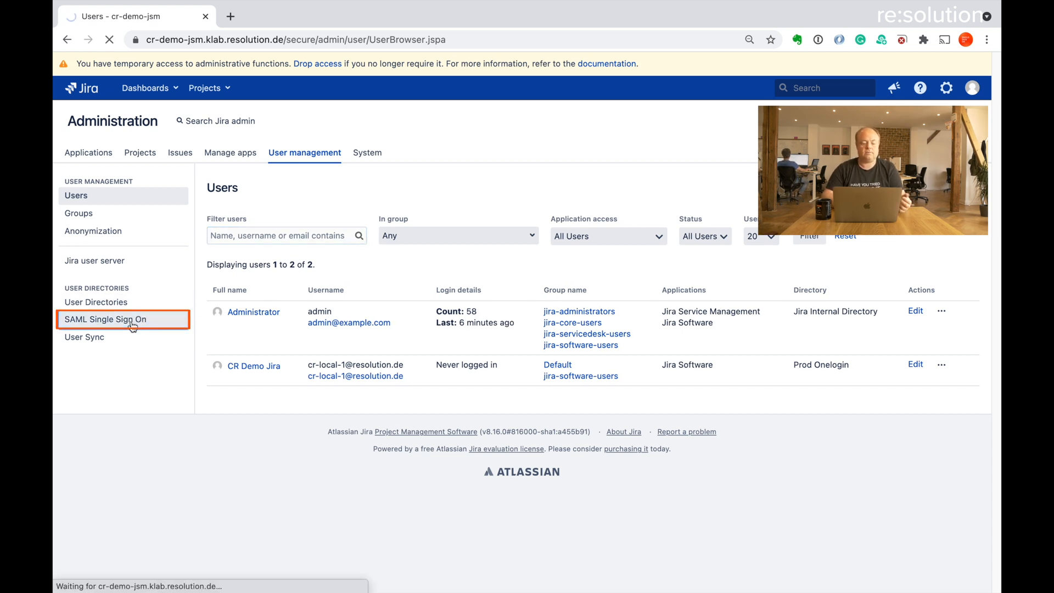
Add a new identity provider from the OneLogin template and copy its Base URL.
click(104, 319)
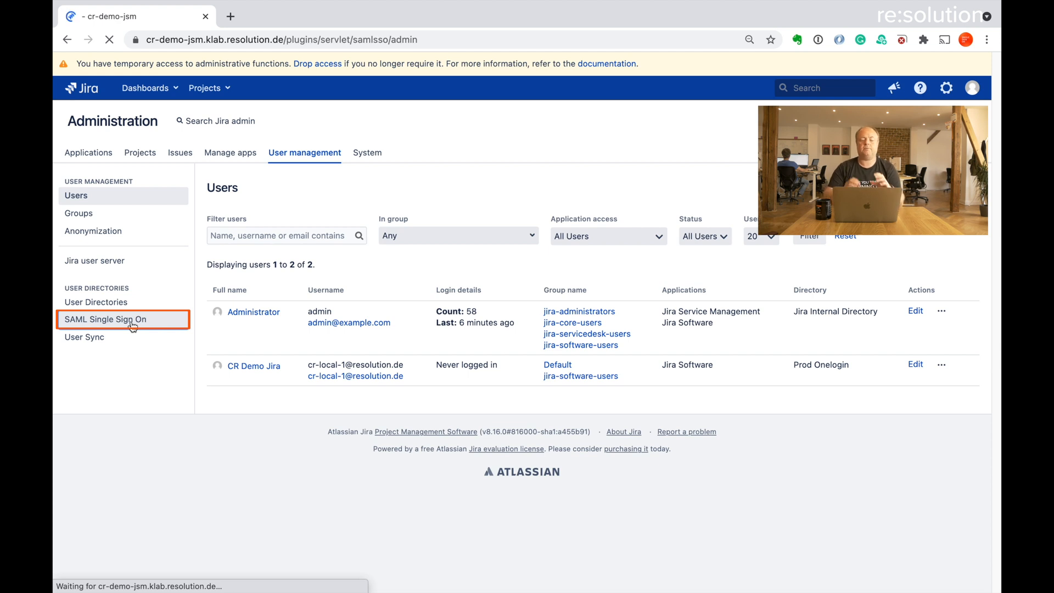
click(108, 319)
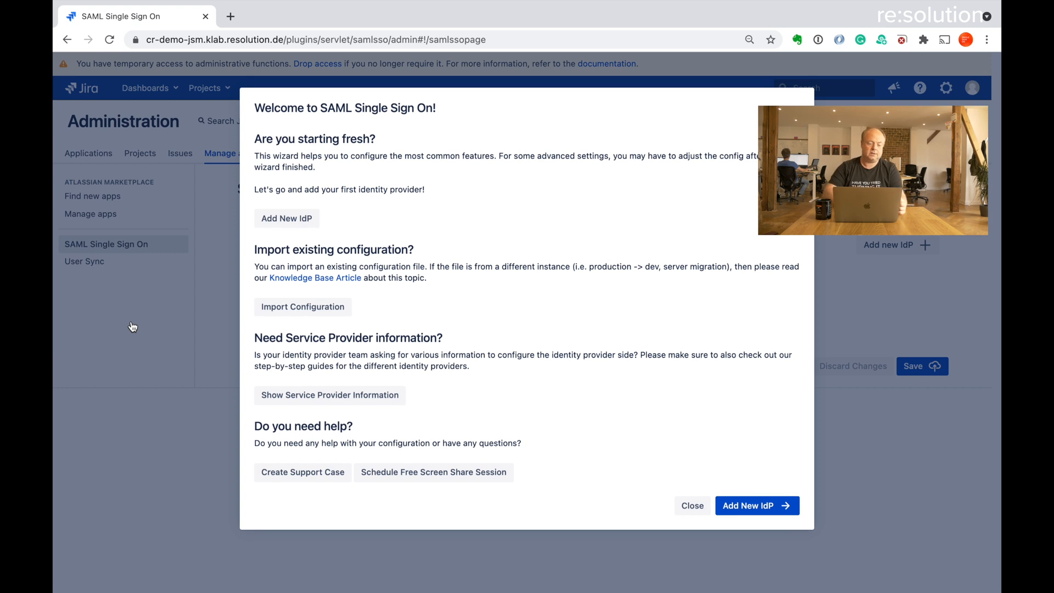
mouse_move(275, 221)
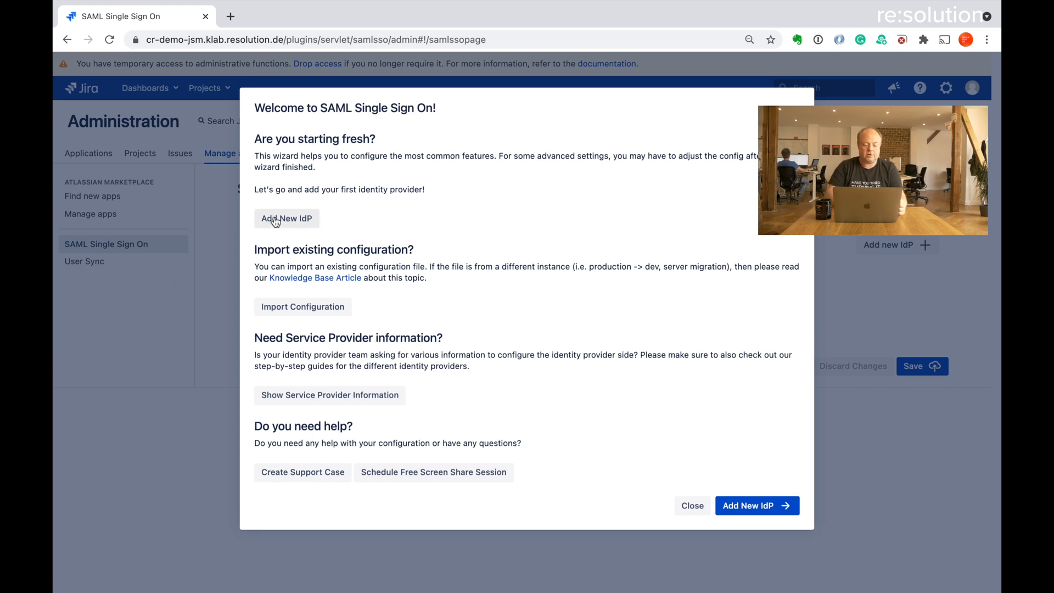
click(756, 506)
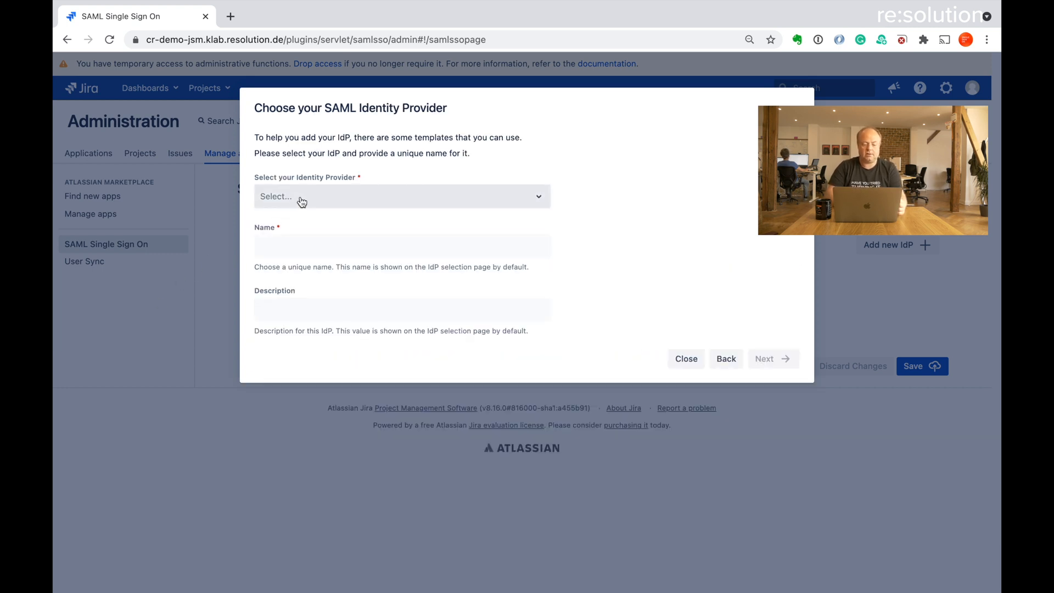
click(401, 196)
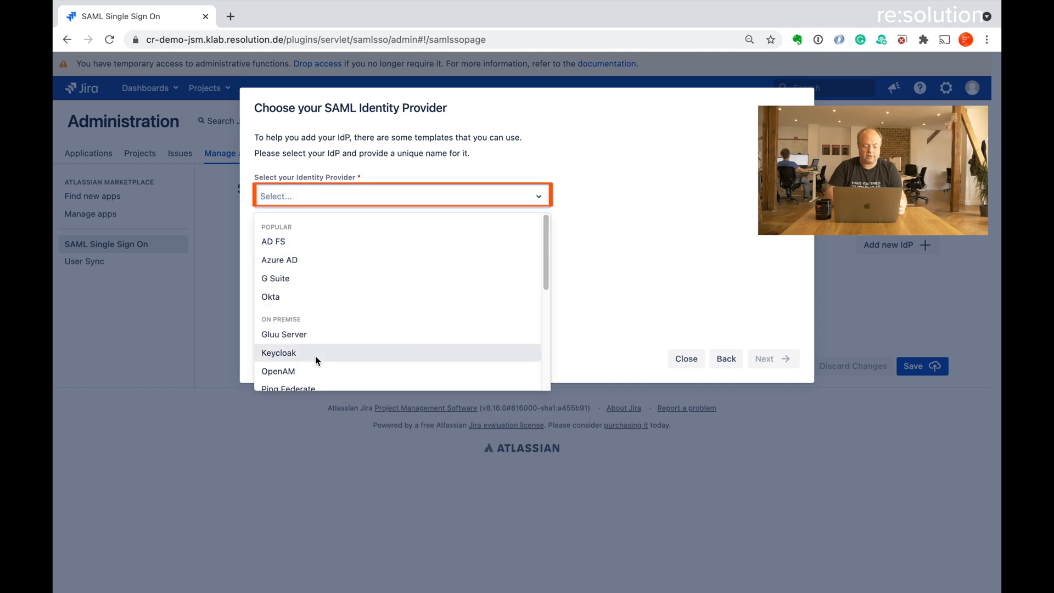
scroll(down, 3)
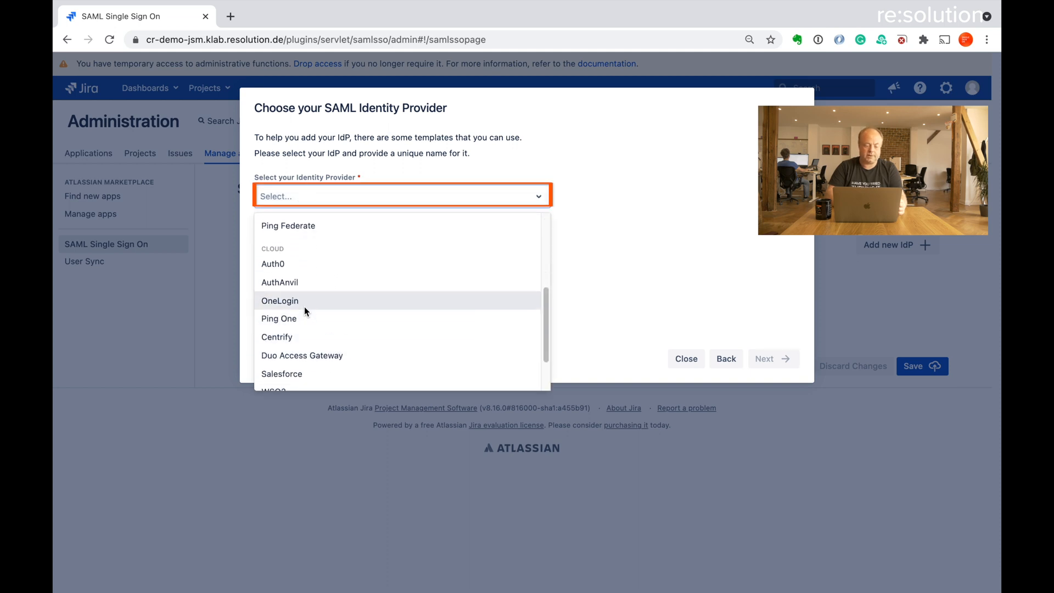
click(279, 300)
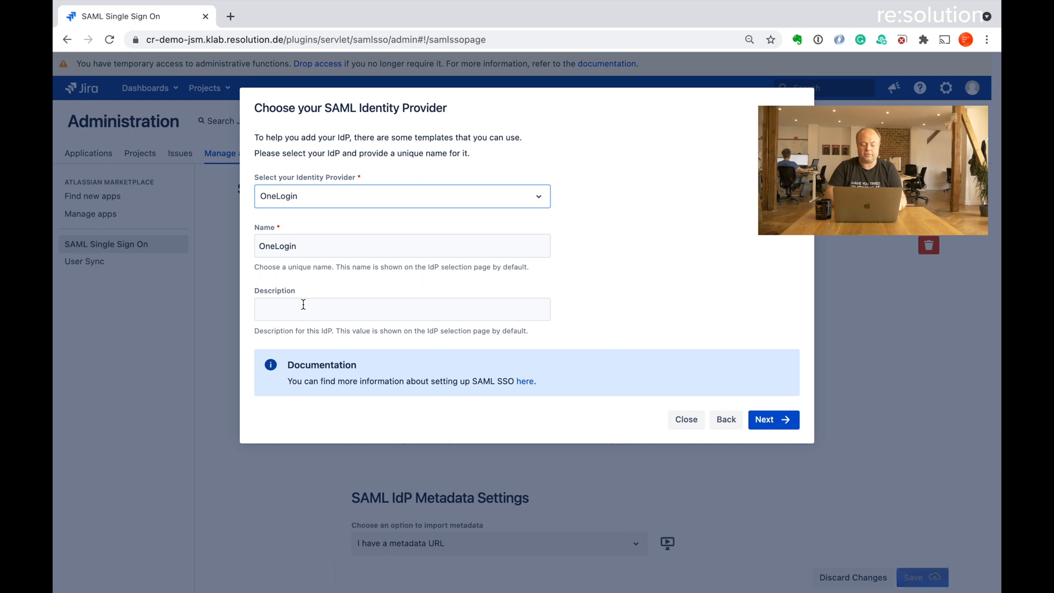
mouse_move(667, 306)
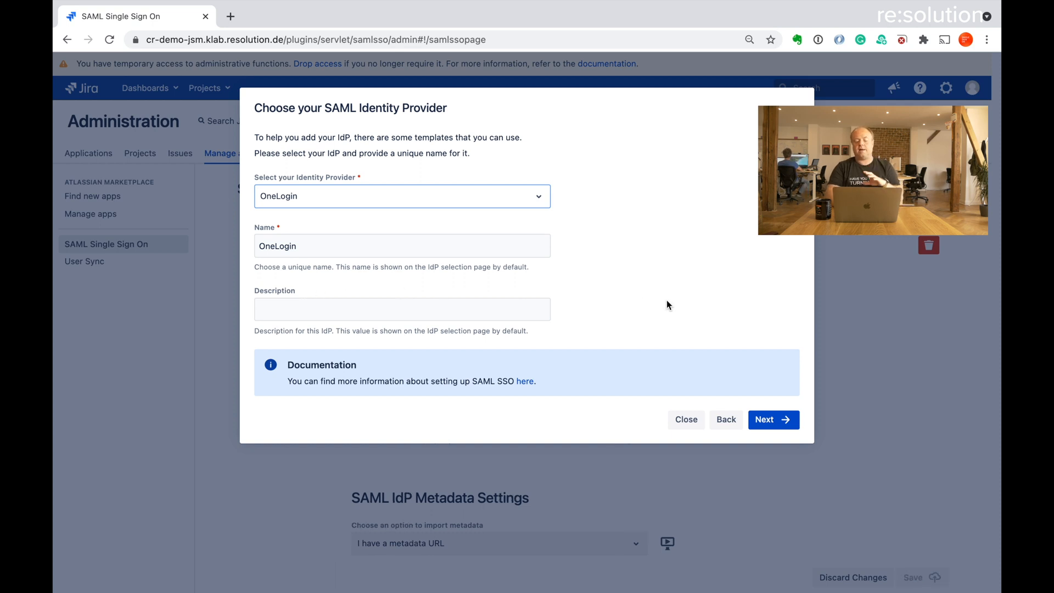
click(773, 419)
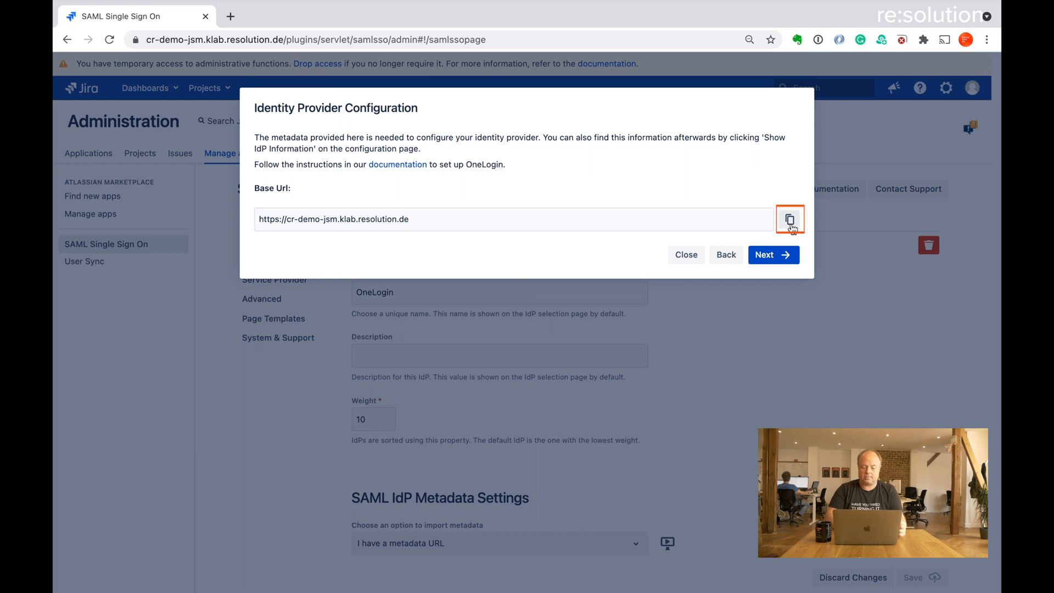
click(790, 220)
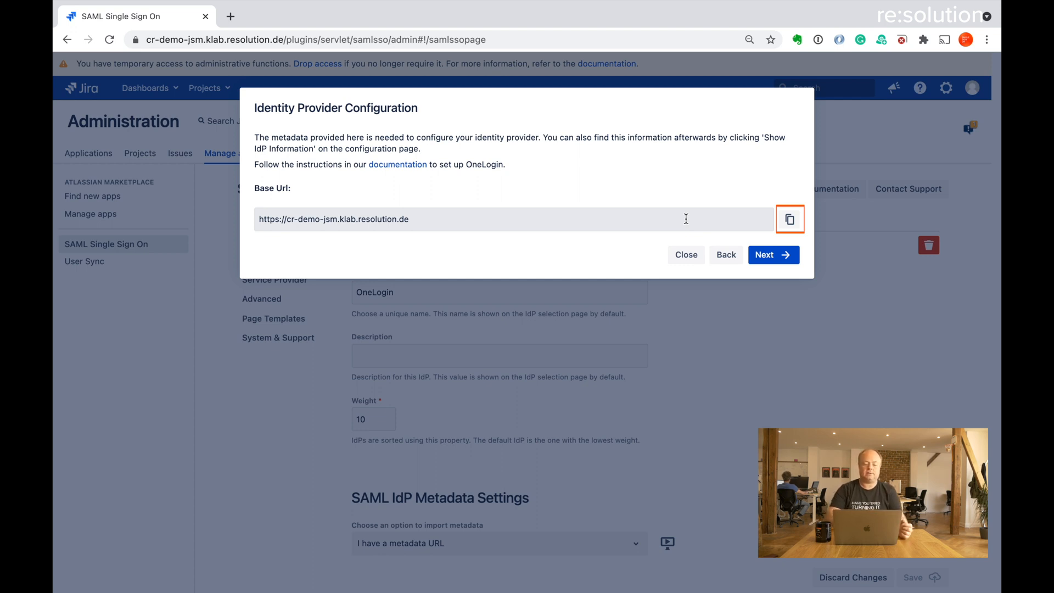
In OneLogin, search the app catalogue for 'resolutio' and pick the JIRA/Confluence (with Resolution SAML SingleSignOn) connector.
click(294, 16)
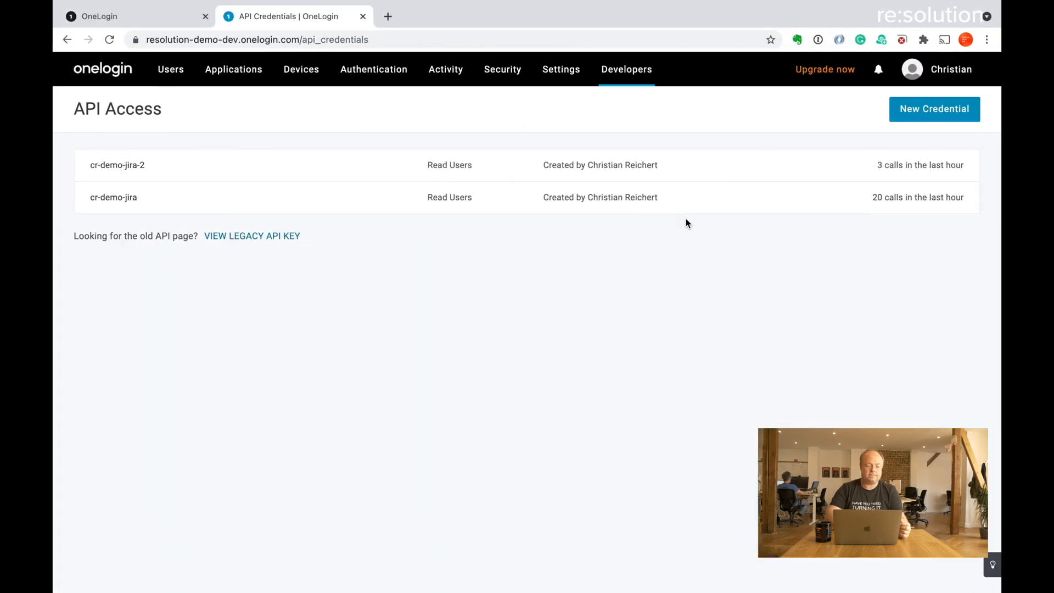
mouse_move(484, 123)
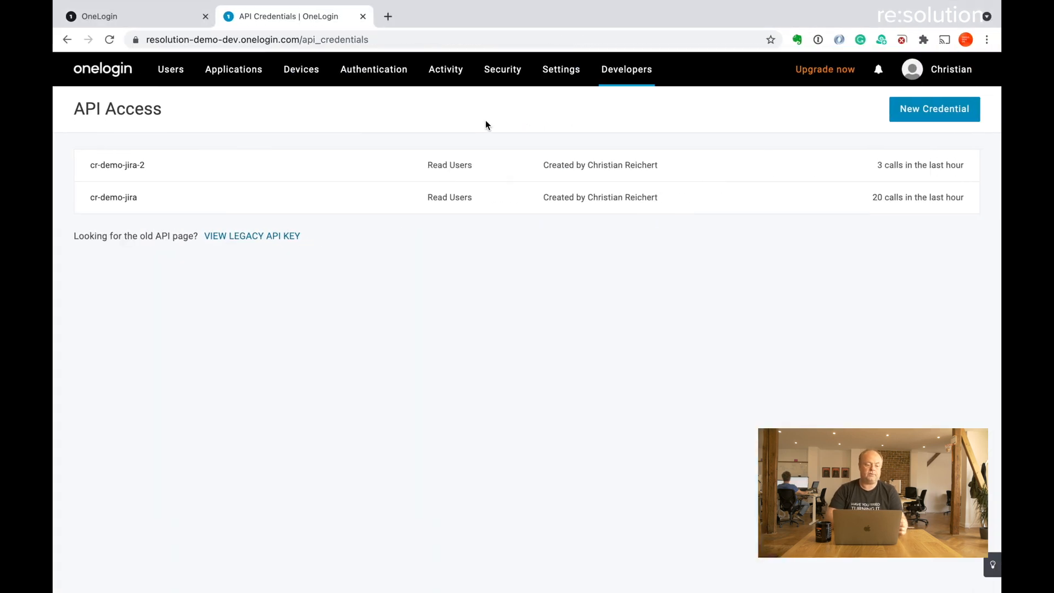
click(233, 69)
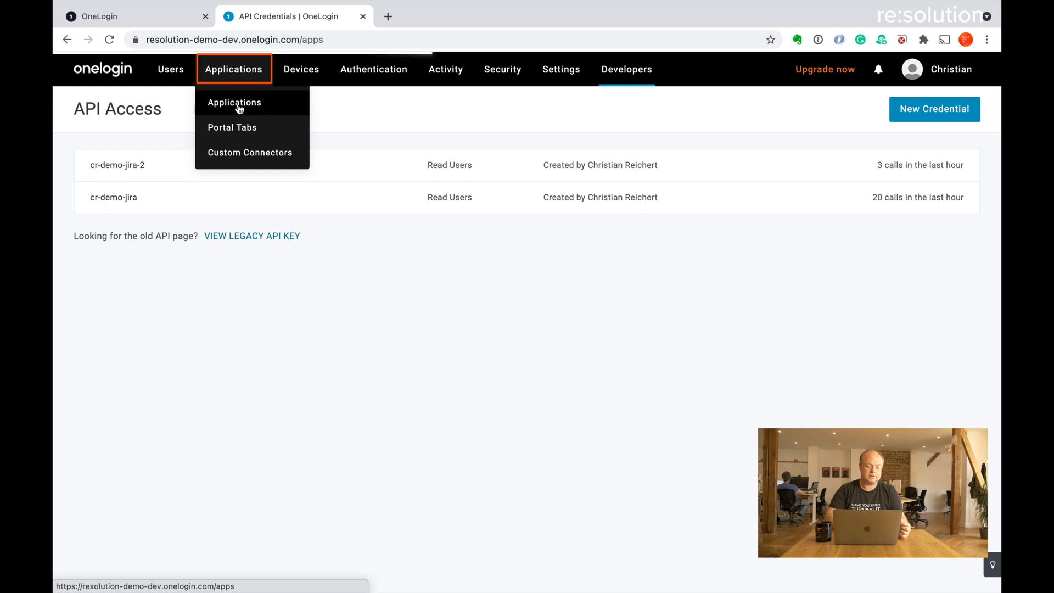
click(234, 102)
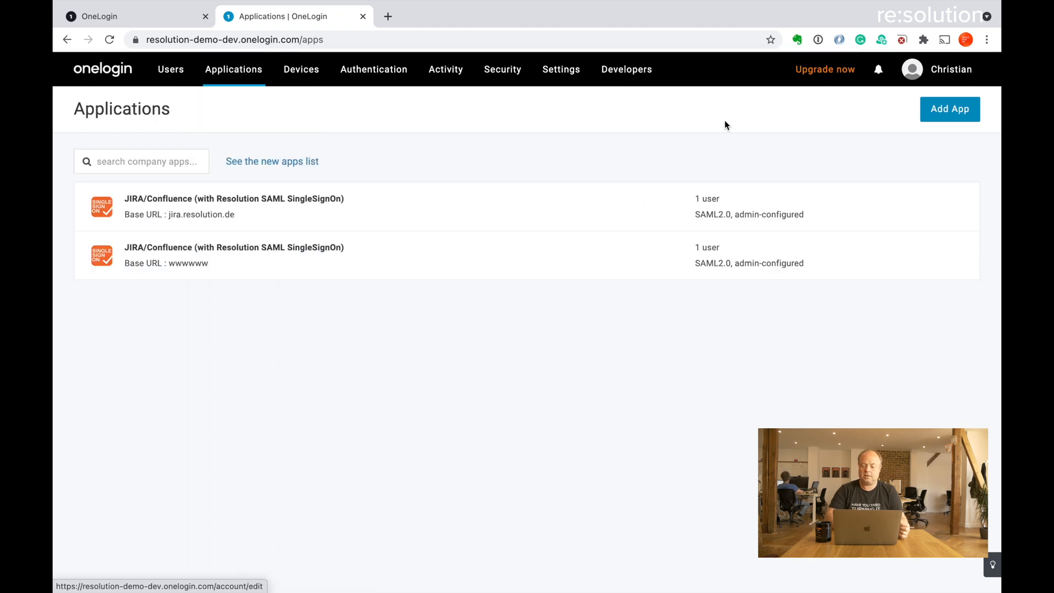
click(949, 109)
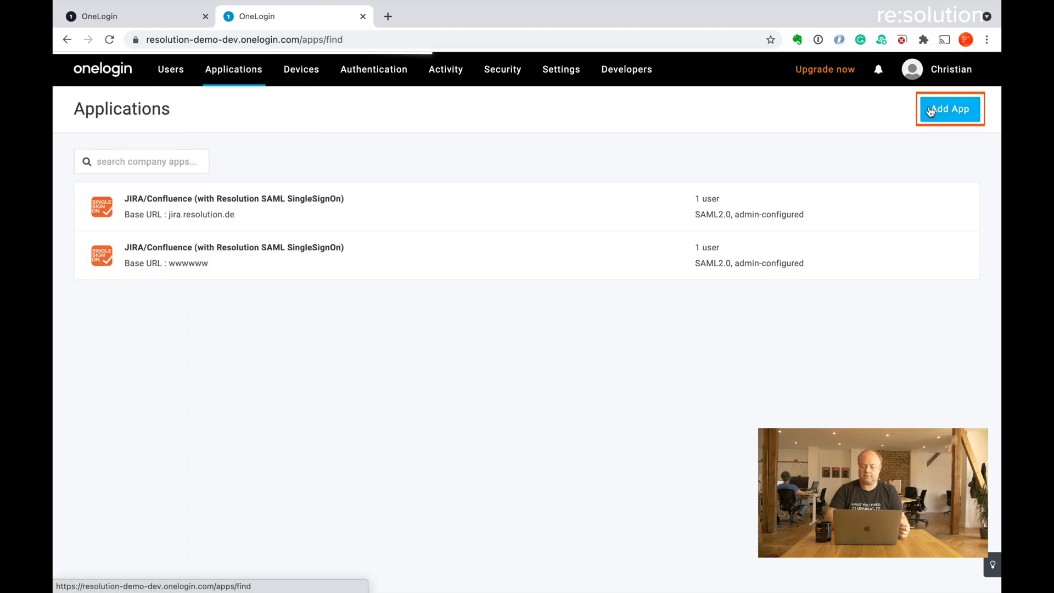
click(950, 109)
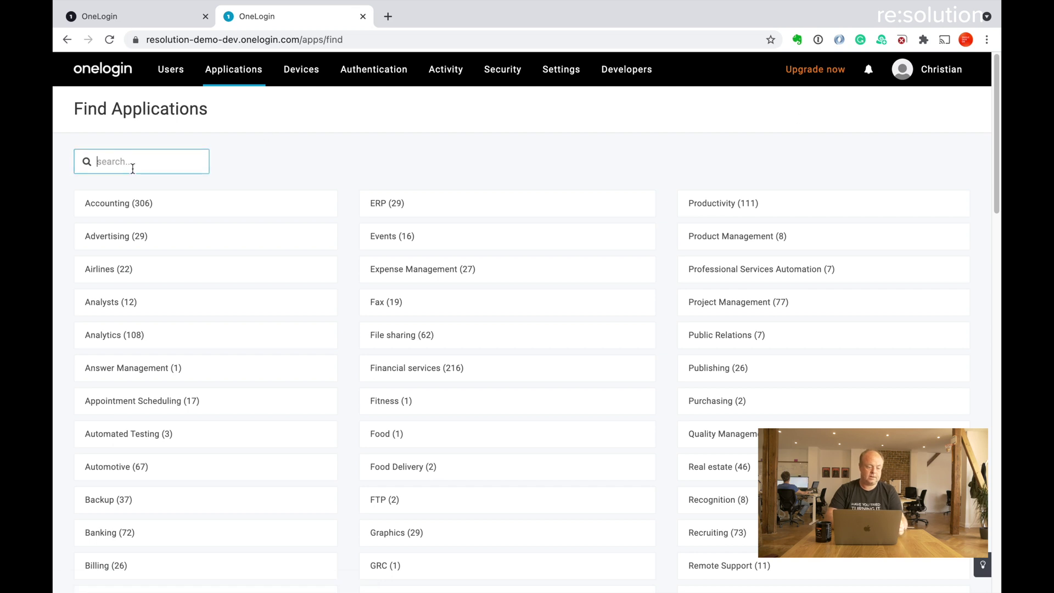
text(resolution)
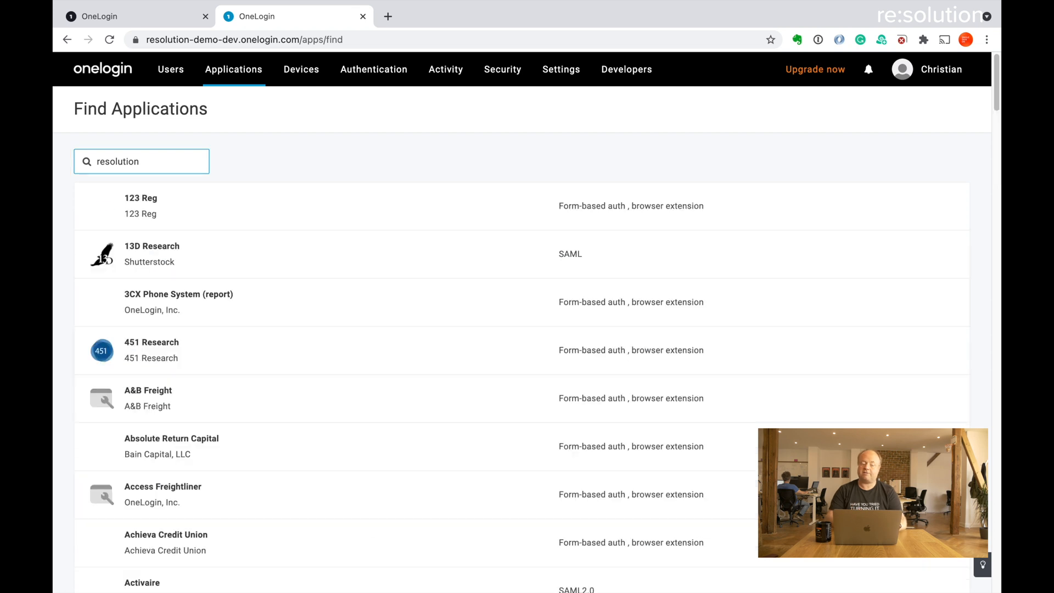
click(131, 161)
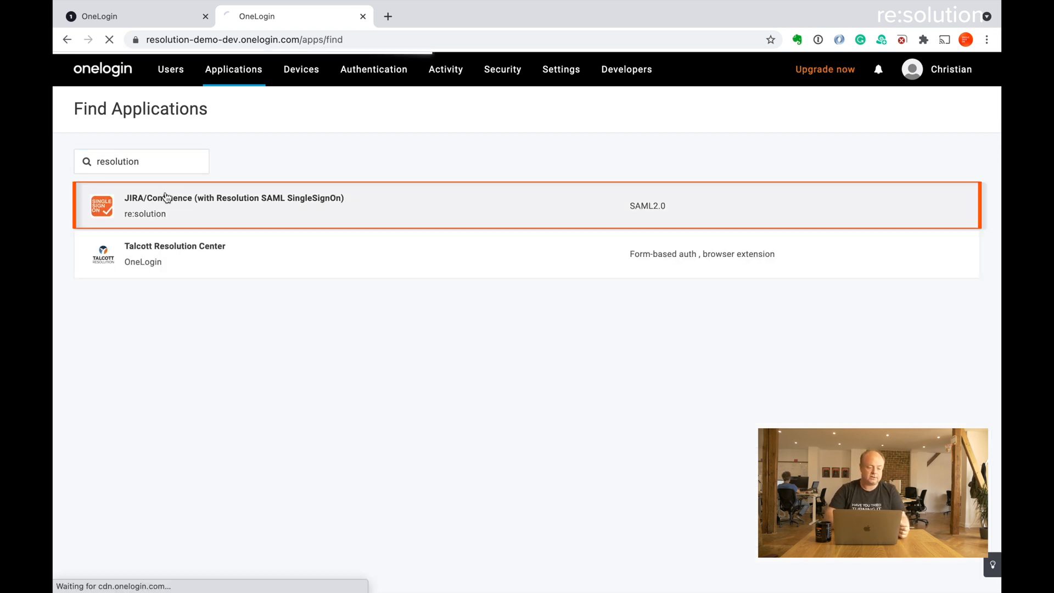
click(233, 198)
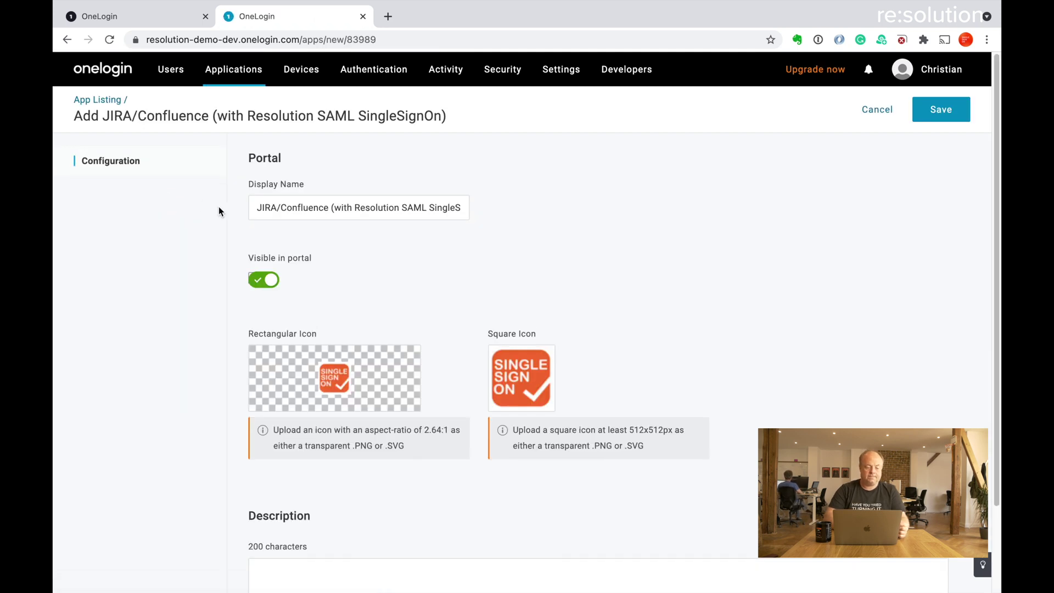
Name the new OneLogin app 'cr-demo-jira' and save it.
text(cr-)
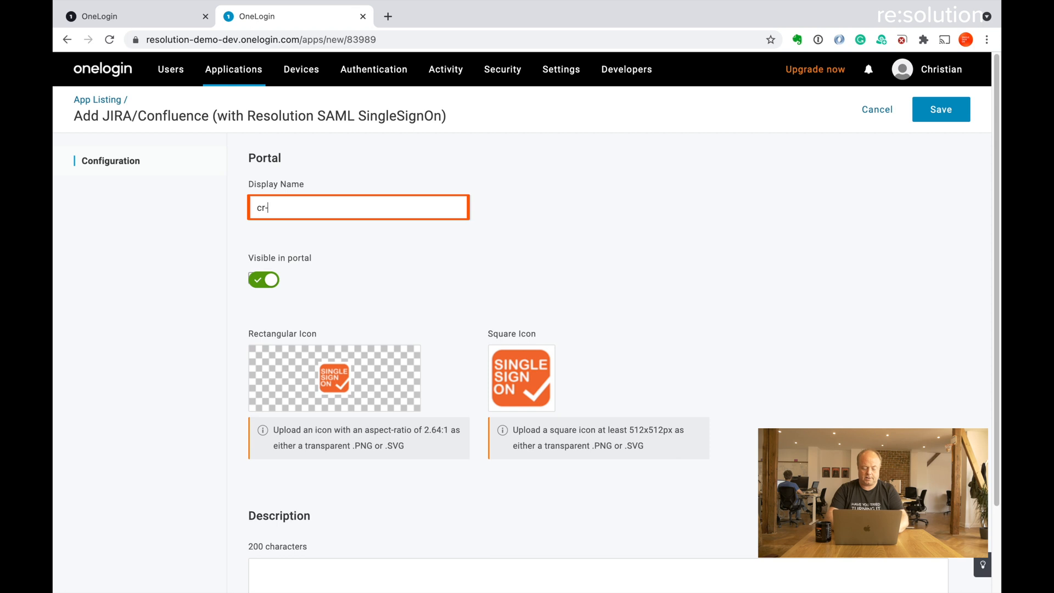
text(demo-jira)
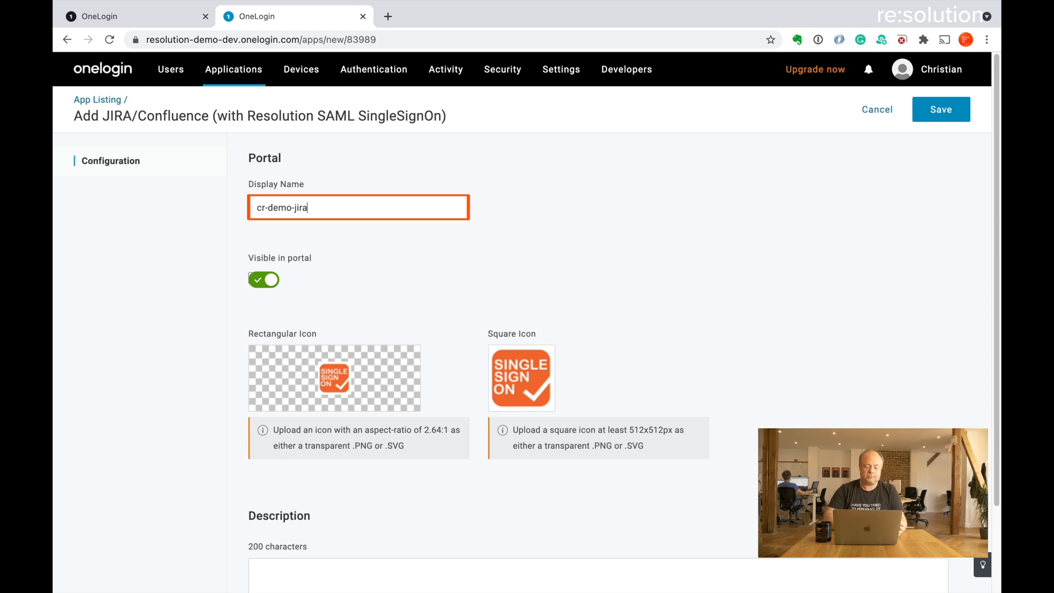
click(941, 110)
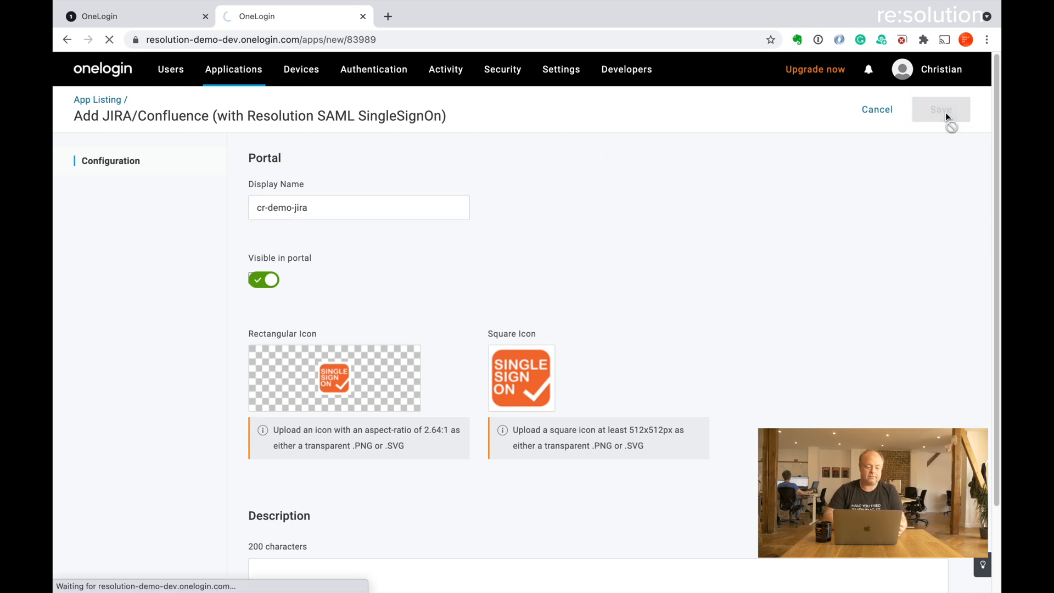
click(940, 110)
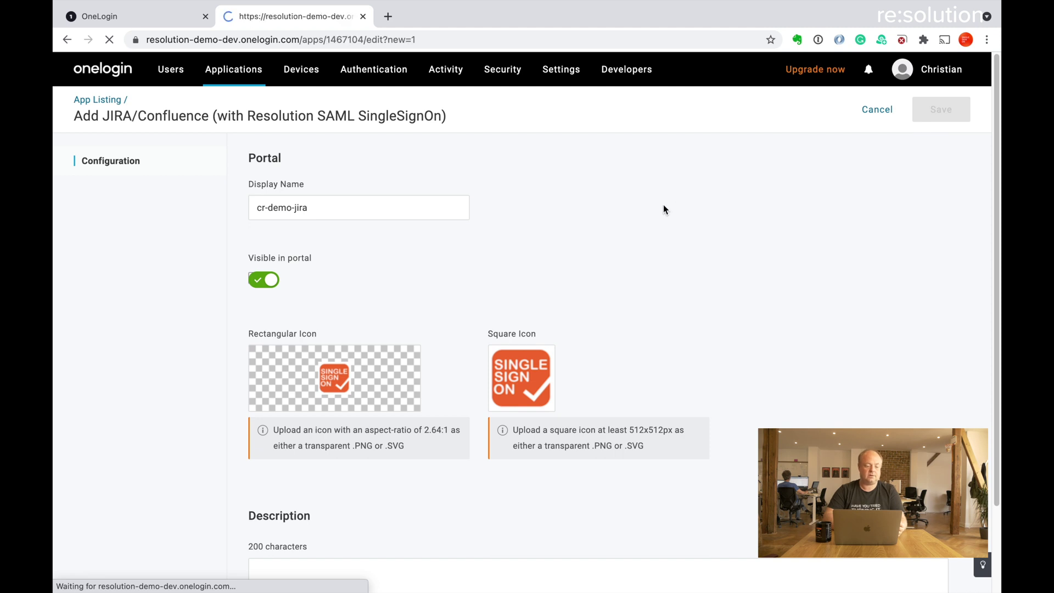
click(940, 109)
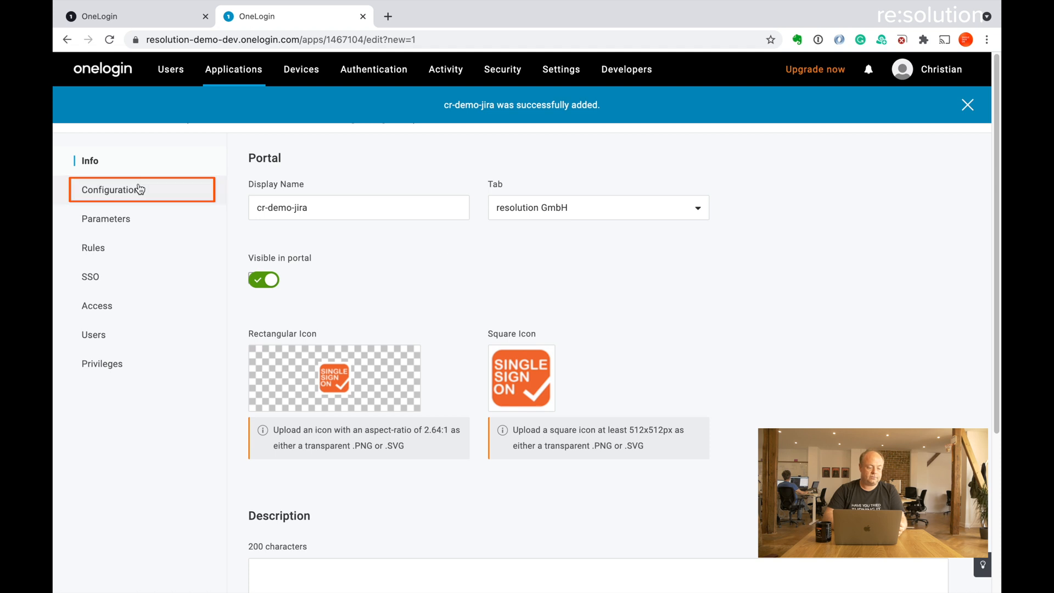
click(110, 189)
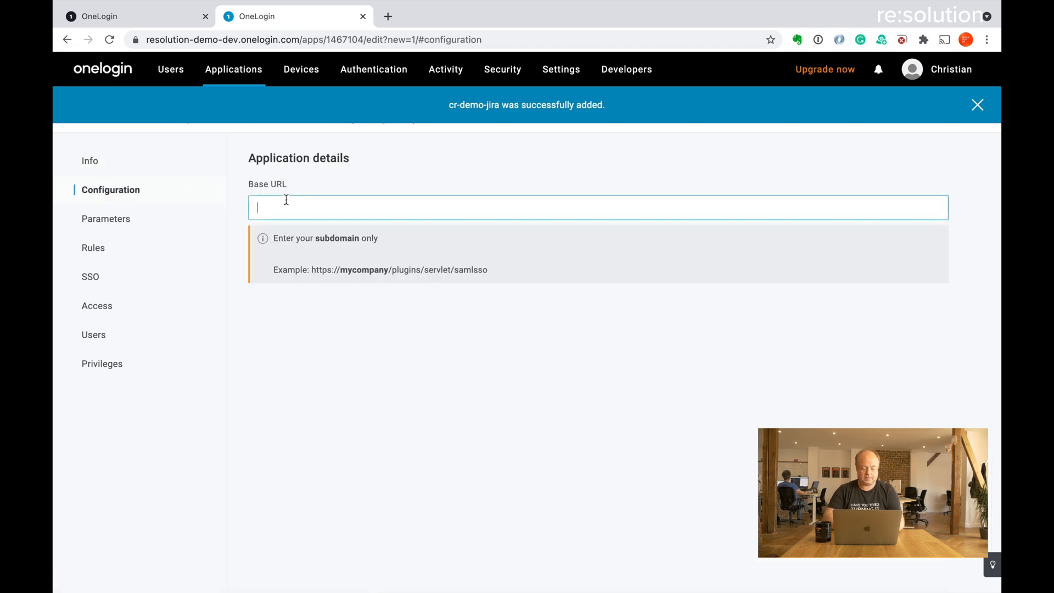
text(https://cr-demo-jsm.klab.resolution.de)
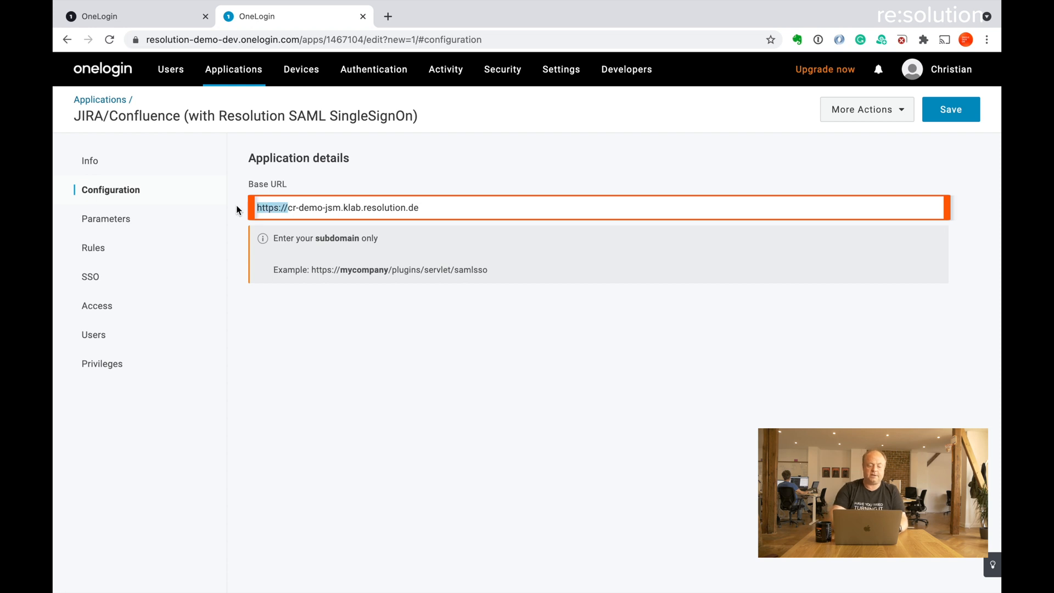
key(Backspace)
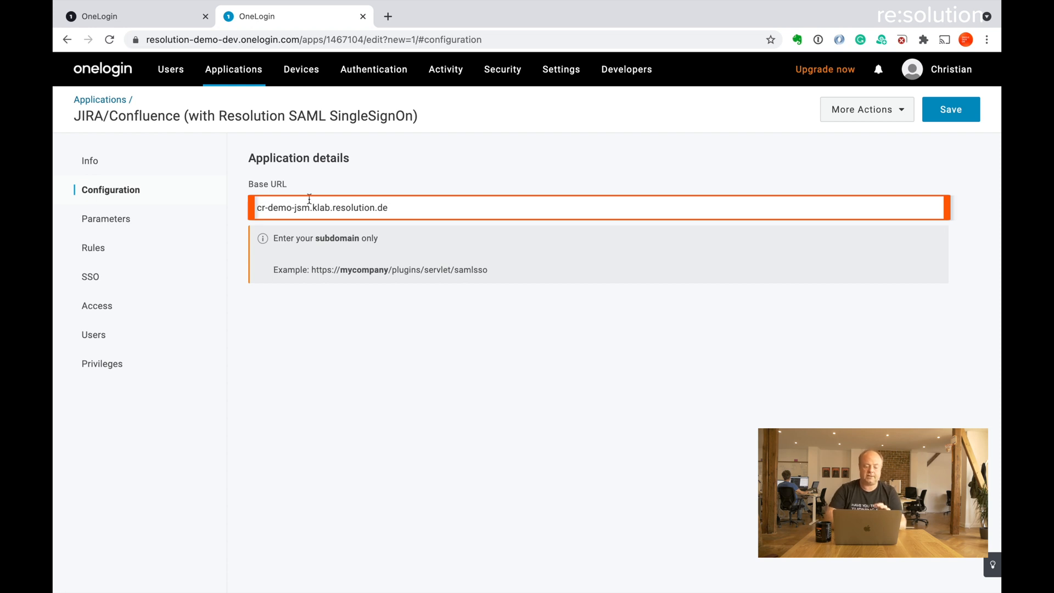
mouse_move(491, 214)
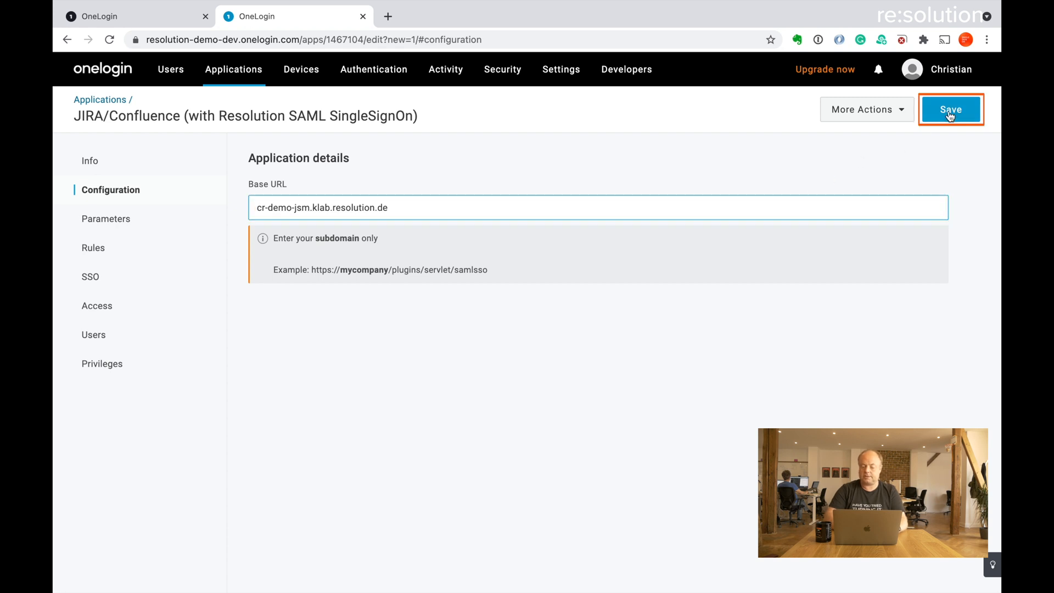
click(950, 110)
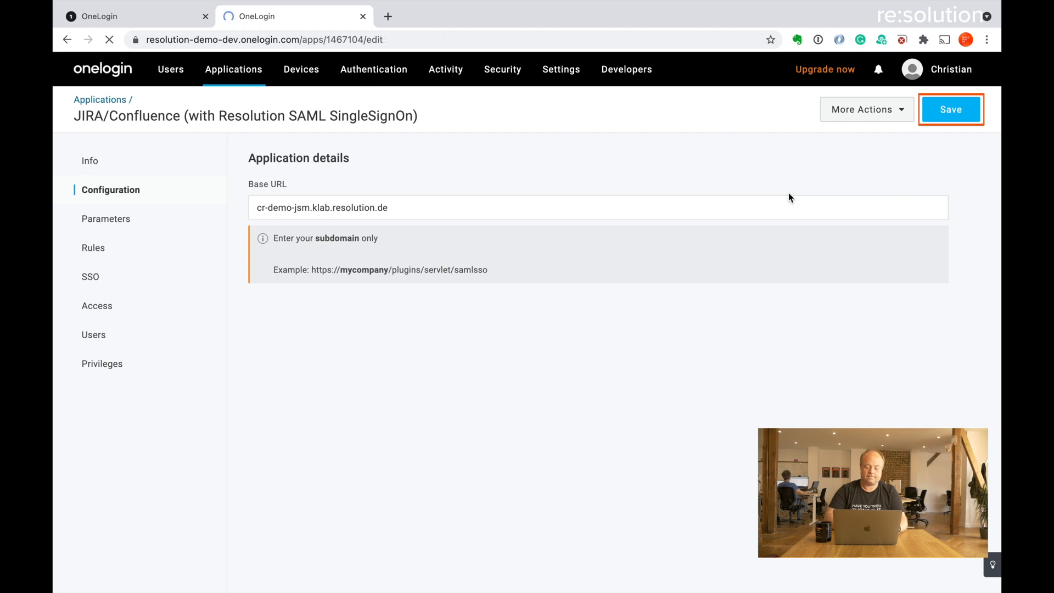
click(950, 109)
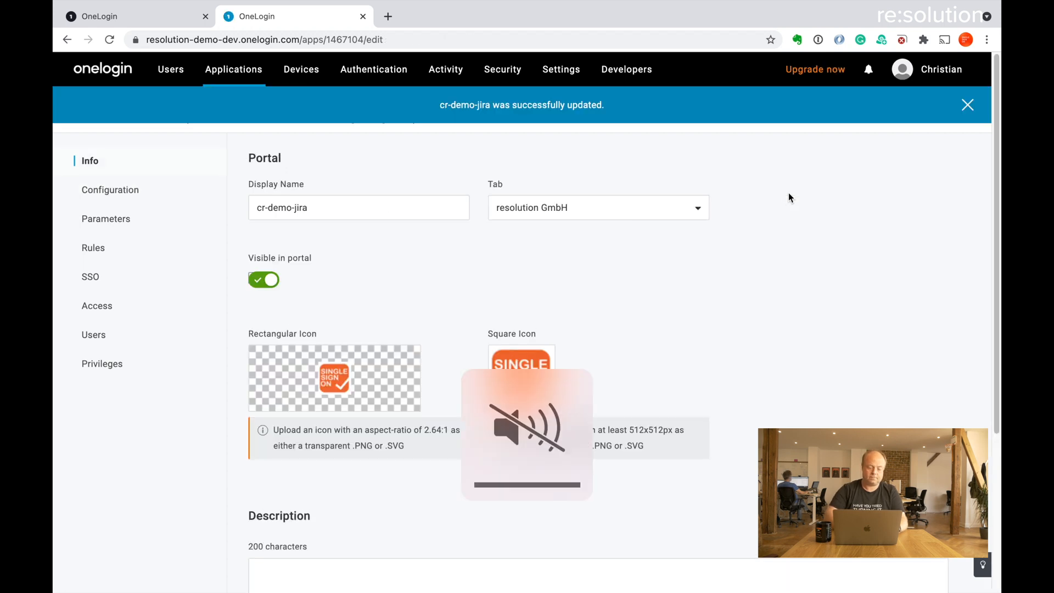
mouse_move(108, 310)
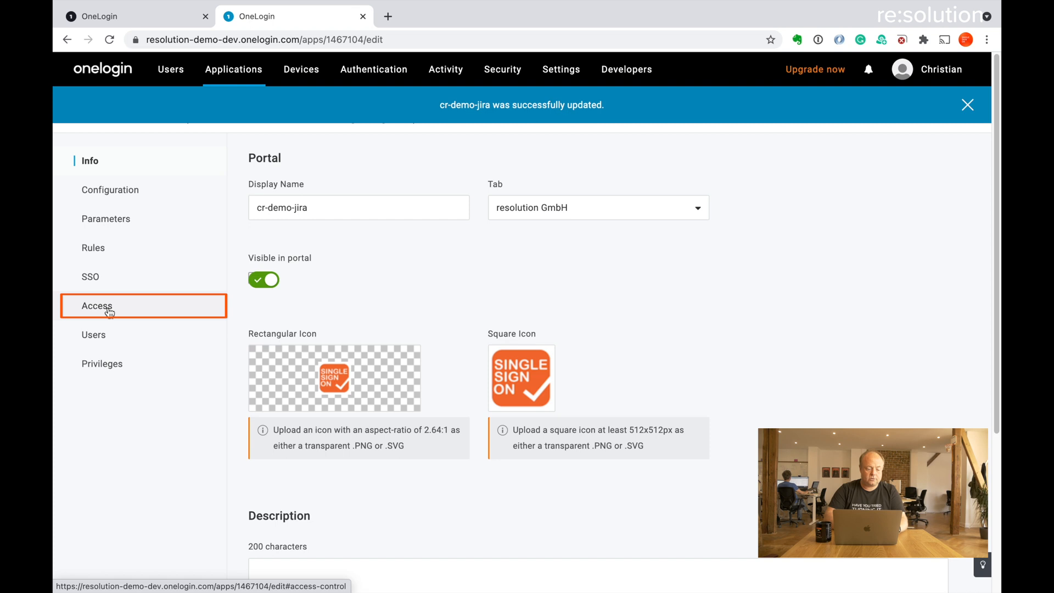
Grant the jira-software-users role access to cr-demo-jira and save.
click(102, 307)
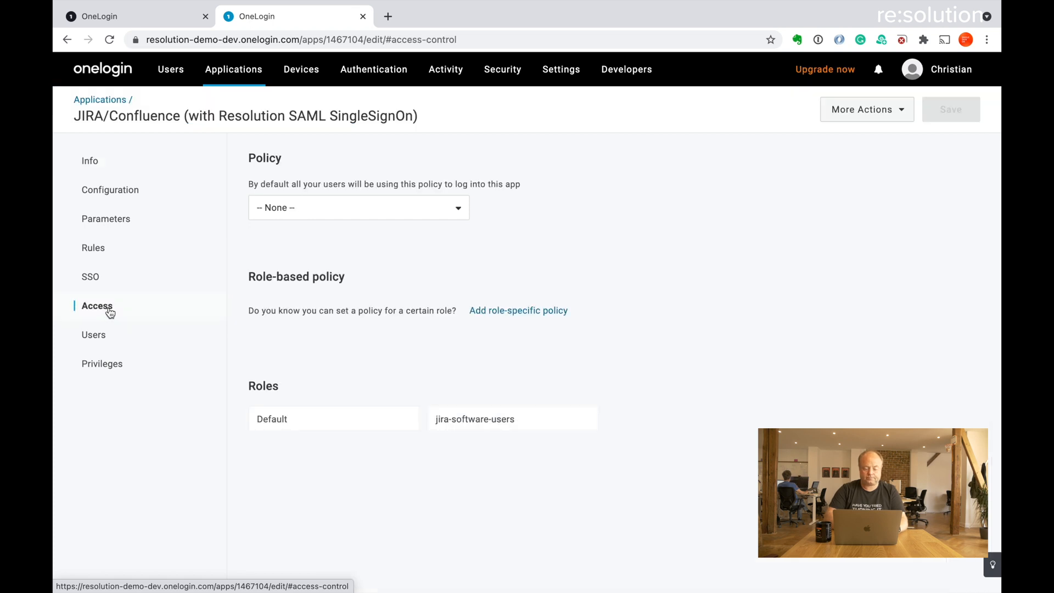
mouse_move(394, 347)
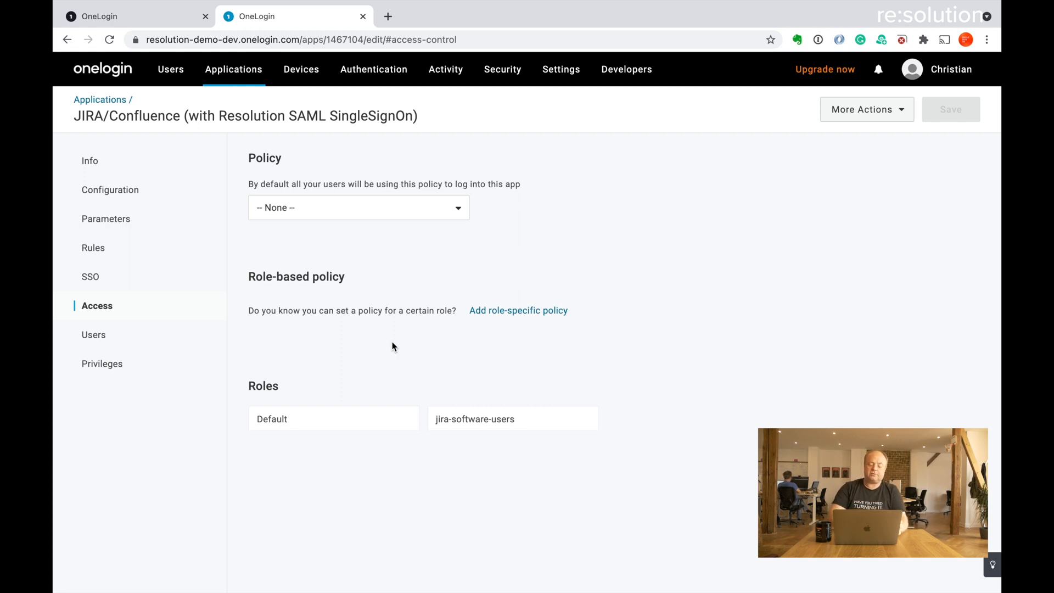
click(471, 418)
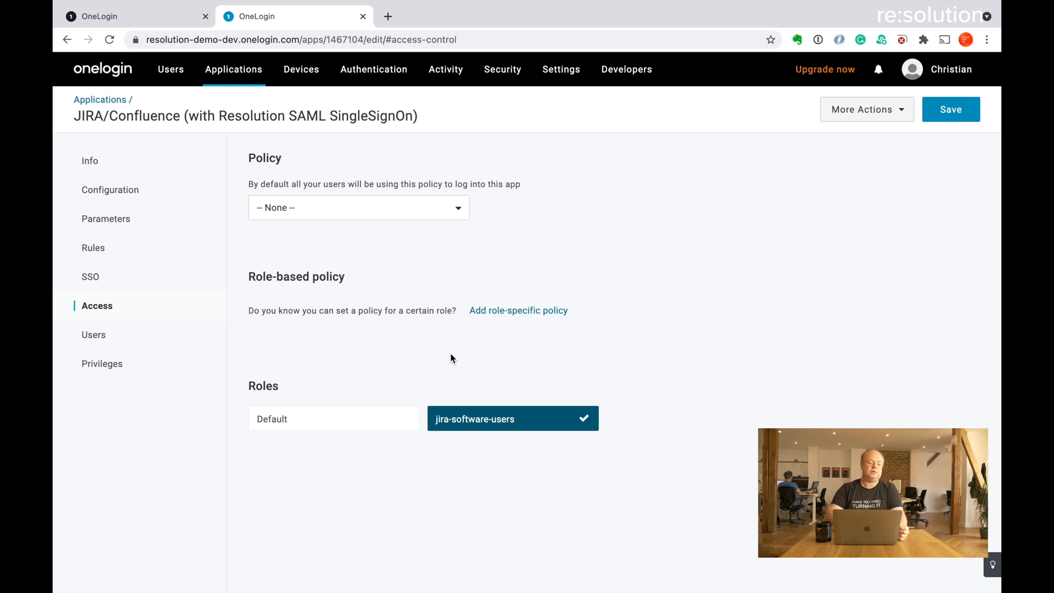
mouse_move(955, 149)
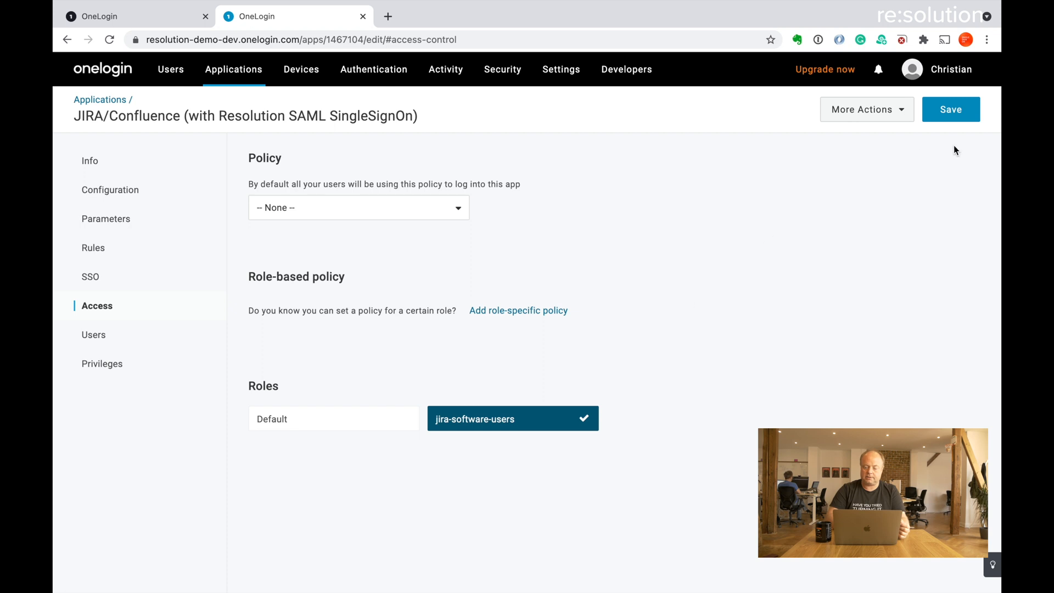
click(949, 110)
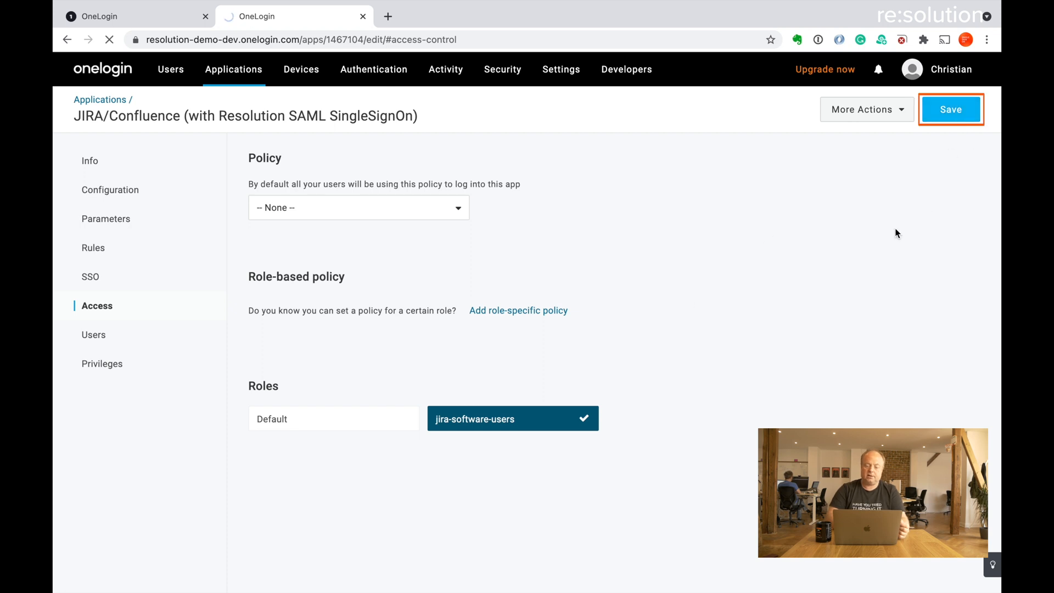
click(950, 109)
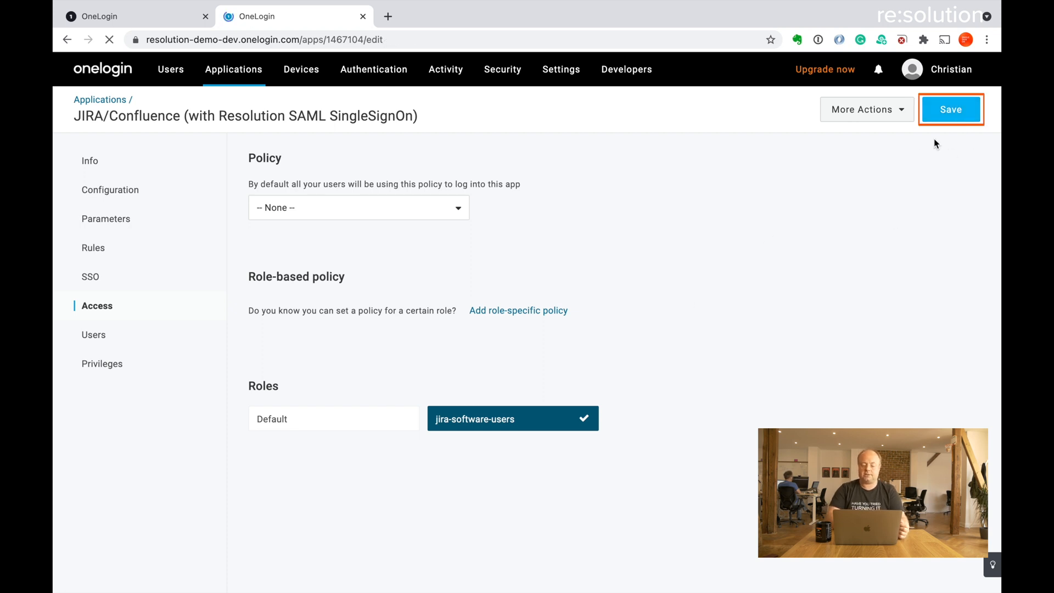
click(950, 109)
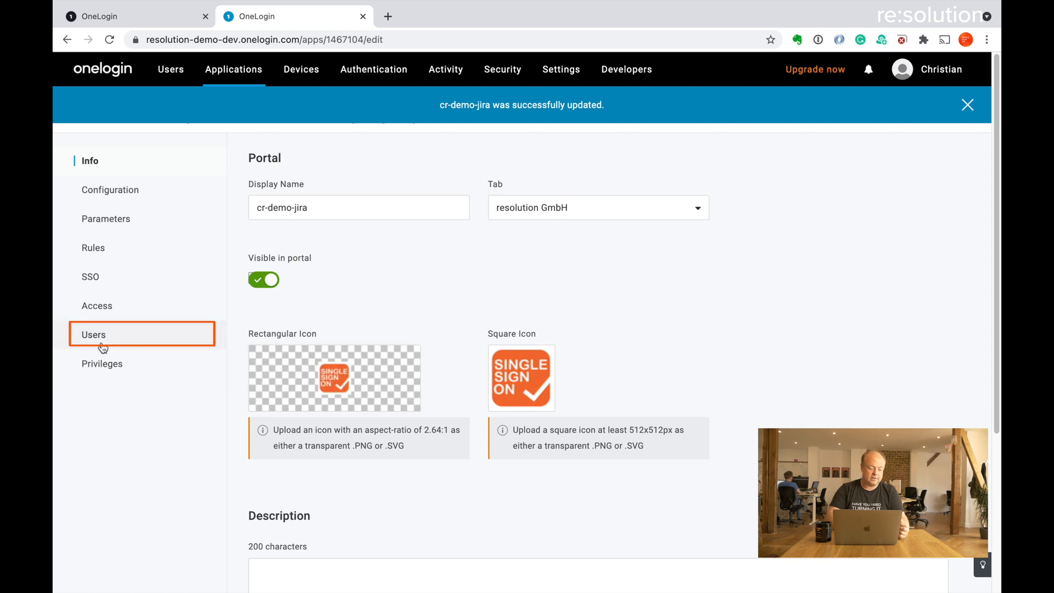
View the app's assigned user CR Demo Jira and copy the SAML Metadata link address.
click(94, 334)
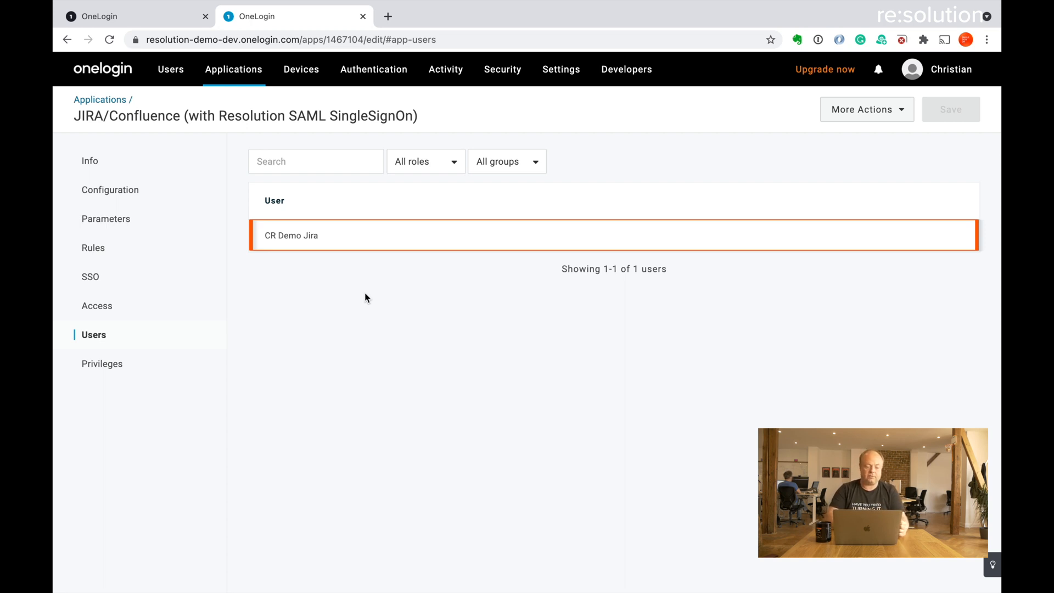
click(912, 69)
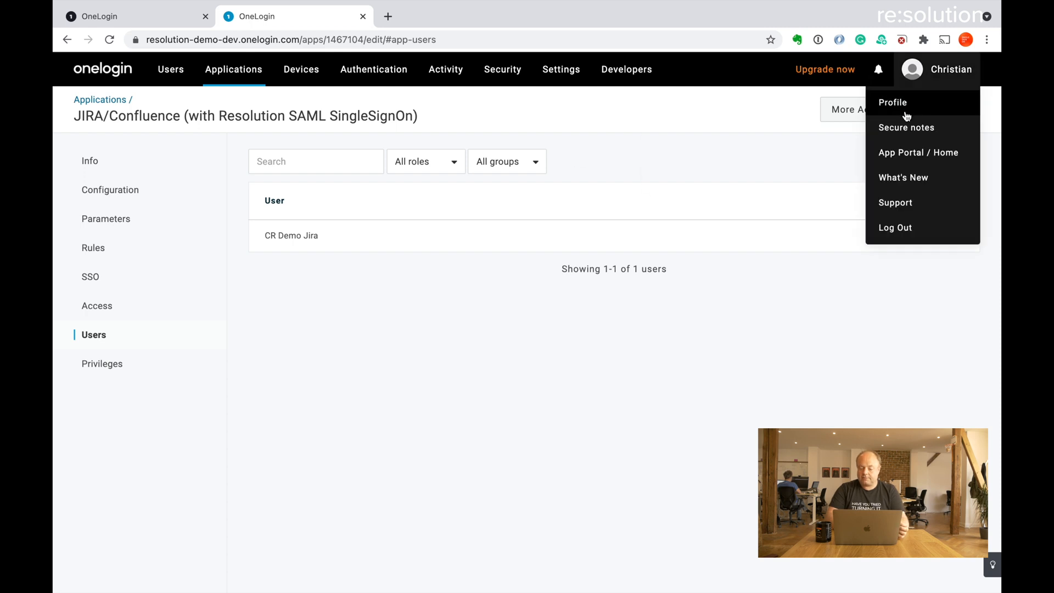
click(860, 109)
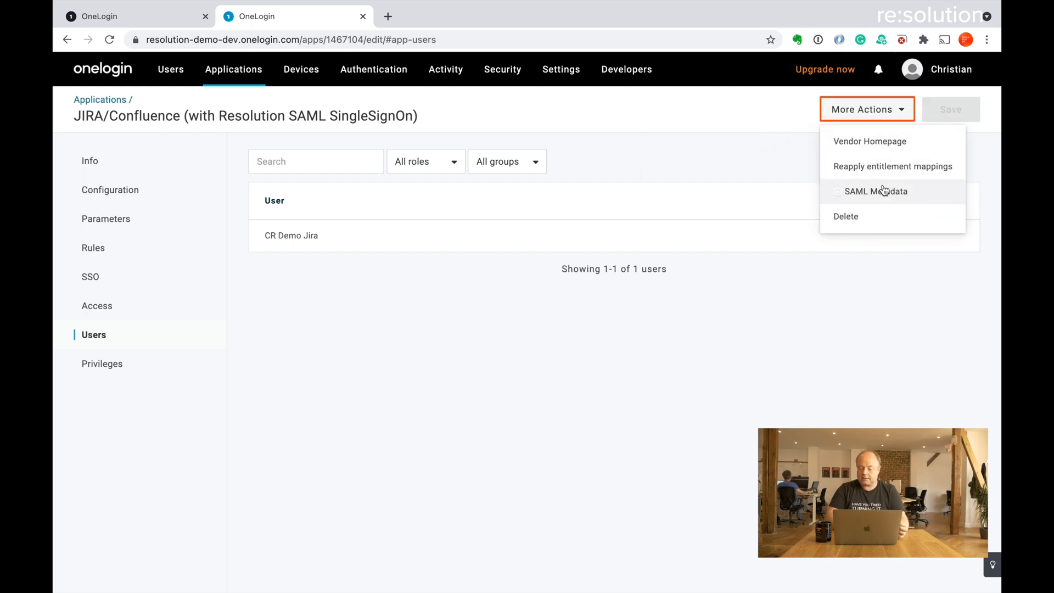
right_click(876, 191)
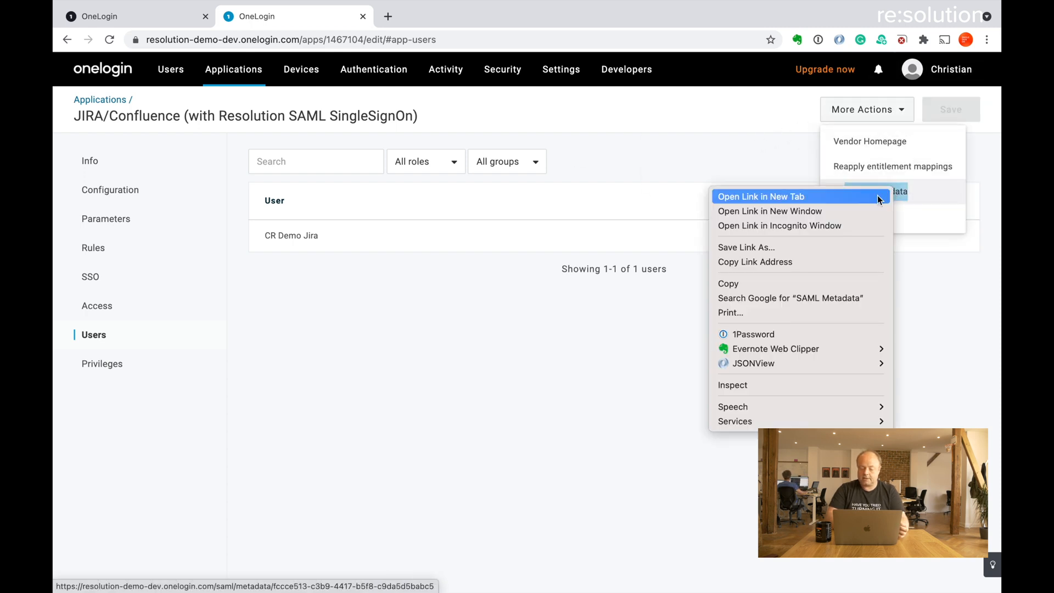
click(800, 316)
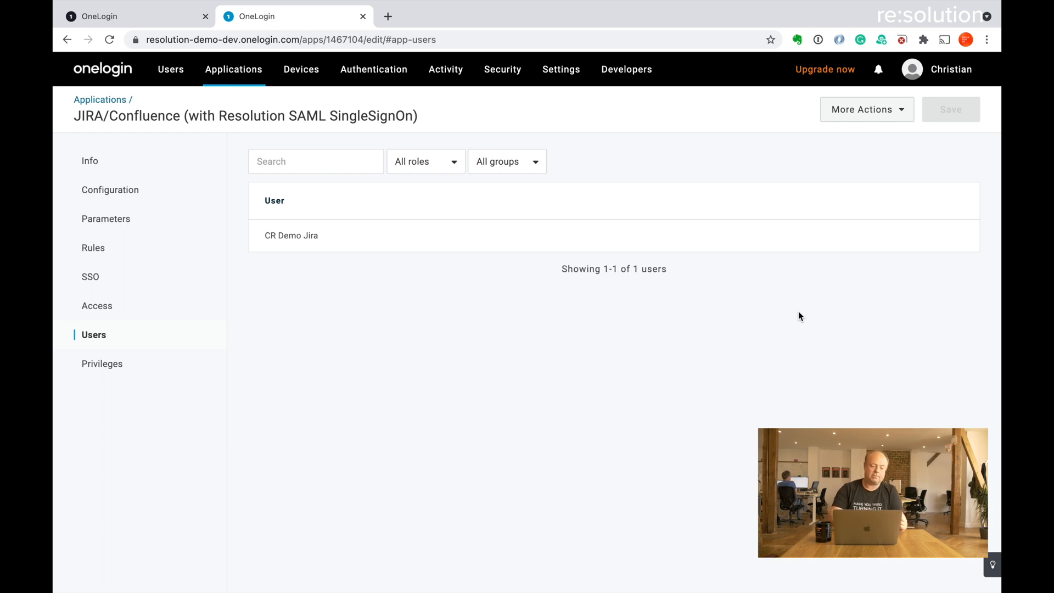
Back in Jira, import the OneLogin metadata URL and continue after the success message.
click(151, 16)
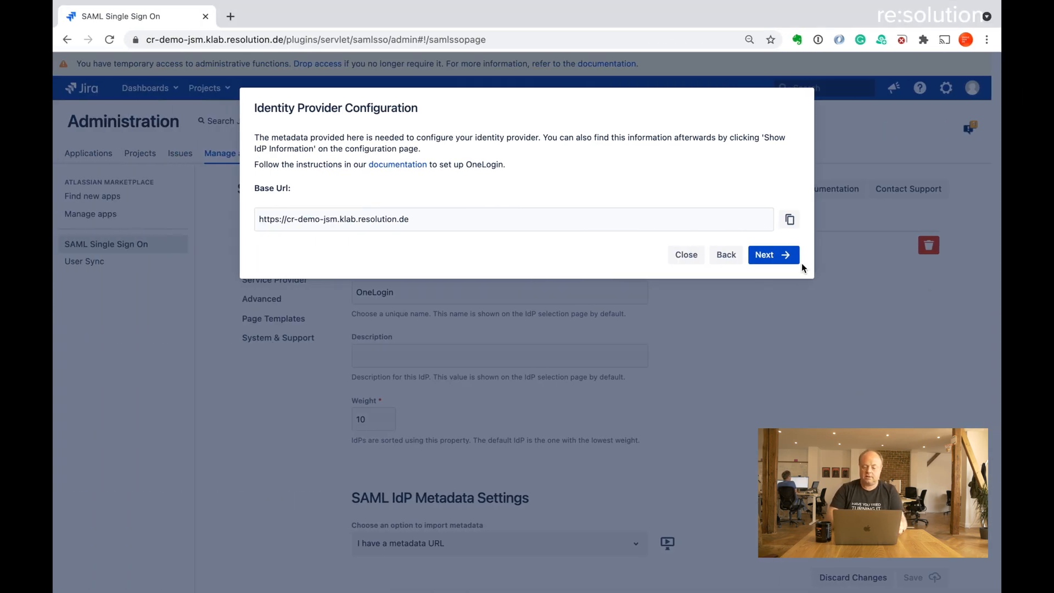
click(773, 255)
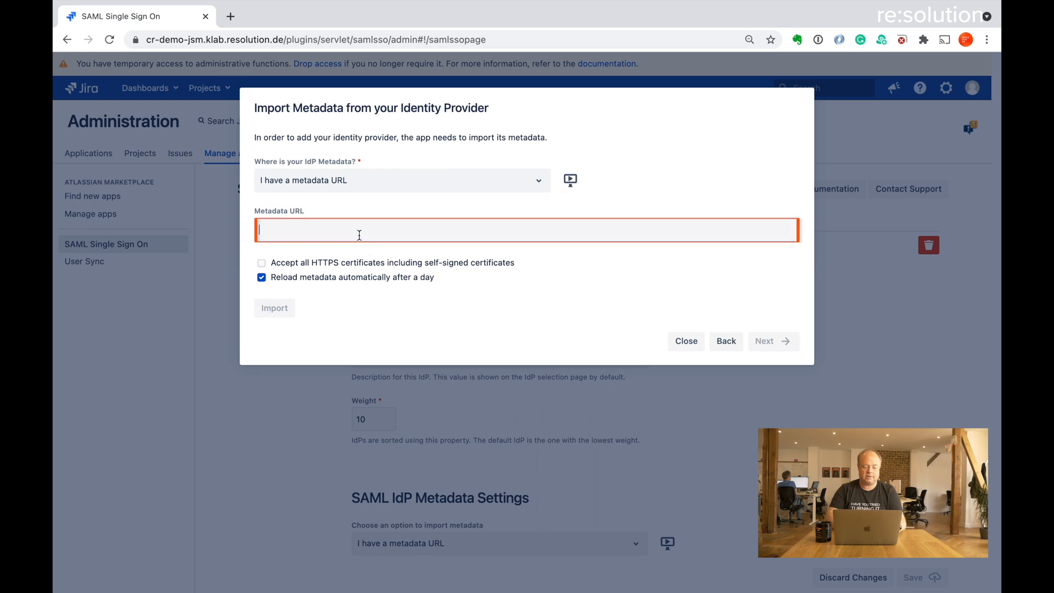
text(https://resolution-demo-dev.onelogin.com/saml/metadata/fccce513-c3b9-4417-b5f8-c9da5d5babc5)
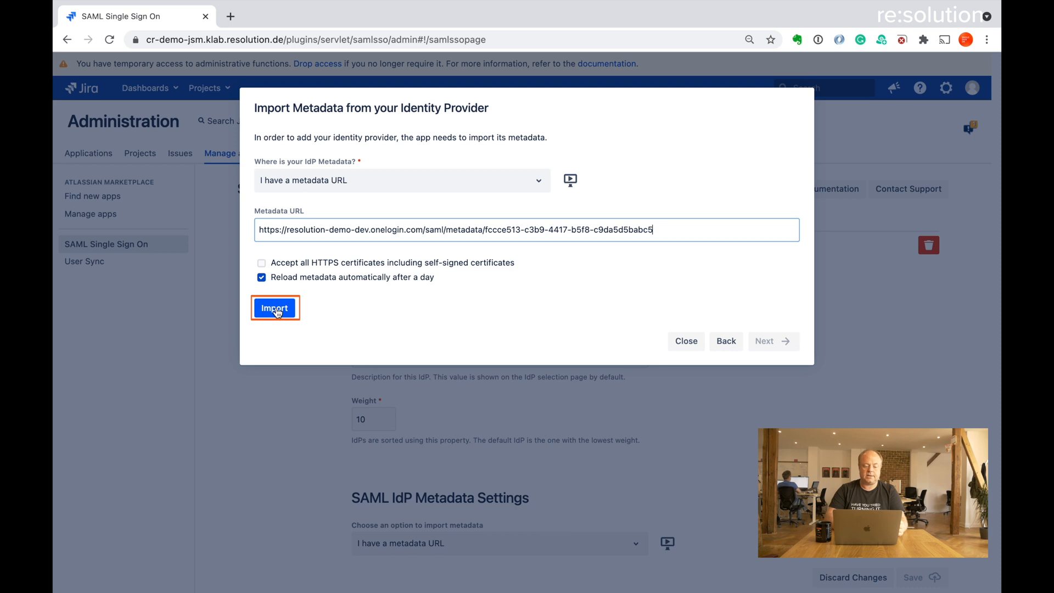
click(275, 308)
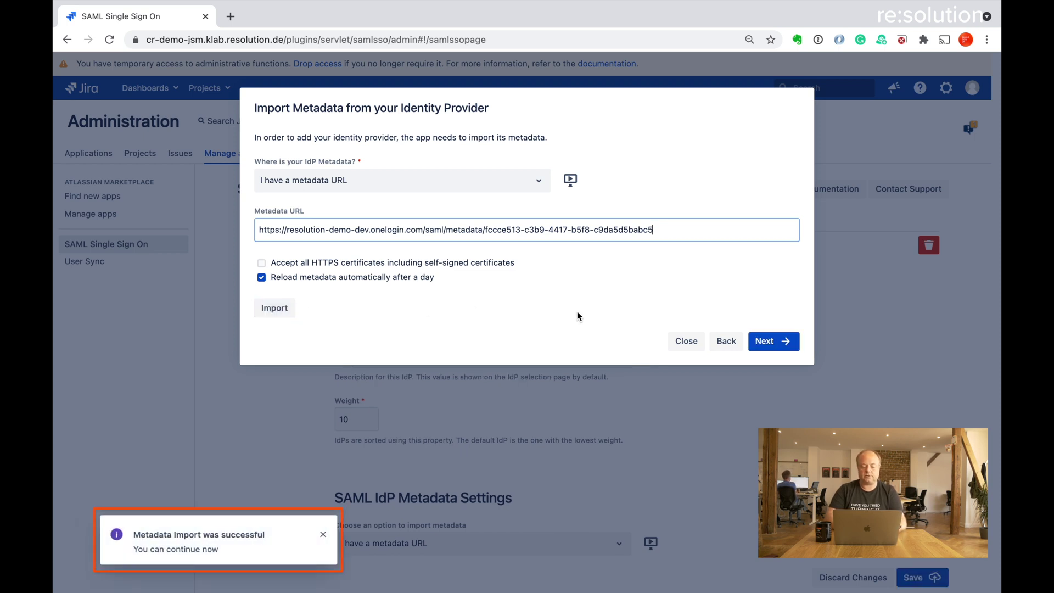
click(773, 340)
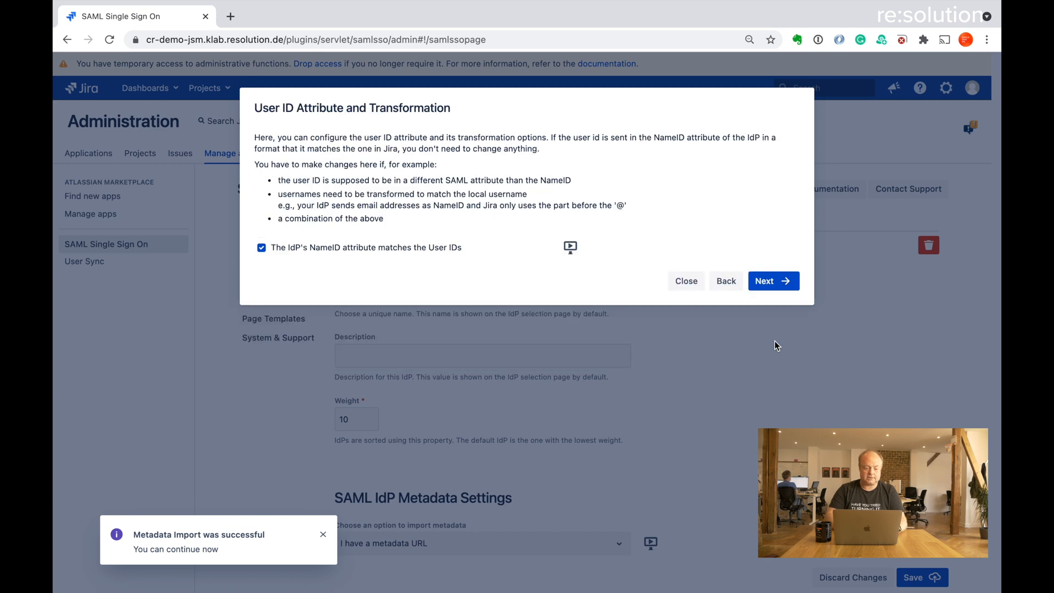
mouse_move(620, 287)
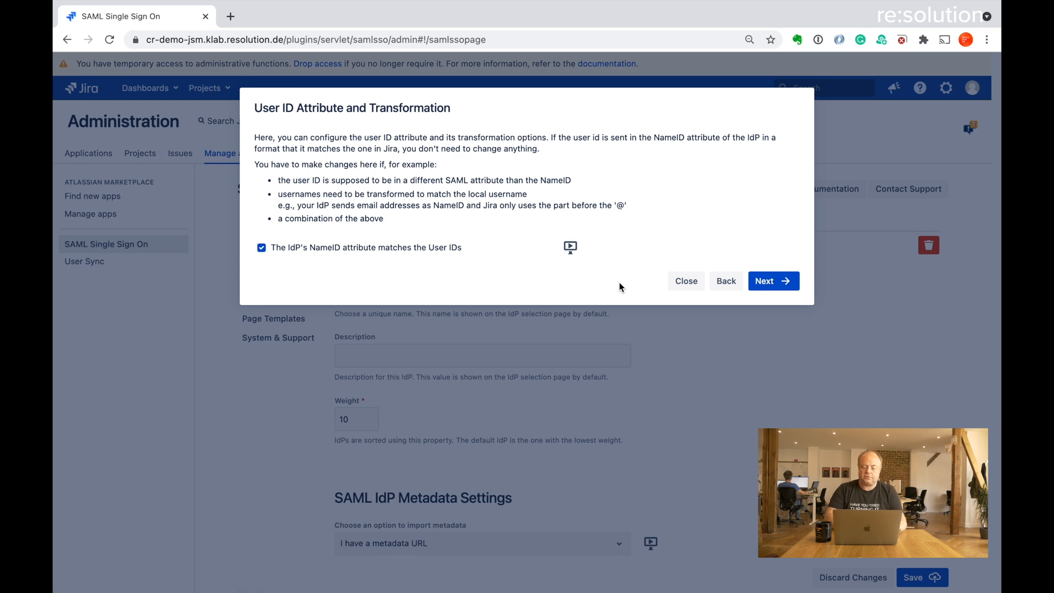
Leave 'The IdP's NameID attribute matches the User IDs' selected and continue.
click(773, 281)
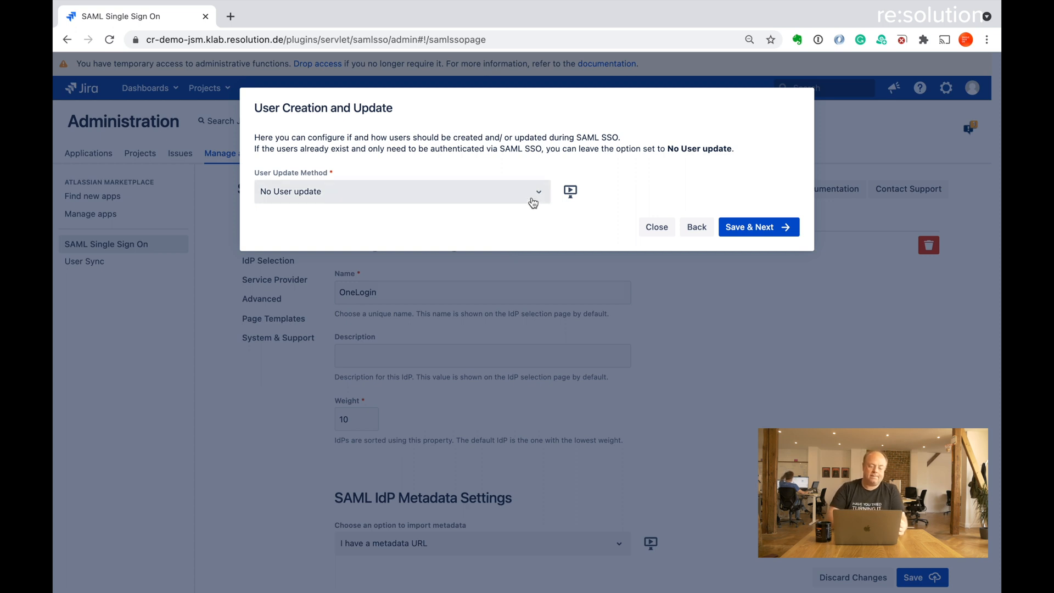
Set User Update Method to 'Update with UserSync connector' using Prod Onelogin, then Save & Next.
click(402, 191)
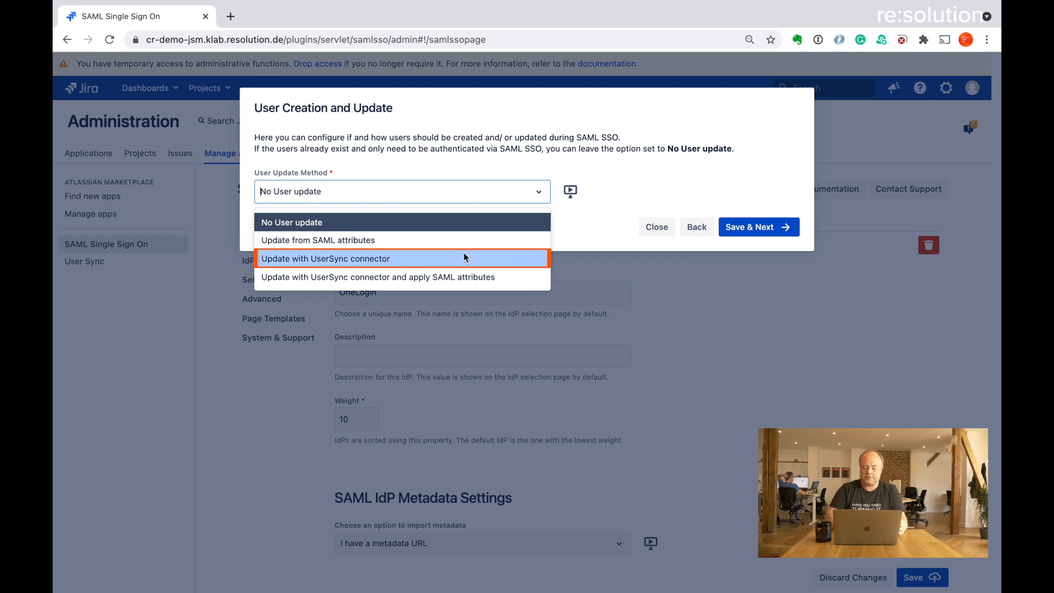
click(325, 258)
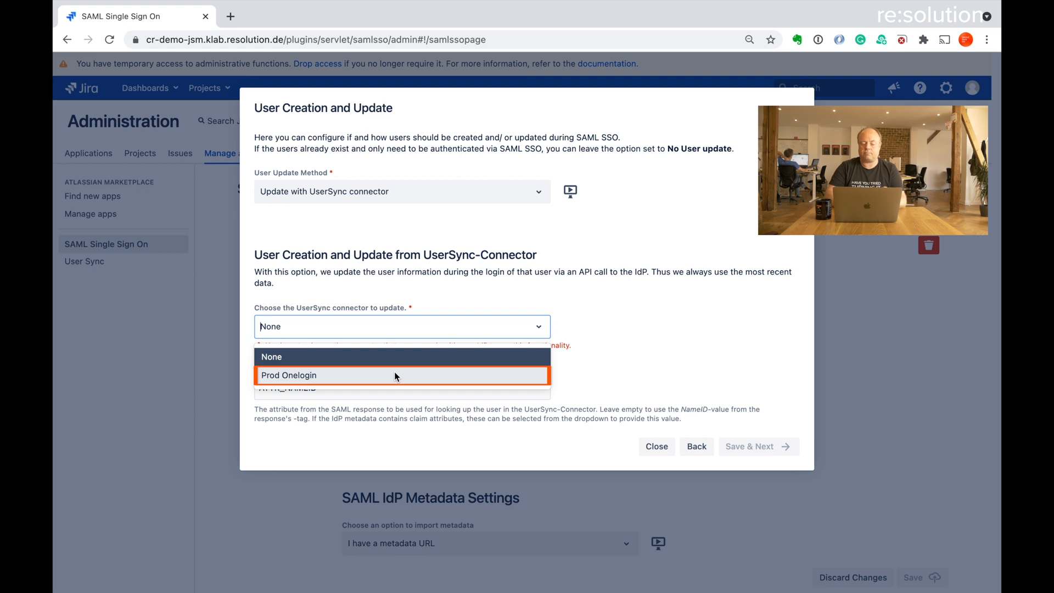
click(290, 375)
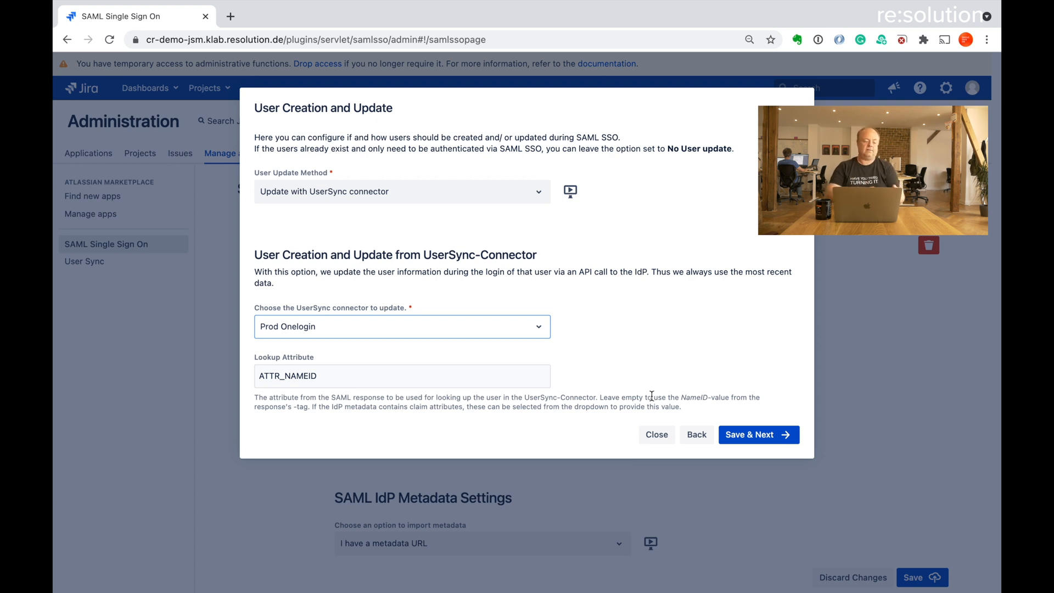
mouse_move(658, 384)
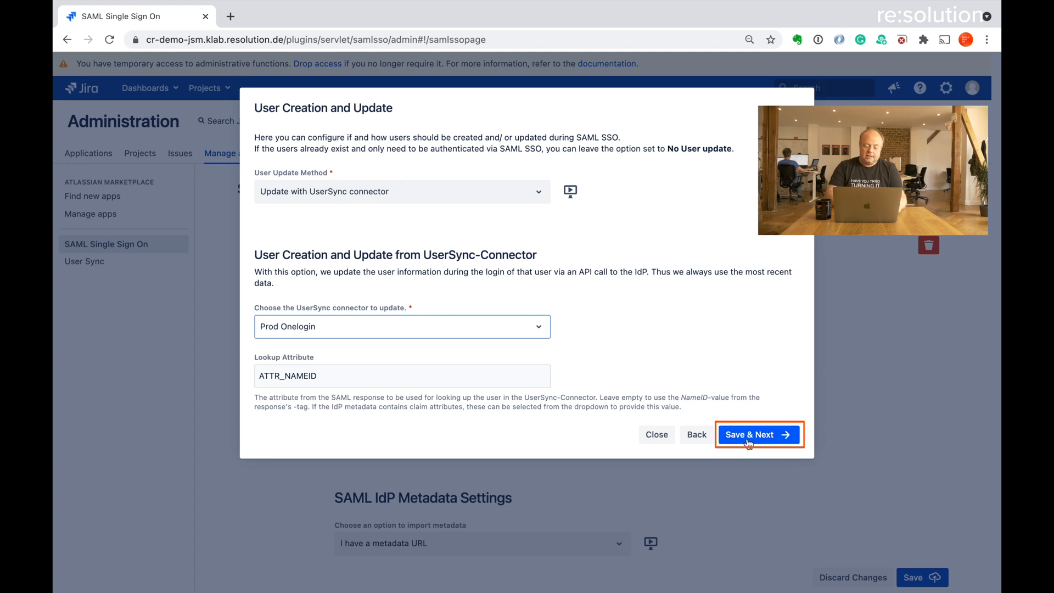
click(757, 434)
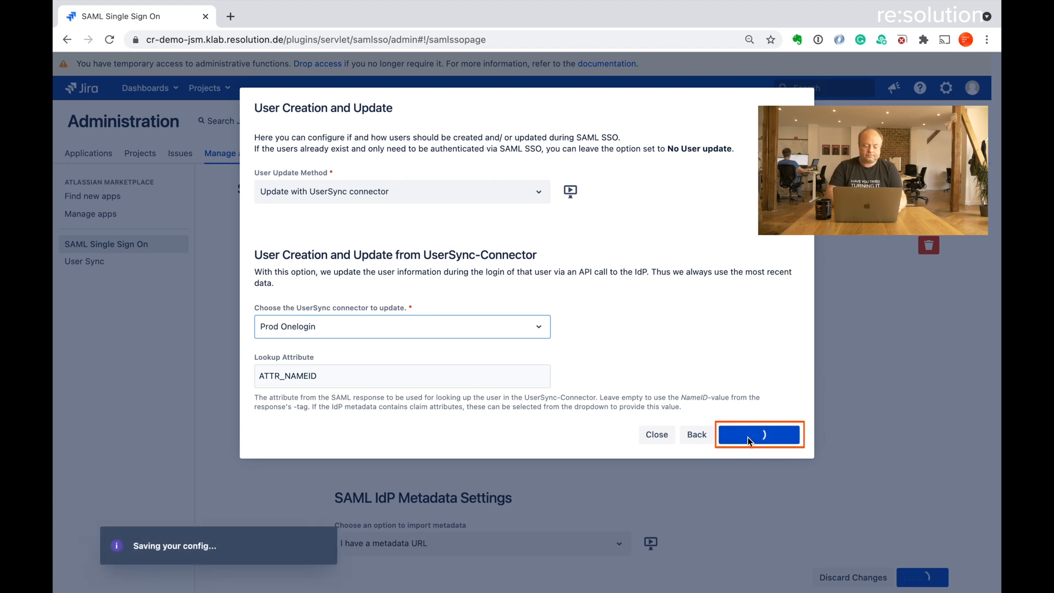
click(758, 434)
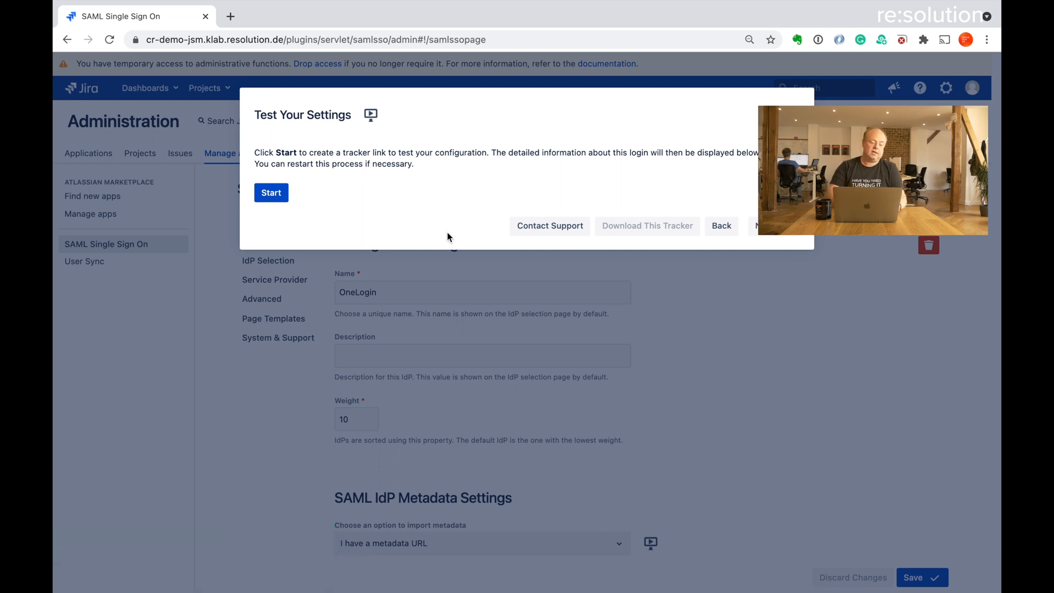
Start the settings test to generate a tracker login link.
click(271, 193)
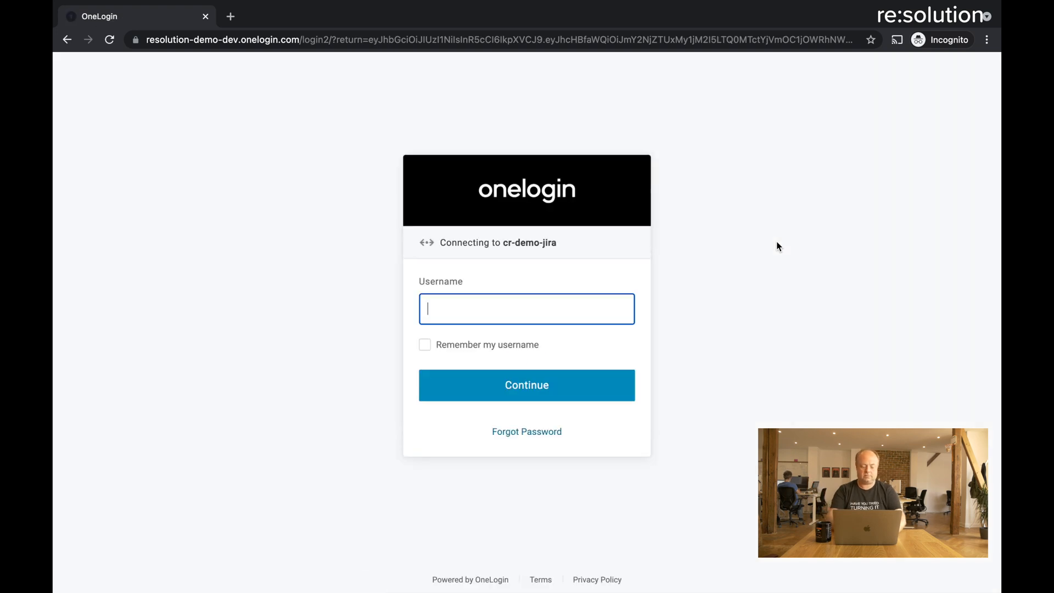
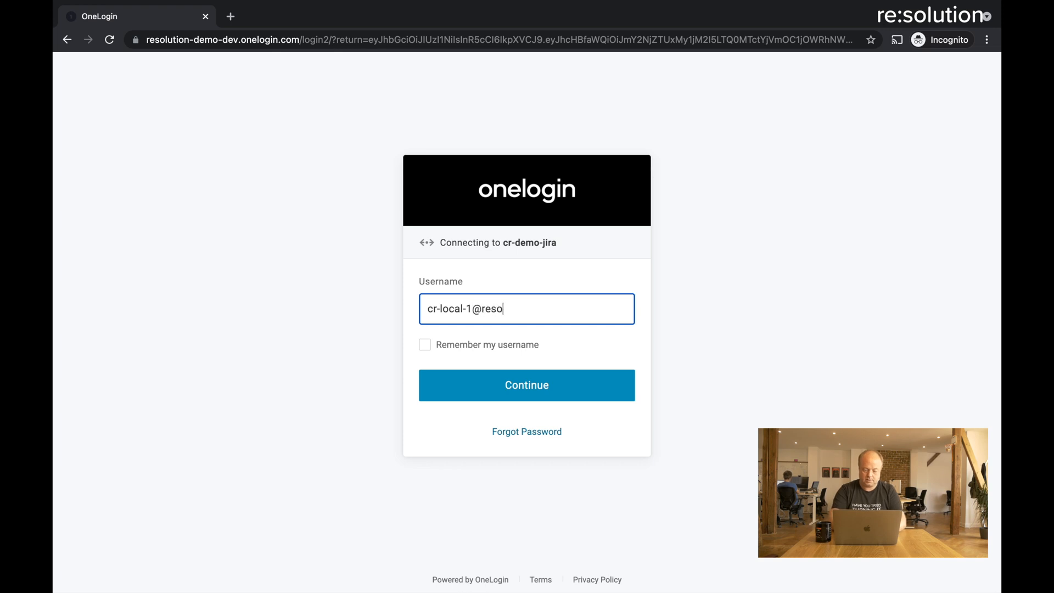
Log in to OneLogin as cr-local-1 and enter Jira with the default language.
click(526, 385)
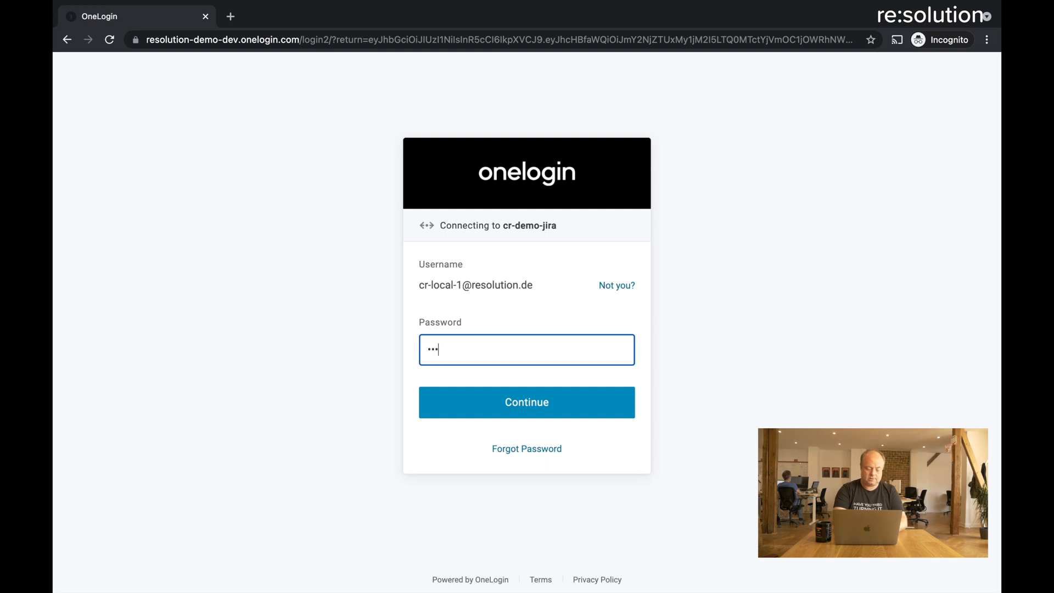
click(526, 402)
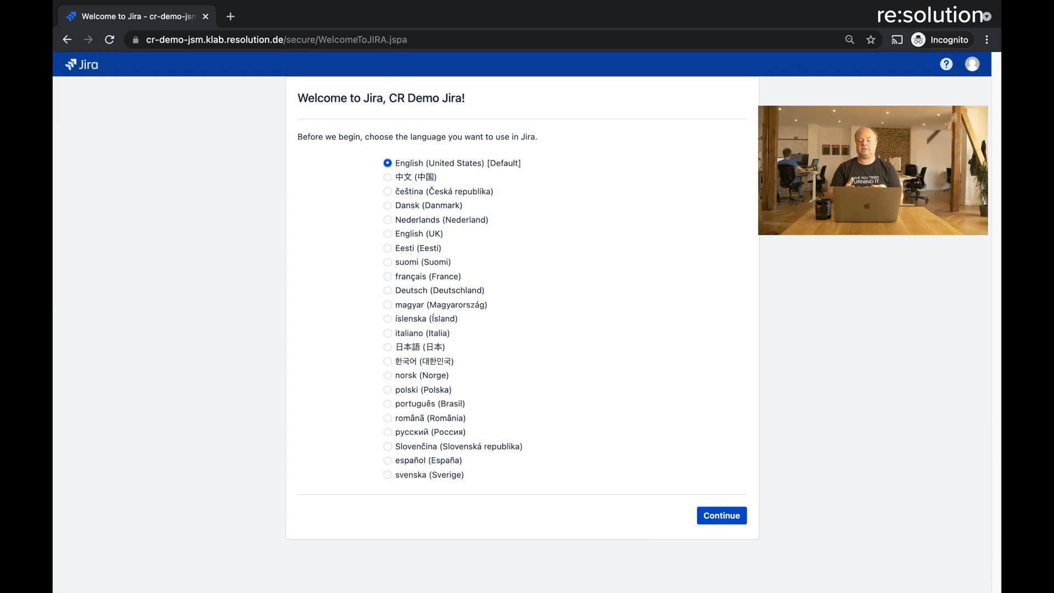
click(970, 64)
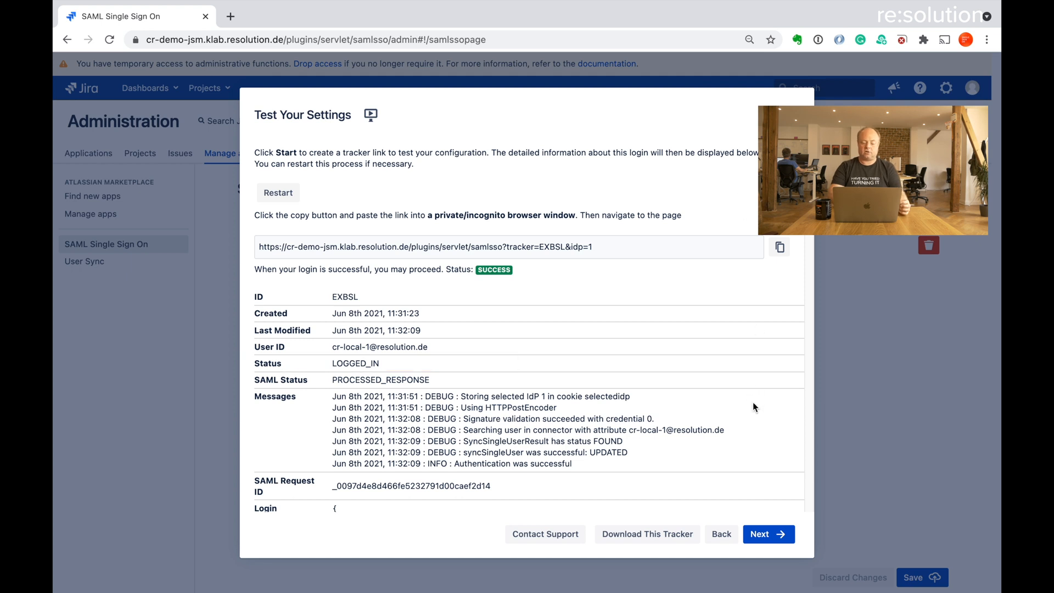
Scroll through the SUCCESS tracker output: login attributes, initial user data and request headers.
scroll(down, 3)
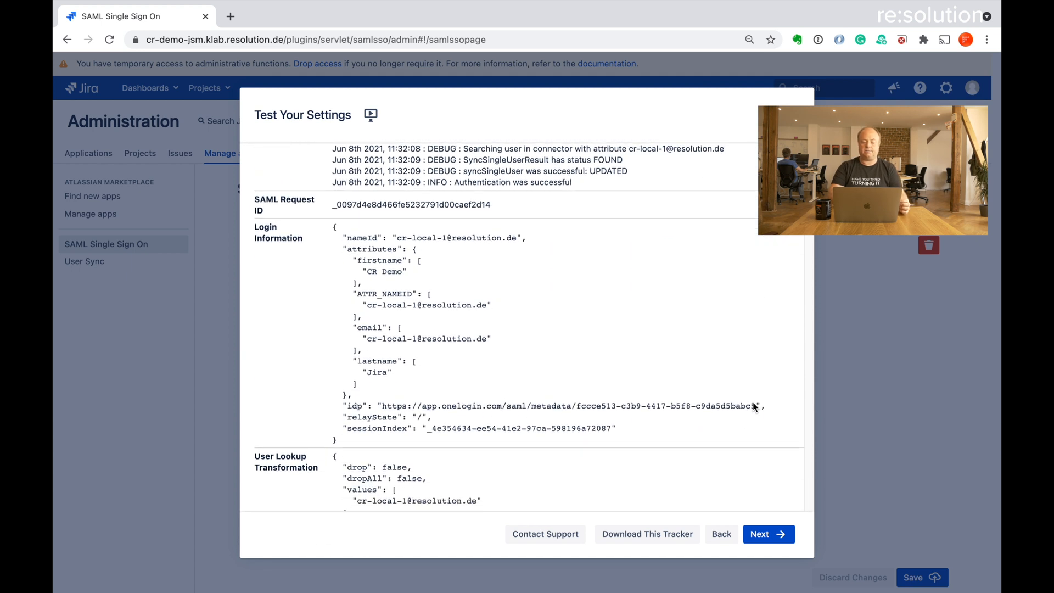
scroll(down, 3)
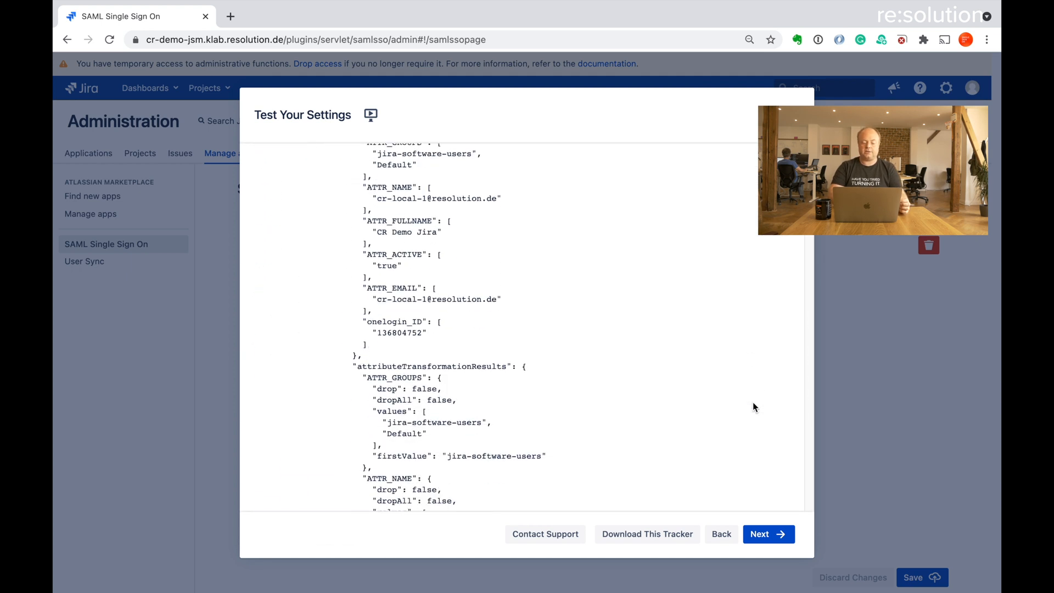
scroll(down, 3)
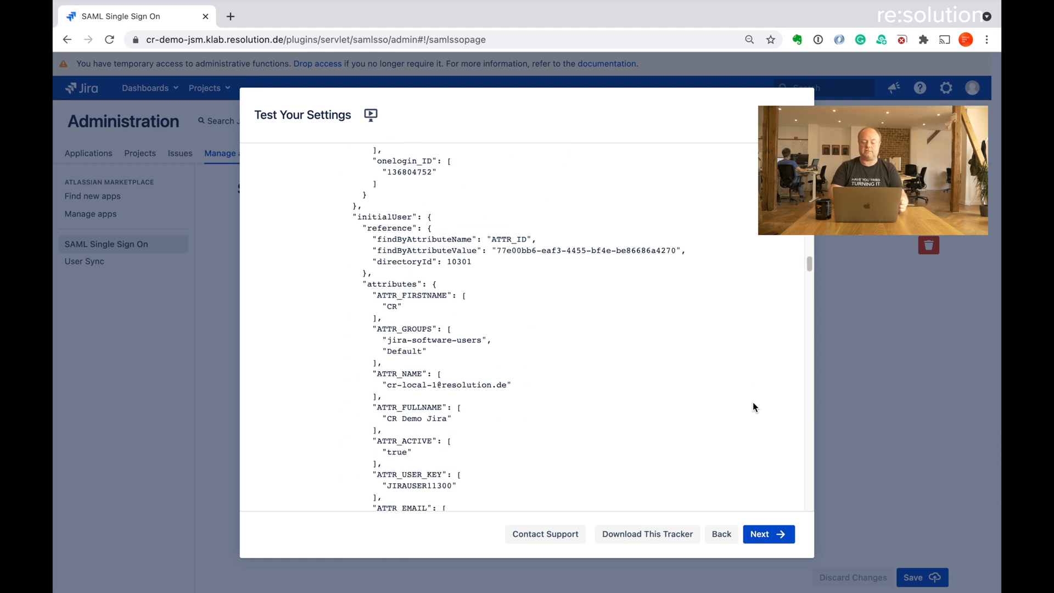
scroll(down, 3)
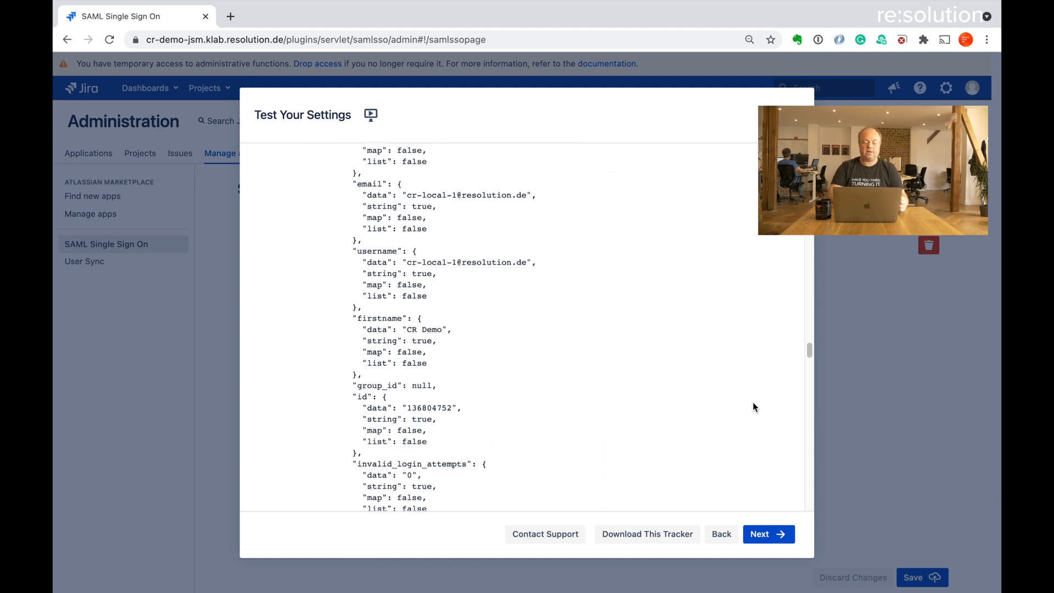
scroll(down, 3)
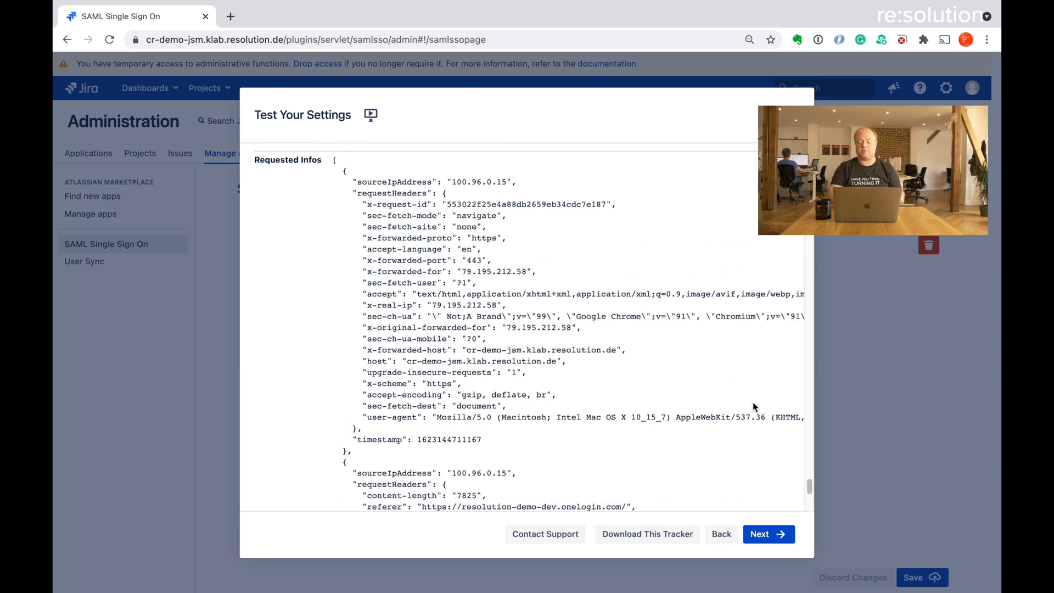
scroll(down, 3)
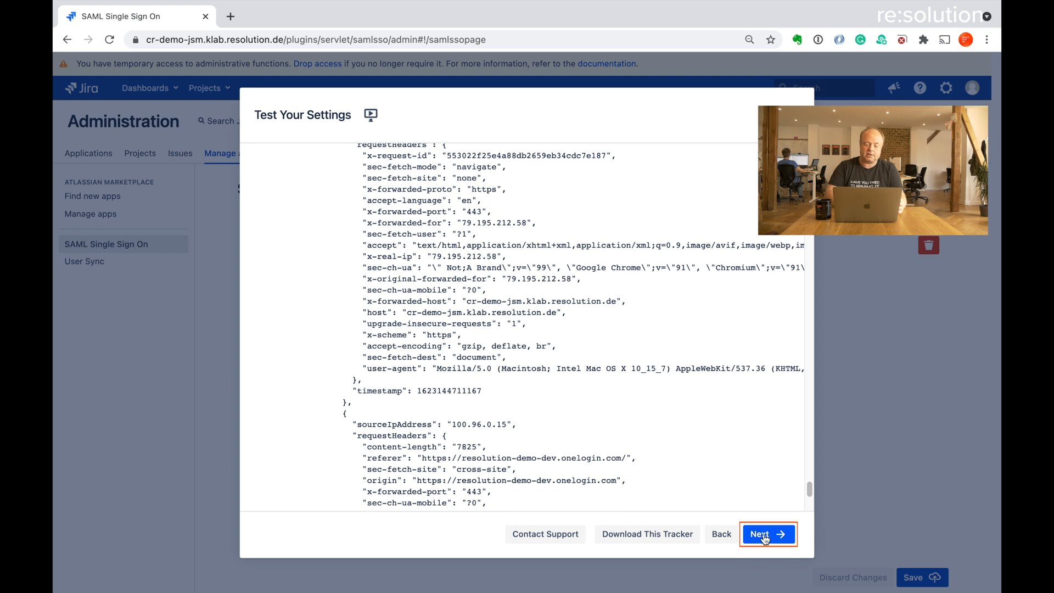
Enable SSO Redirect under Redirection Options and save the OneLogin configuration.
click(768, 534)
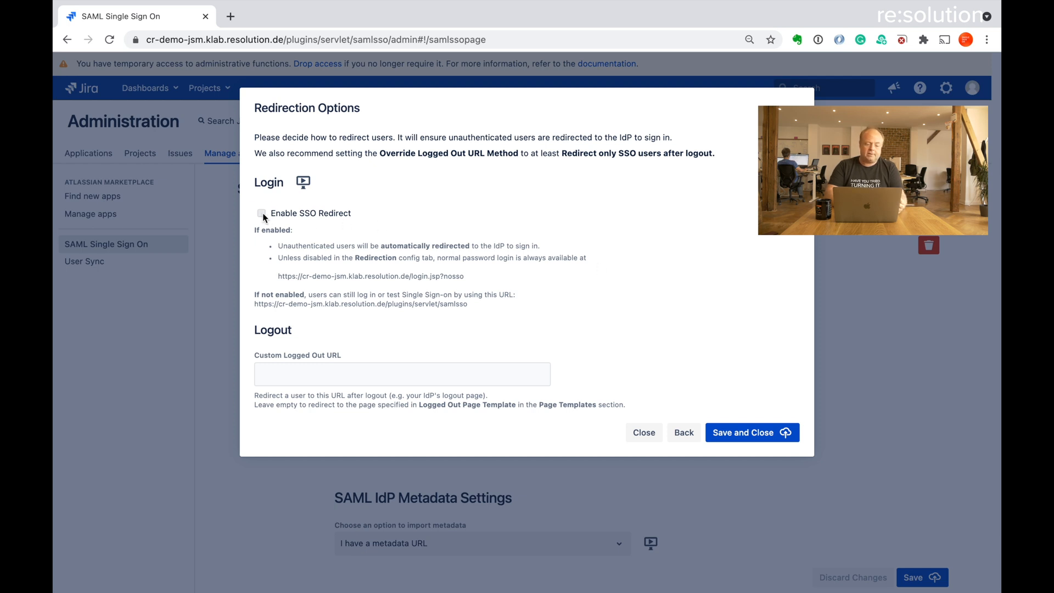
click(261, 213)
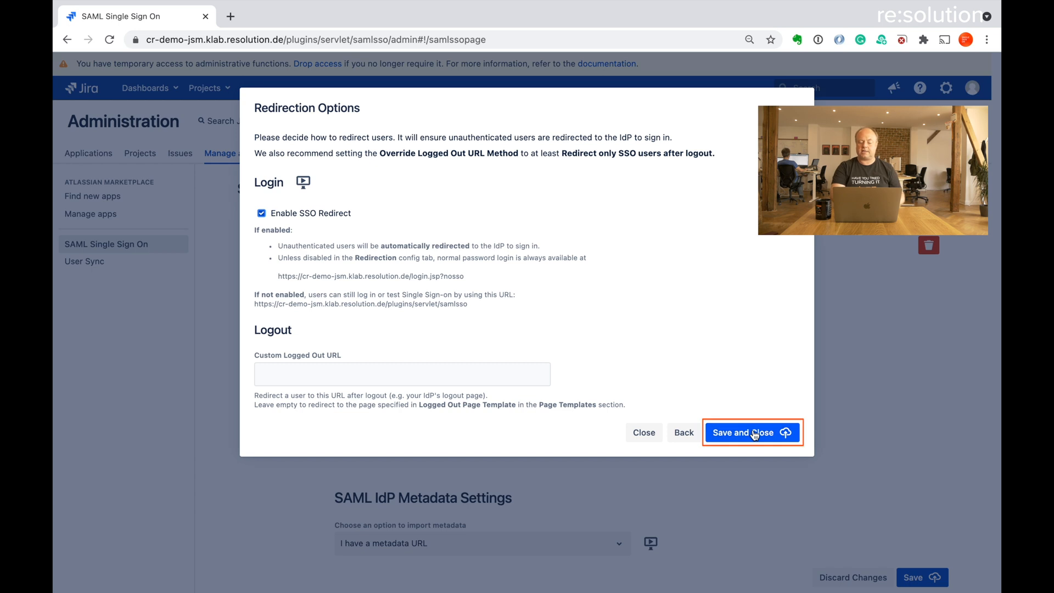
click(752, 432)
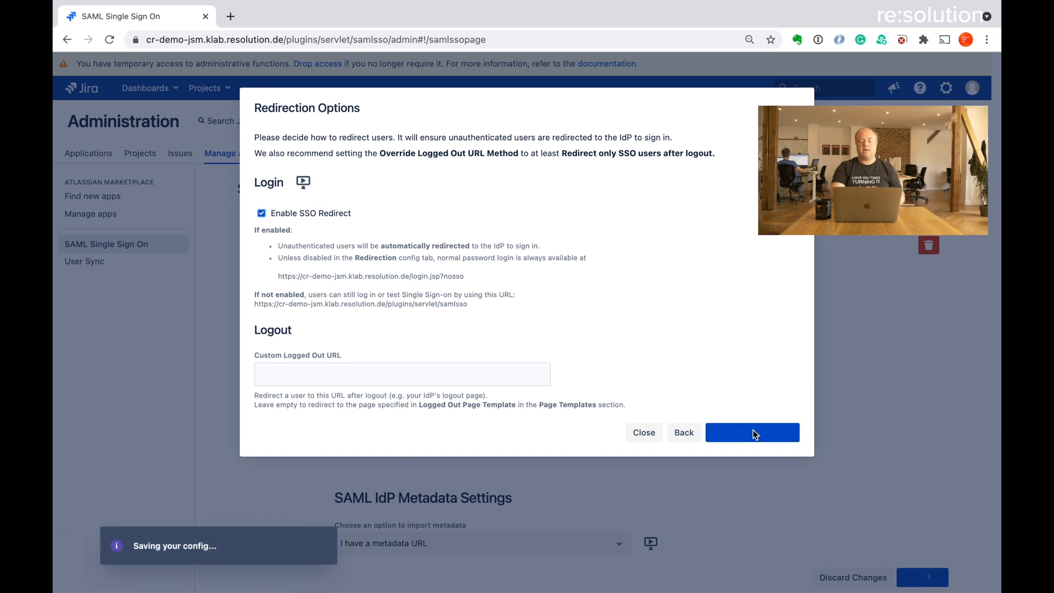
click(753, 432)
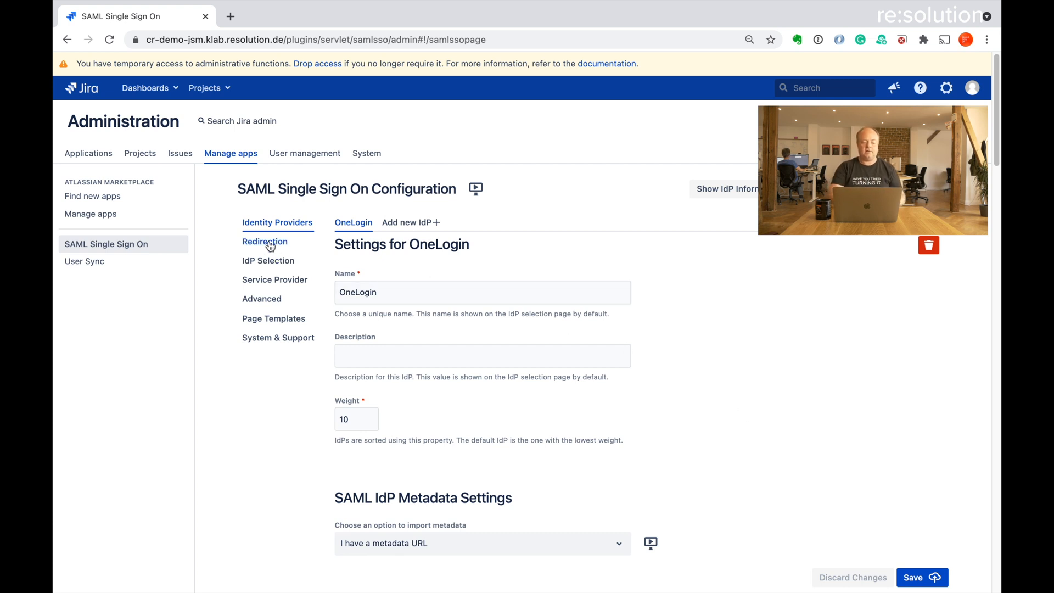
Show the Redirection settings to confirm SSO redirect is enabled.
click(264, 241)
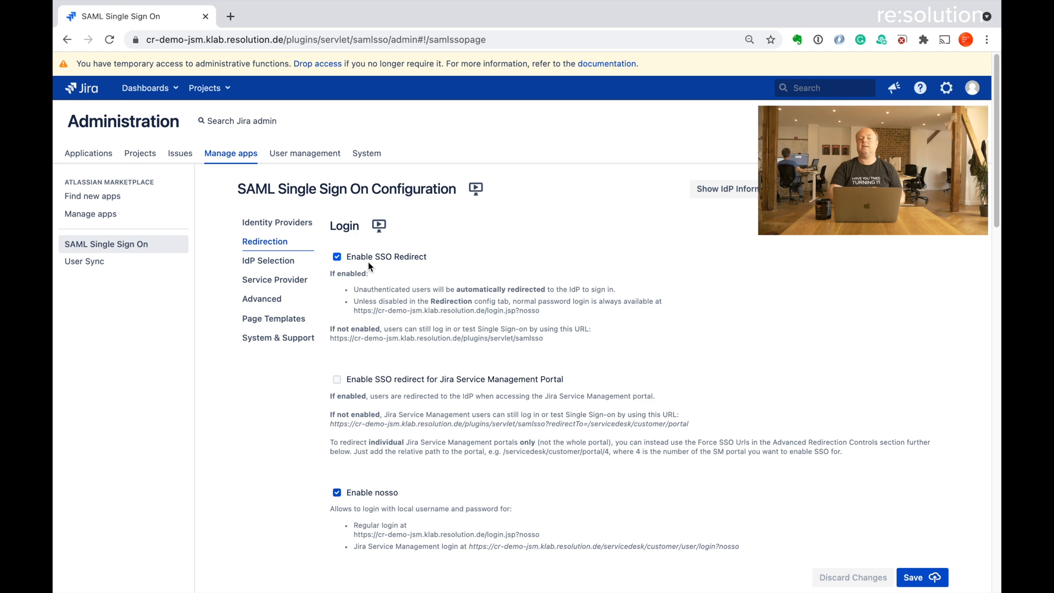